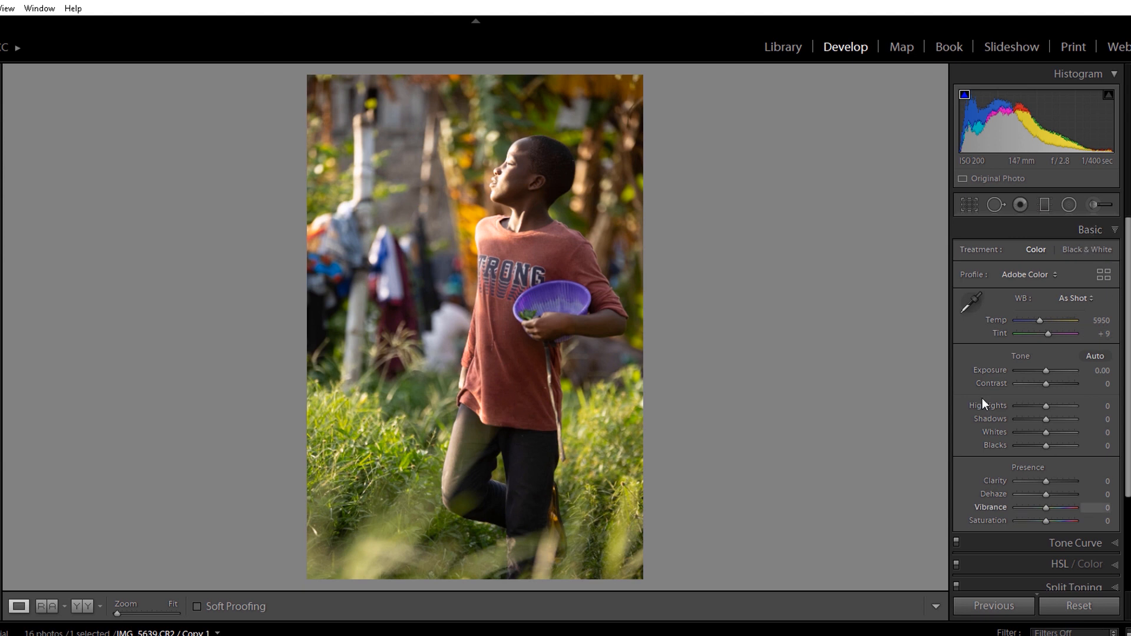
{"action": "mouse_move", "coordinate": [953, 381]}
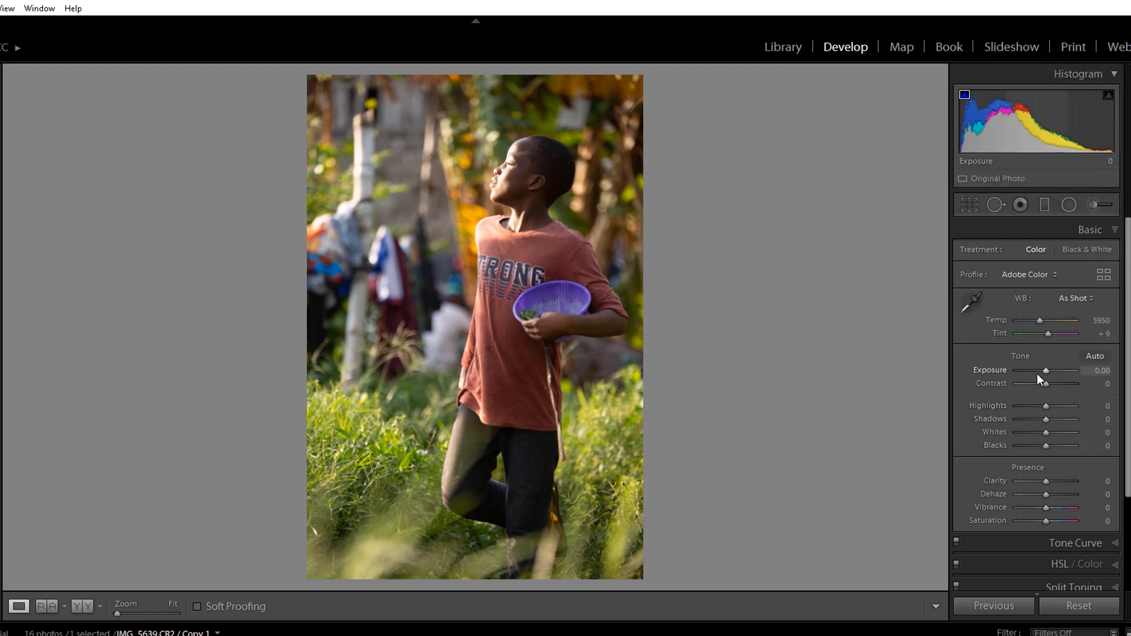
Raise Exposure to +0.36 and warm Temp to a custom 6167 in the Basic panel.
{"action": "left_click_drag", "start_coordinate": [1036, 370], "coordinate": [1049, 370]}
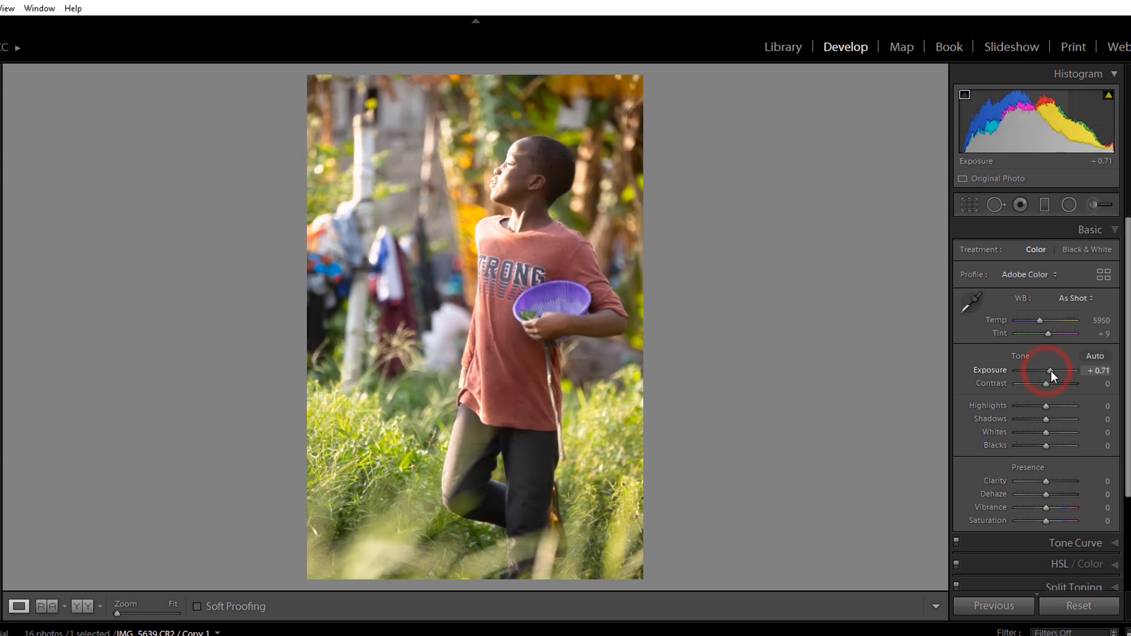
{"action": "left_click_drag", "start_coordinate": [1057, 370], "coordinate": [1048, 370]}
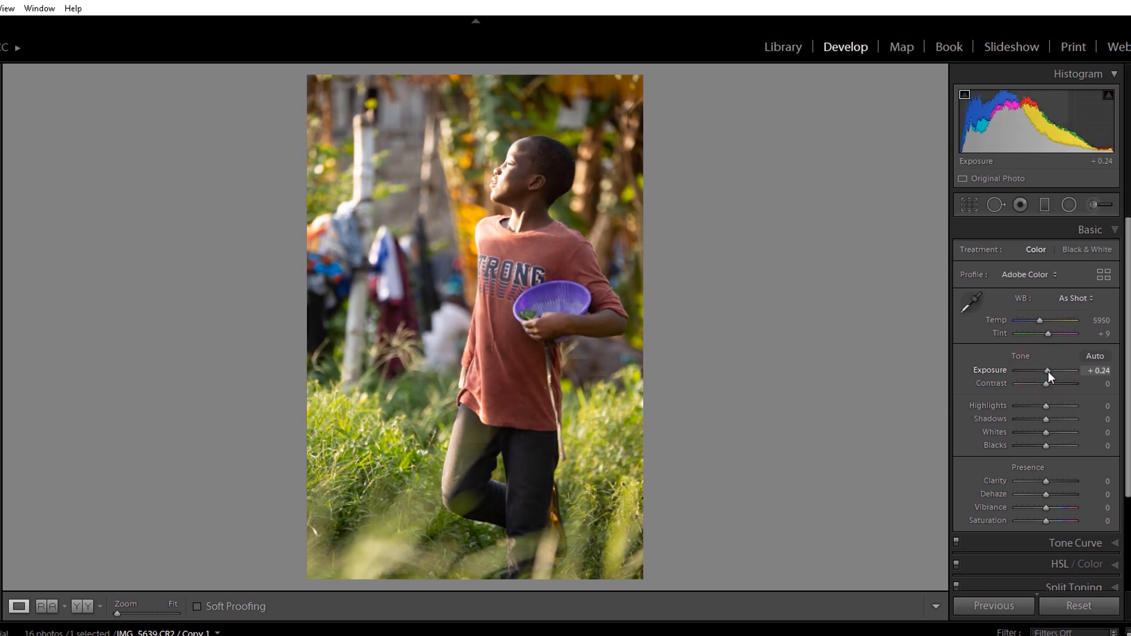
{"action": "left_click_drag", "start_coordinate": [1047, 371], "coordinate": [1054, 371]}
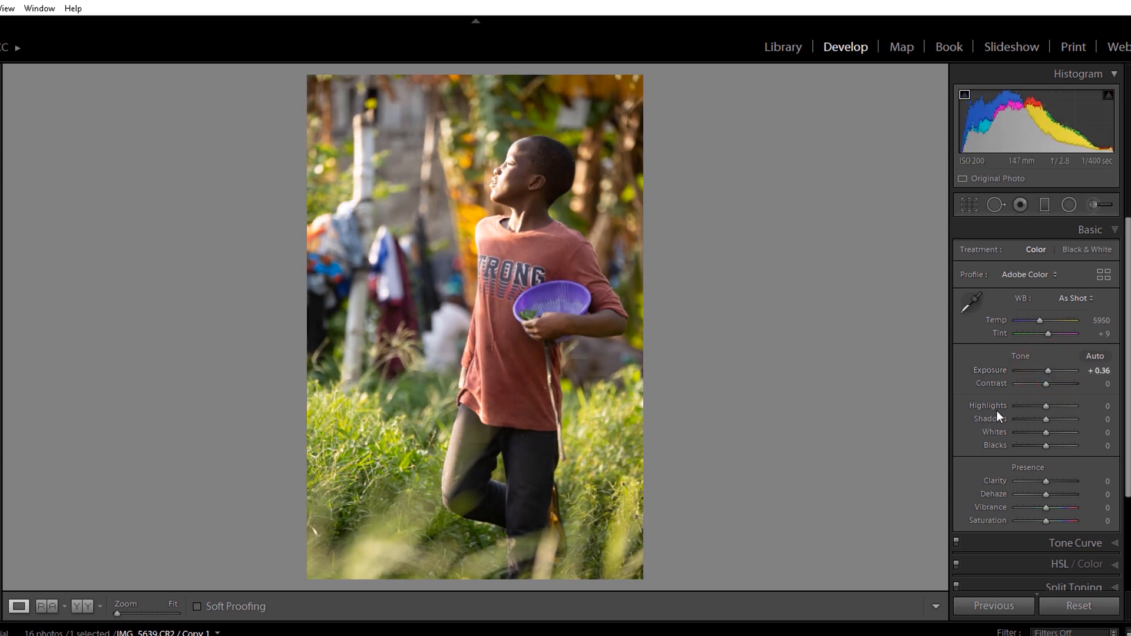
{"action": "left_click", "coordinate": [1041, 321]}
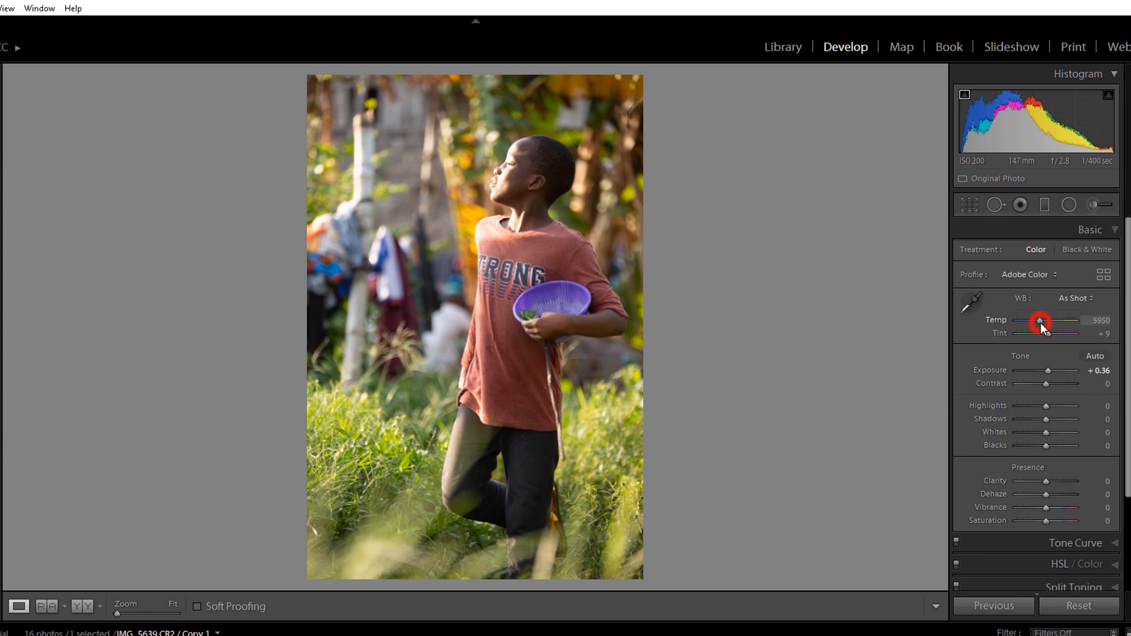
{"action": "left_click_drag", "start_coordinate": [1039, 323], "coordinate": [1042, 323]}
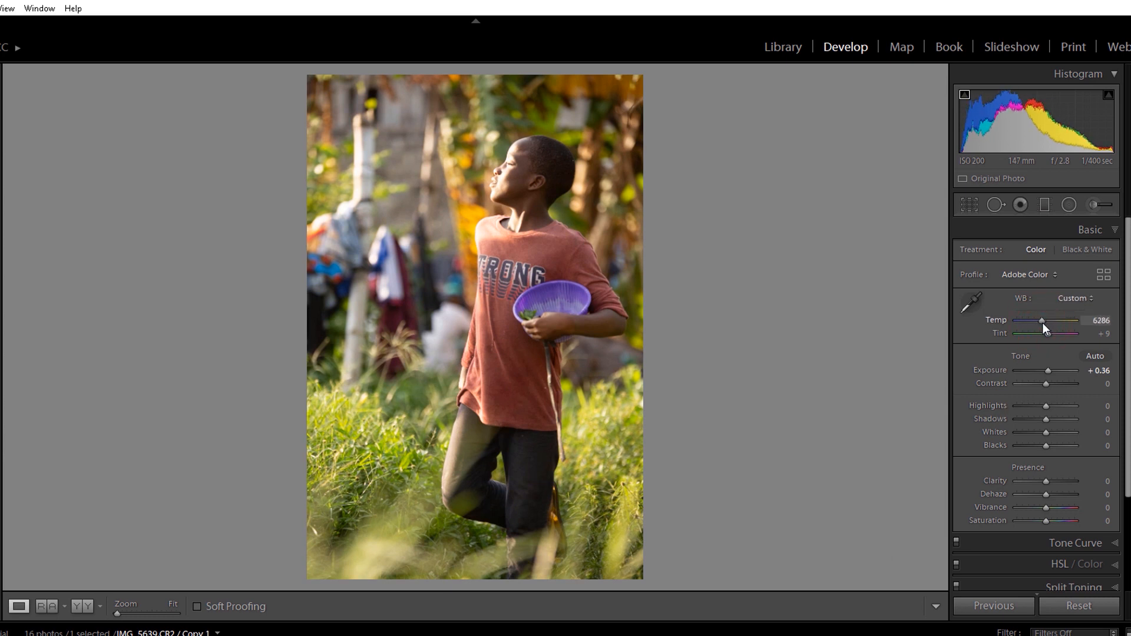
{"action": "left_click_drag", "start_coordinate": [1044, 320], "coordinate": [1040, 321]}
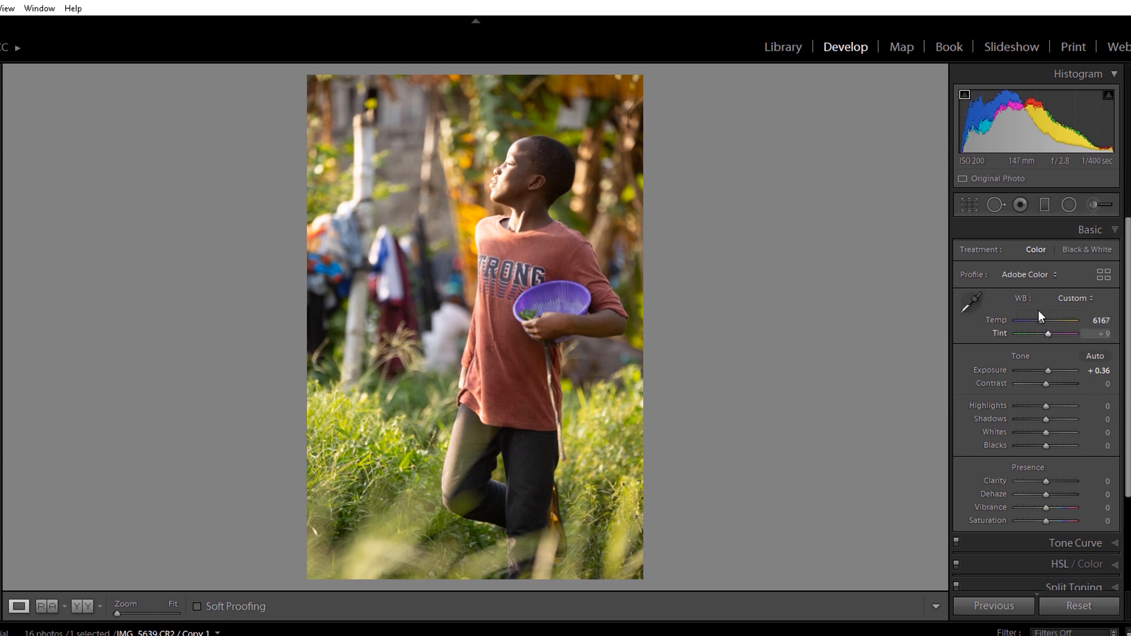
{"action": "mouse_move", "coordinate": [1040, 425]}
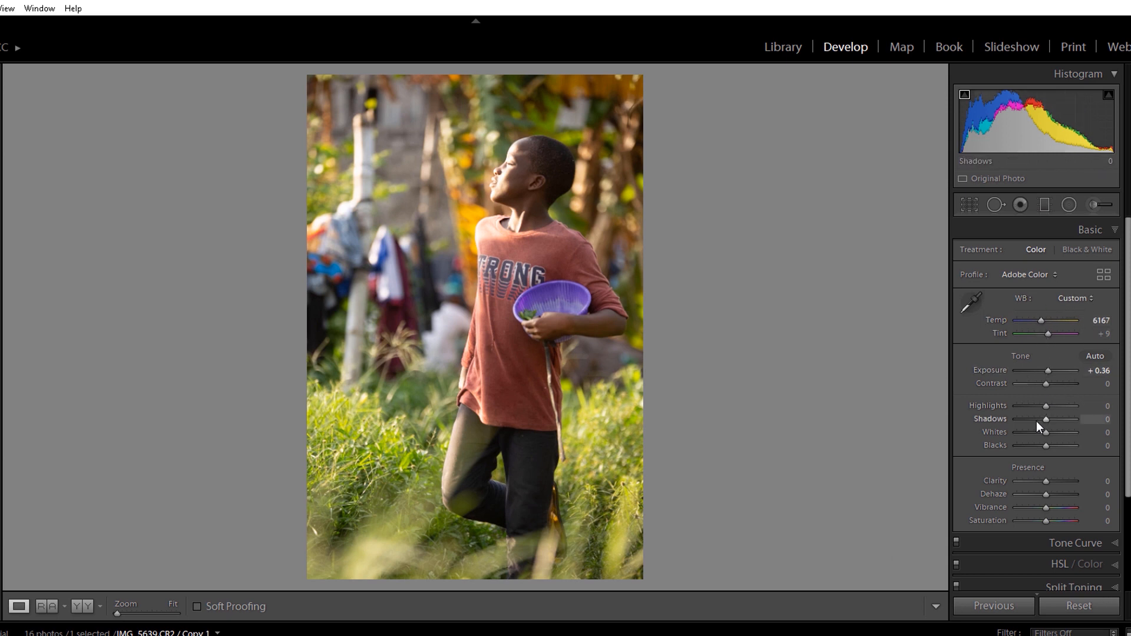
Pull Highlights fully down to -100 and lift Shadows to +71.
{"action": "left_click_drag", "start_coordinate": [1045, 405], "coordinate": [1027, 405]}
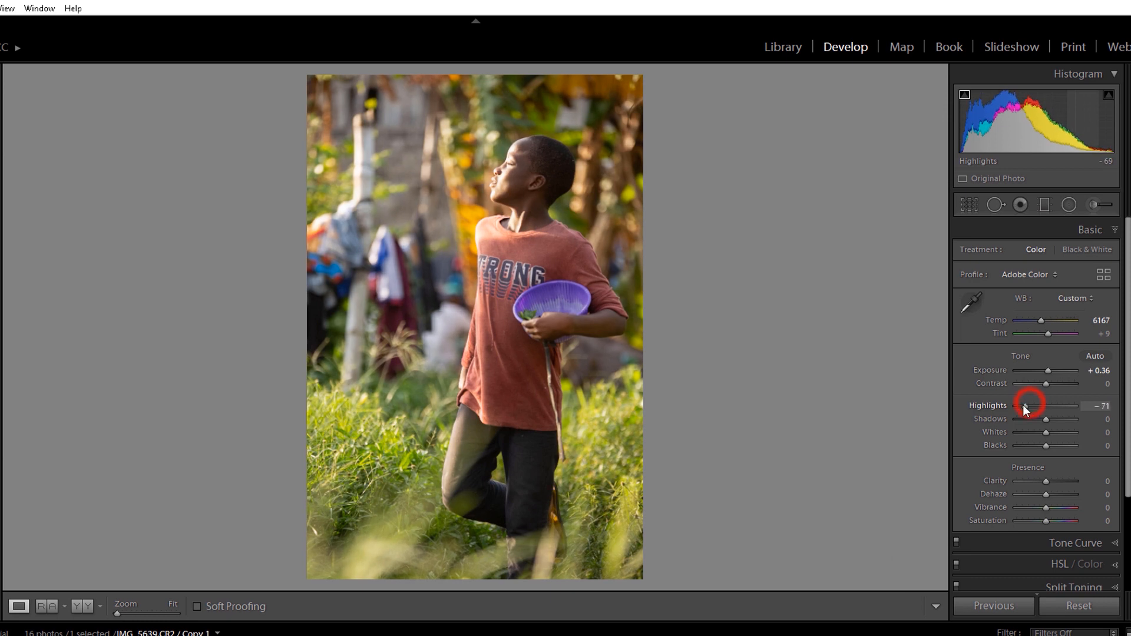
{"action": "left_click_drag", "start_coordinate": [1033, 405], "coordinate": [1023, 405]}
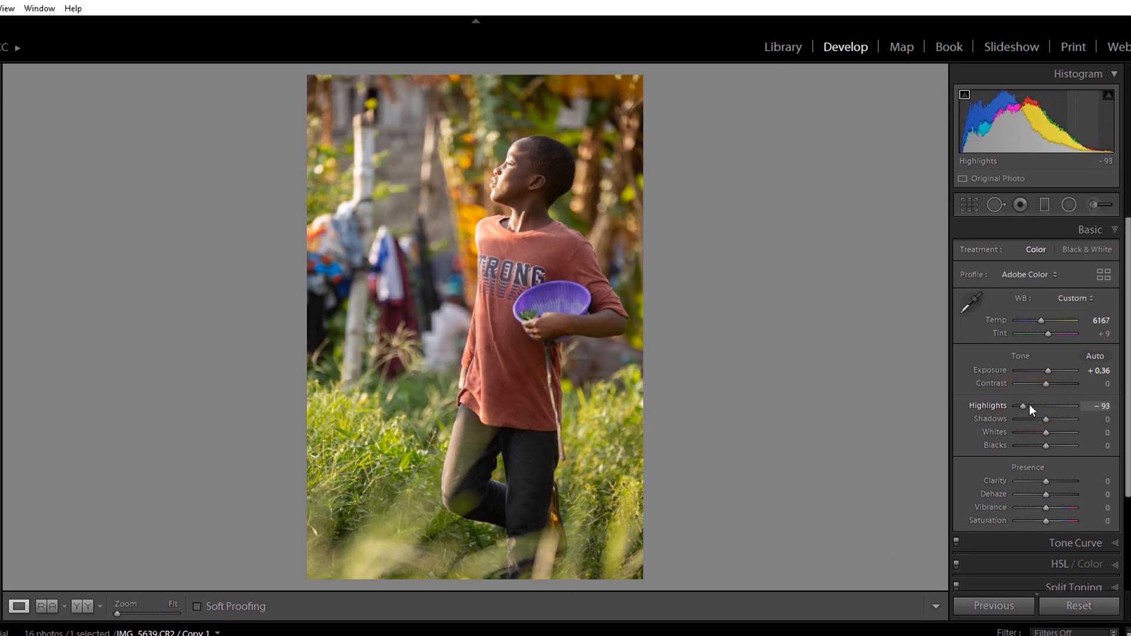
{"action": "left_click_drag", "start_coordinate": [1023, 405], "coordinate": [1015, 405]}
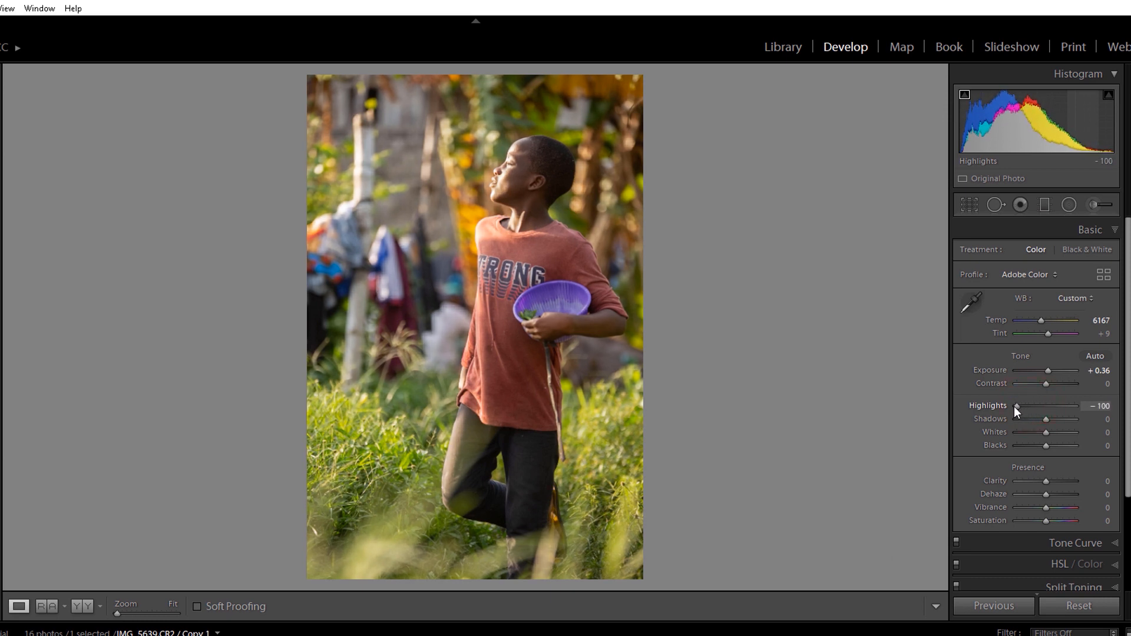
{"action": "left_click_drag", "start_coordinate": [1045, 419], "coordinate": [1052, 419]}
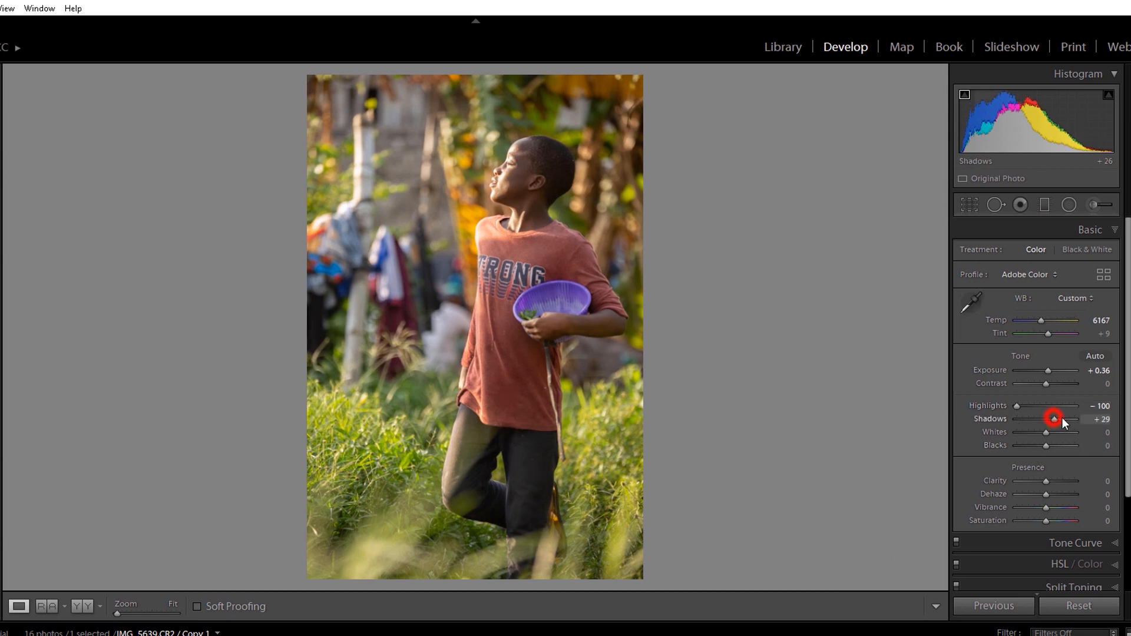
{"action": "left_click_drag", "start_coordinate": [1053, 420], "coordinate": [1069, 419]}
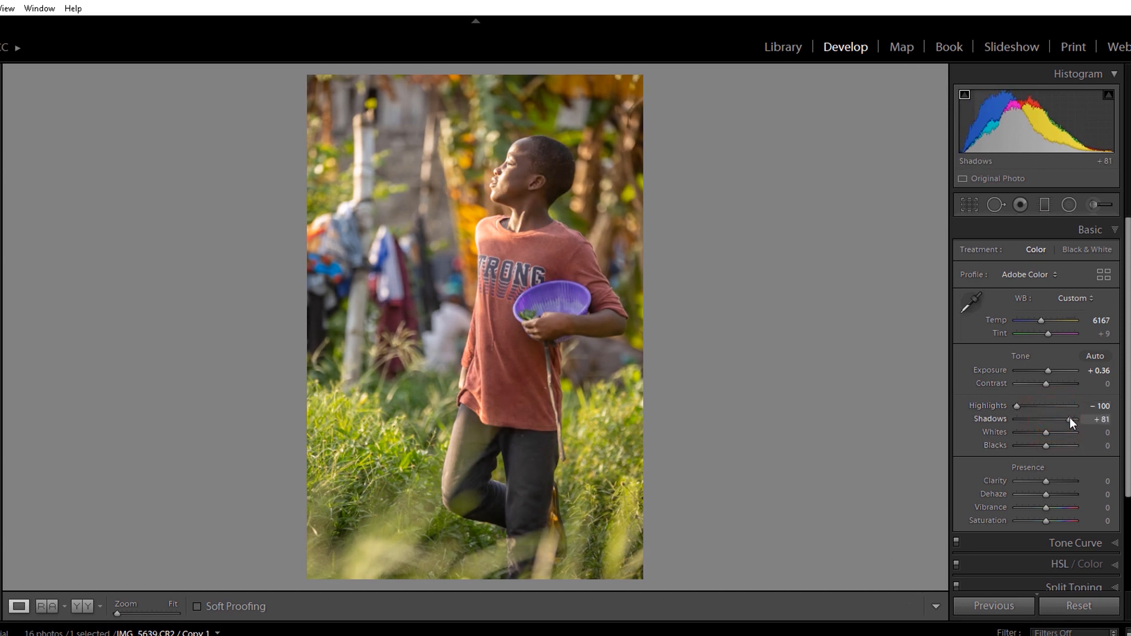
{"action": "left_click_drag", "start_coordinate": [1068, 424], "coordinate": [1071, 424]}
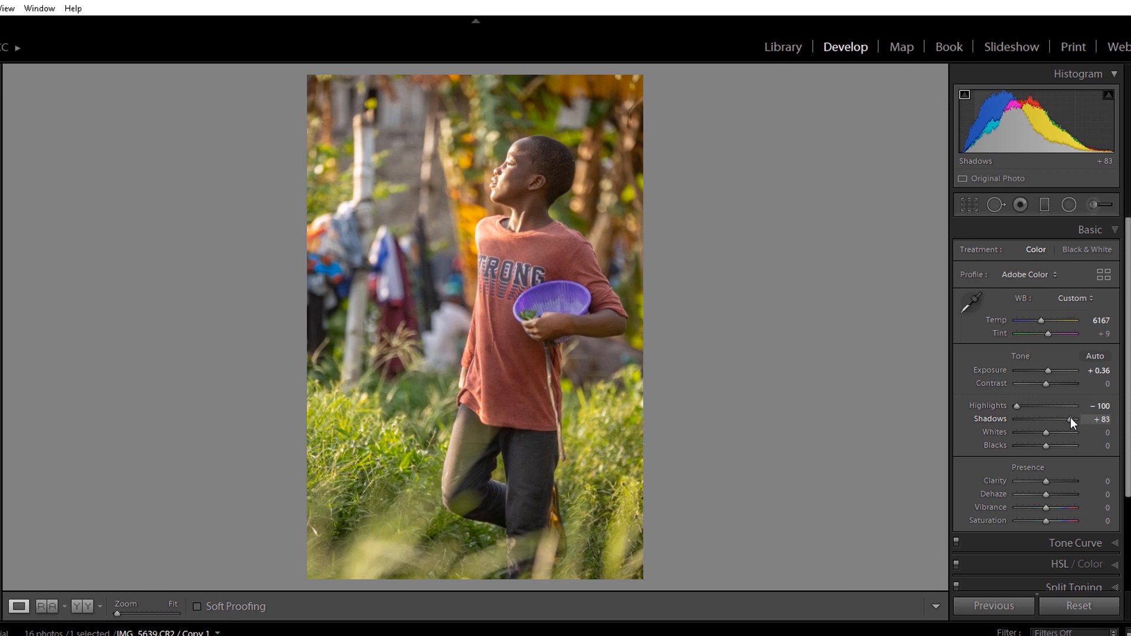
{"action": "left_click_drag", "start_coordinate": [1072, 419], "coordinate": [1067, 420]}
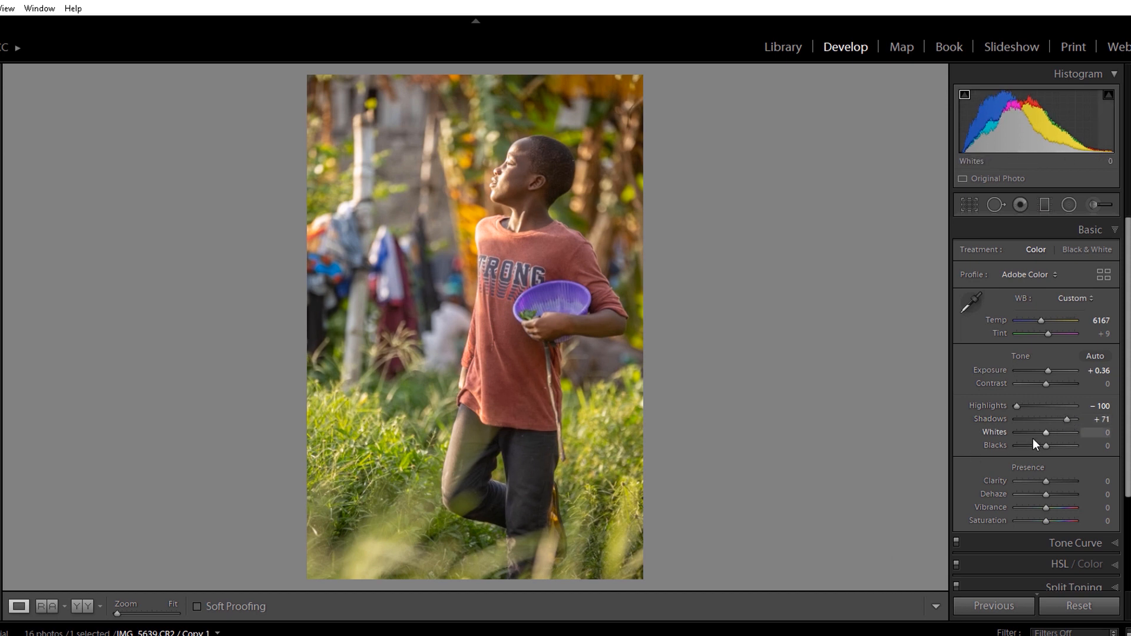
Deepen the Blacks to -57.
{"action": "left_click_drag", "start_coordinate": [1046, 445], "coordinate": [1028, 445]}
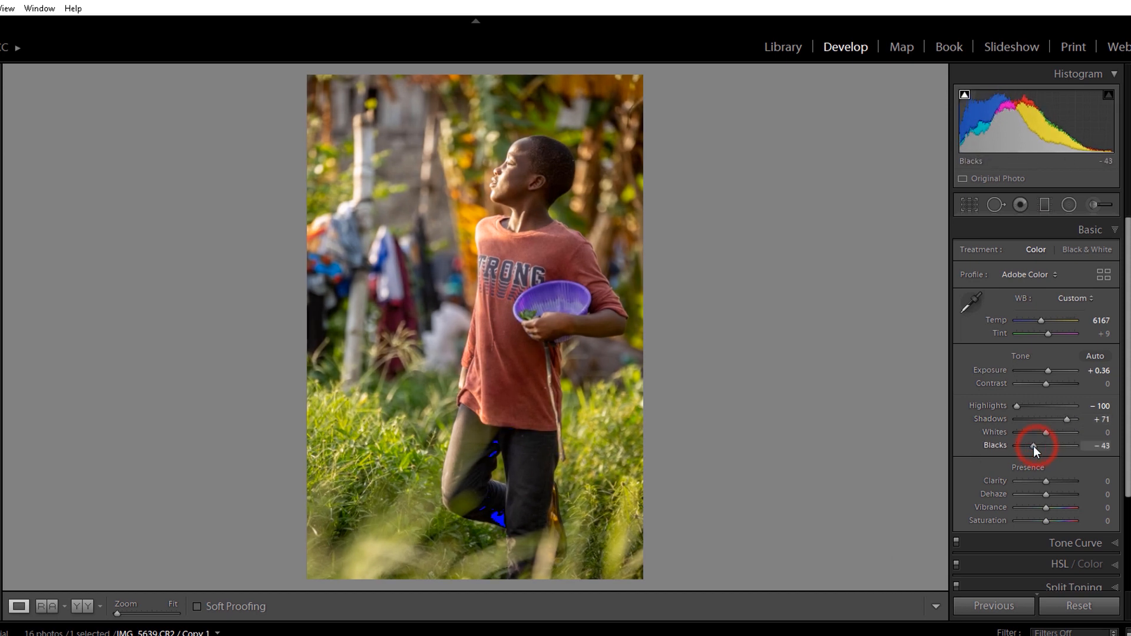
{"action": "left_click_drag", "start_coordinate": [1036, 445], "coordinate": [1045, 446]}
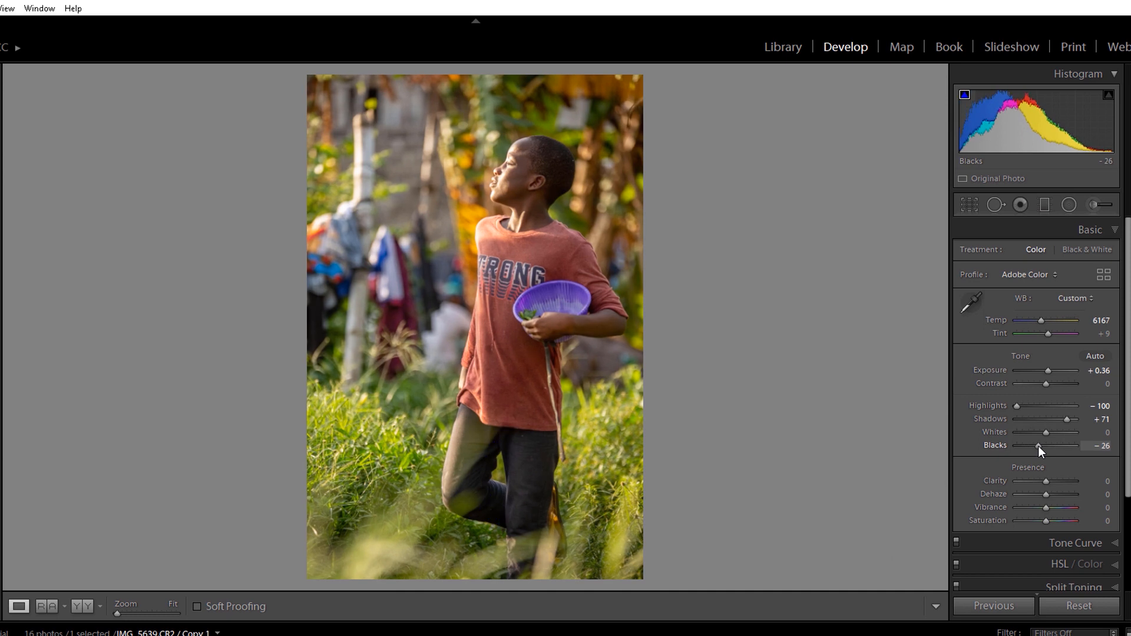
{"action": "left_click_drag", "start_coordinate": [1040, 445], "coordinate": [1030, 445]}
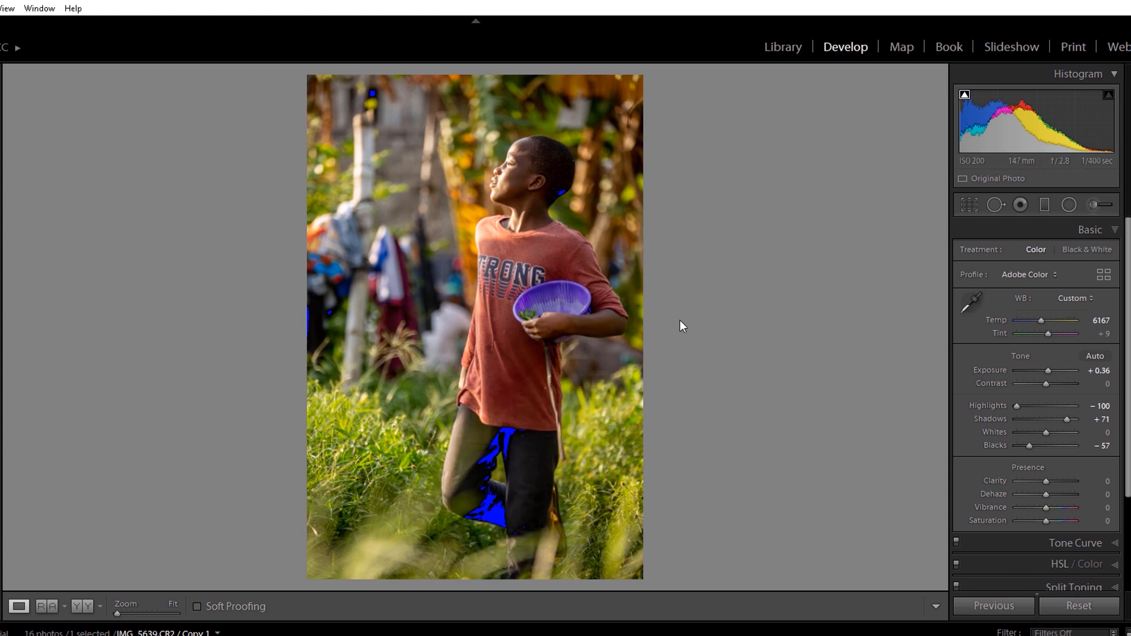
{"action": "mouse_move", "coordinate": [947, 120]}
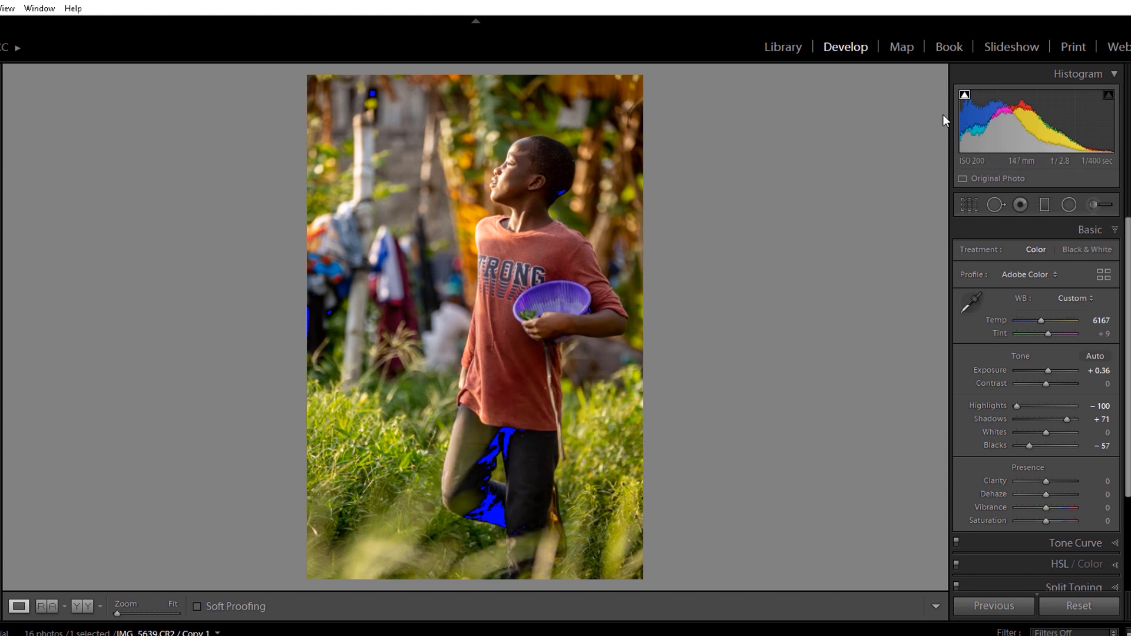
{"action": "mouse_move", "coordinate": [979, 390]}
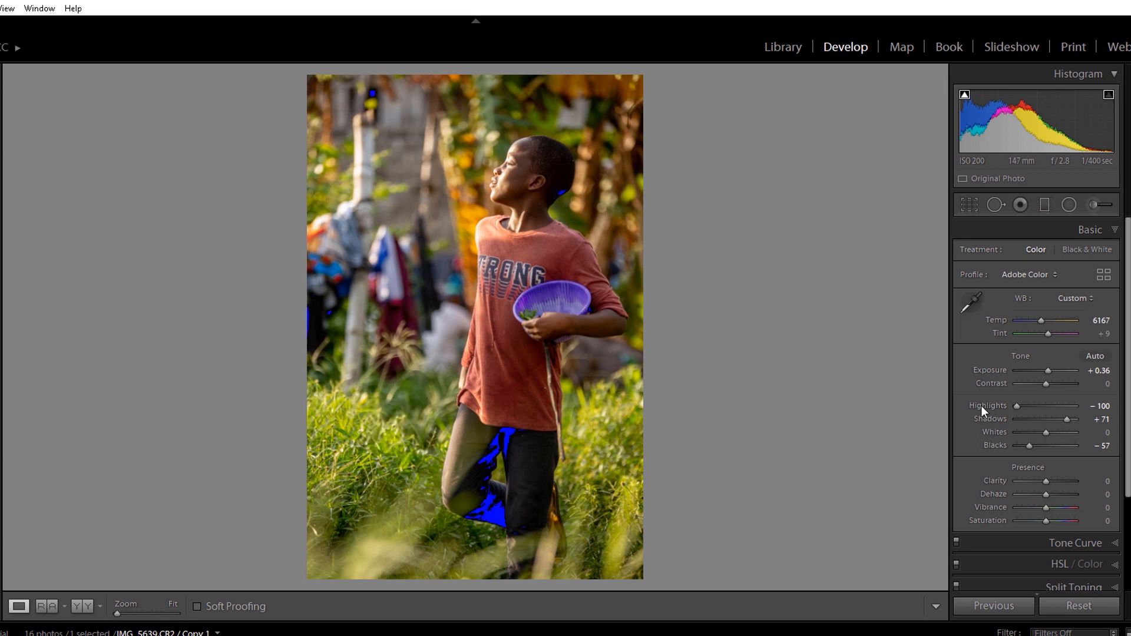
Preview Highlights at +100, return them to -100, and ease Blacks back to -40.
{"action": "left_click_drag", "start_coordinate": [1015, 405], "coordinate": [1074, 405]}
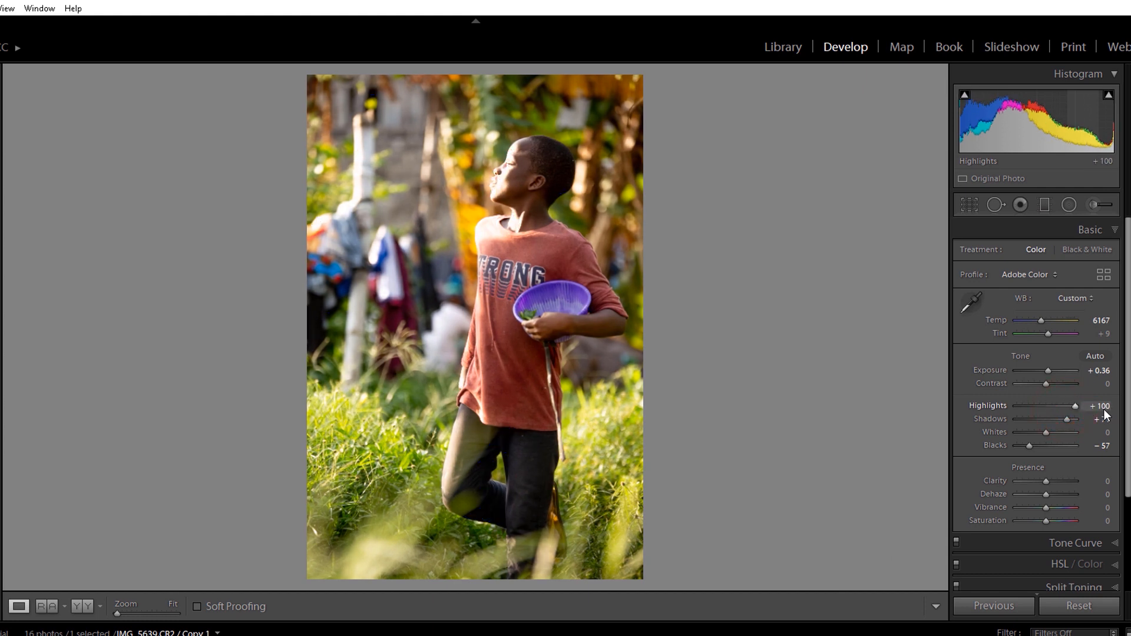
{"action": "left_click_drag", "start_coordinate": [1073, 406], "coordinate": [1017, 406]}
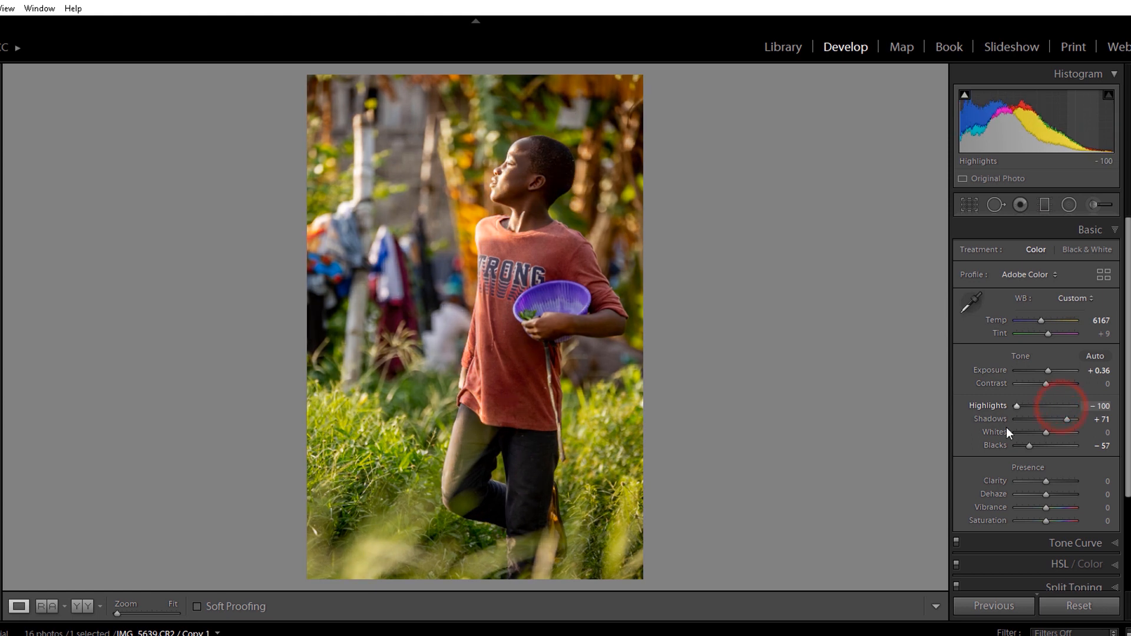
{"action": "left_click_drag", "start_coordinate": [1025, 446], "coordinate": [1040, 446]}
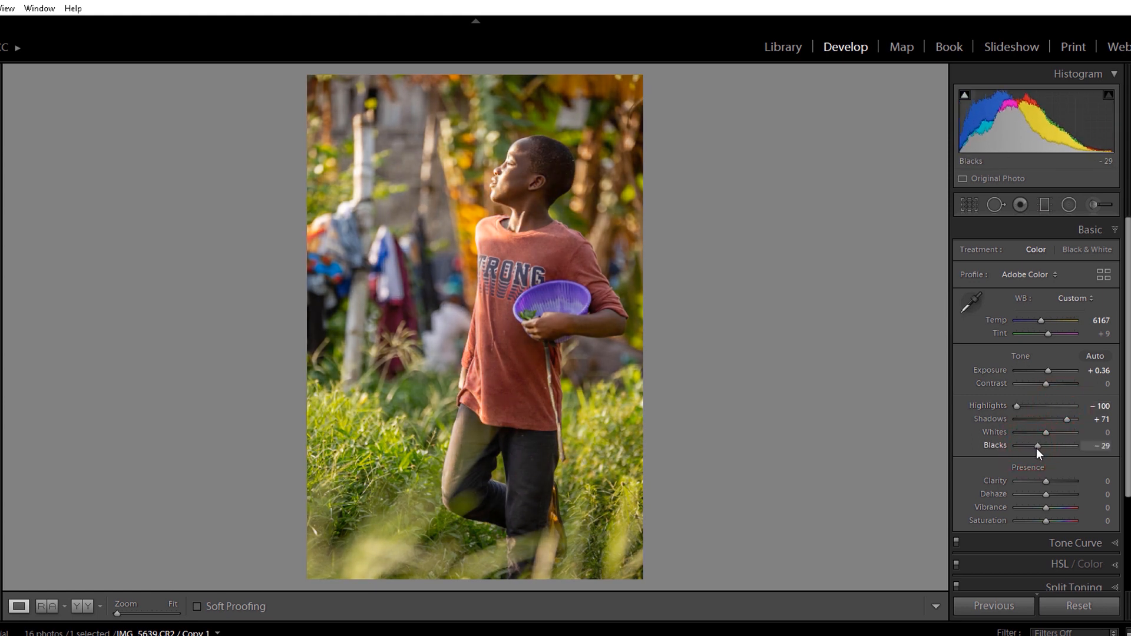
{"action": "left_click_drag", "start_coordinate": [1037, 446], "coordinate": [1033, 445]}
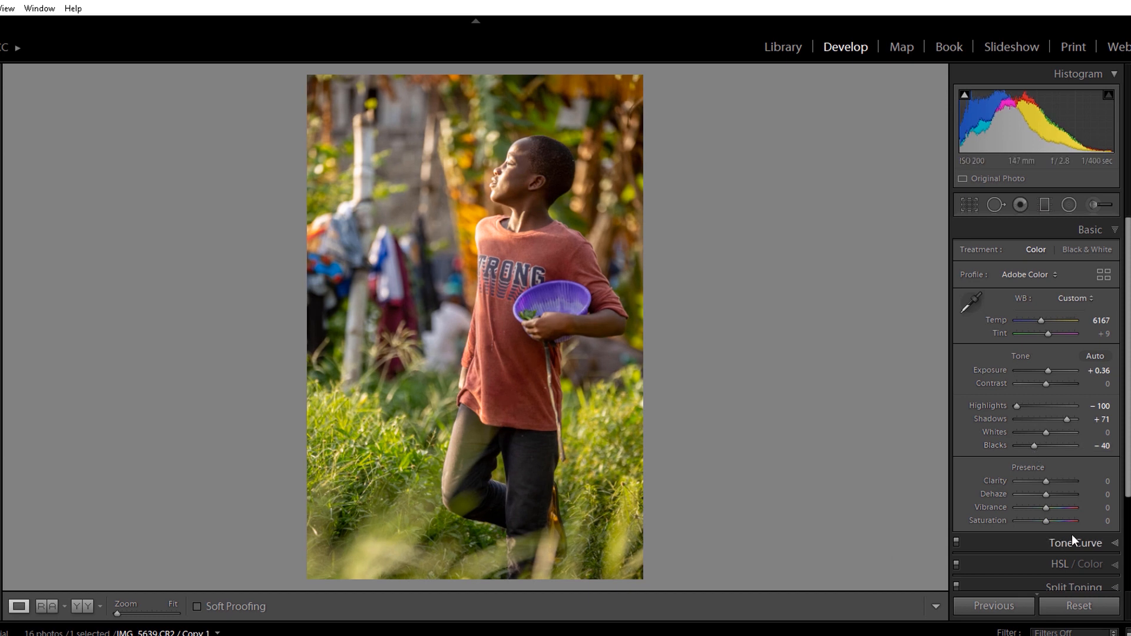
On the RGB tone curve, raise highlights, lower shadows and set a midtone point for a gentle S-curve.
{"action": "left_click", "coordinate": [1075, 542]}
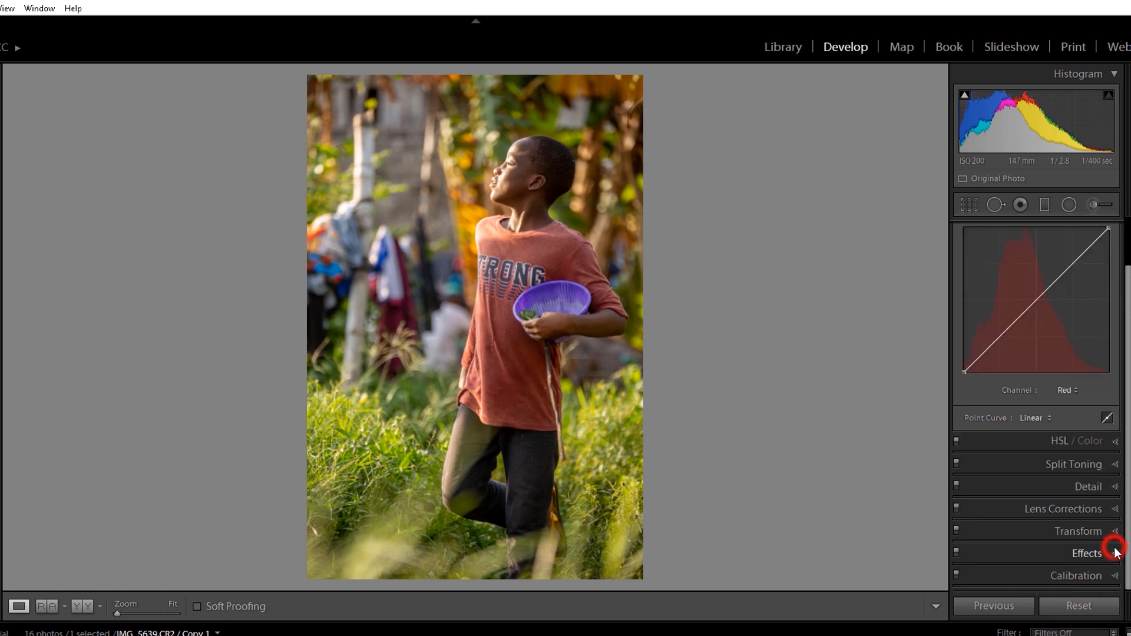
{"action": "left_click", "coordinate": [1068, 390]}
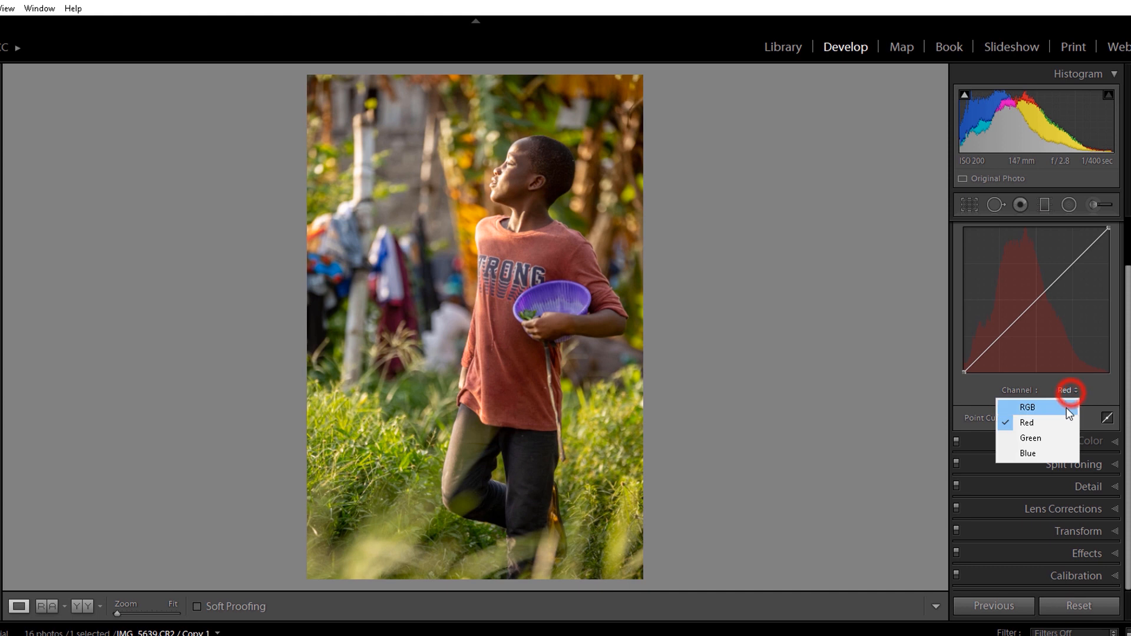
{"action": "left_click", "coordinate": [1027, 407]}
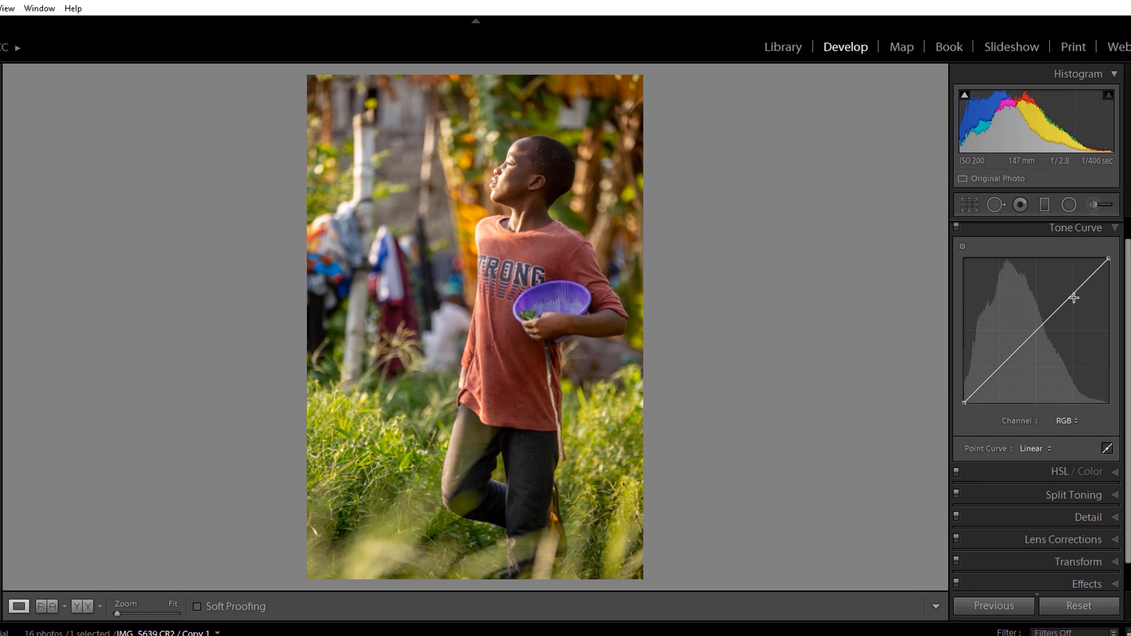
{"action": "left_click_drag", "start_coordinate": [1073, 297], "coordinate": [1072, 296]}
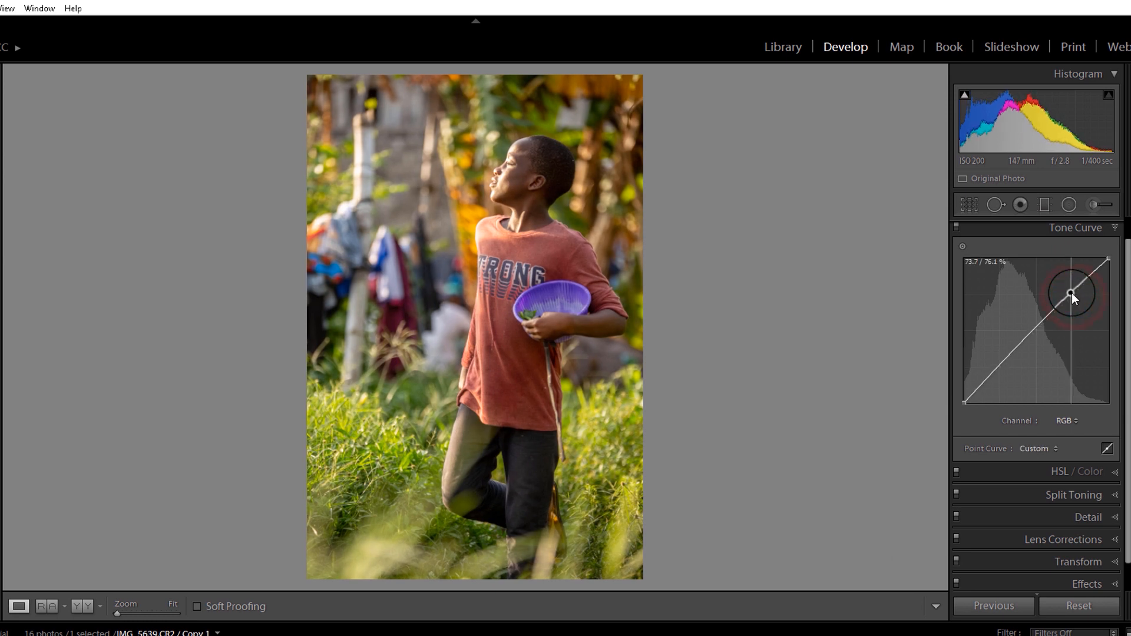
{"action": "left_click_drag", "start_coordinate": [1074, 294], "coordinate": [1070, 296]}
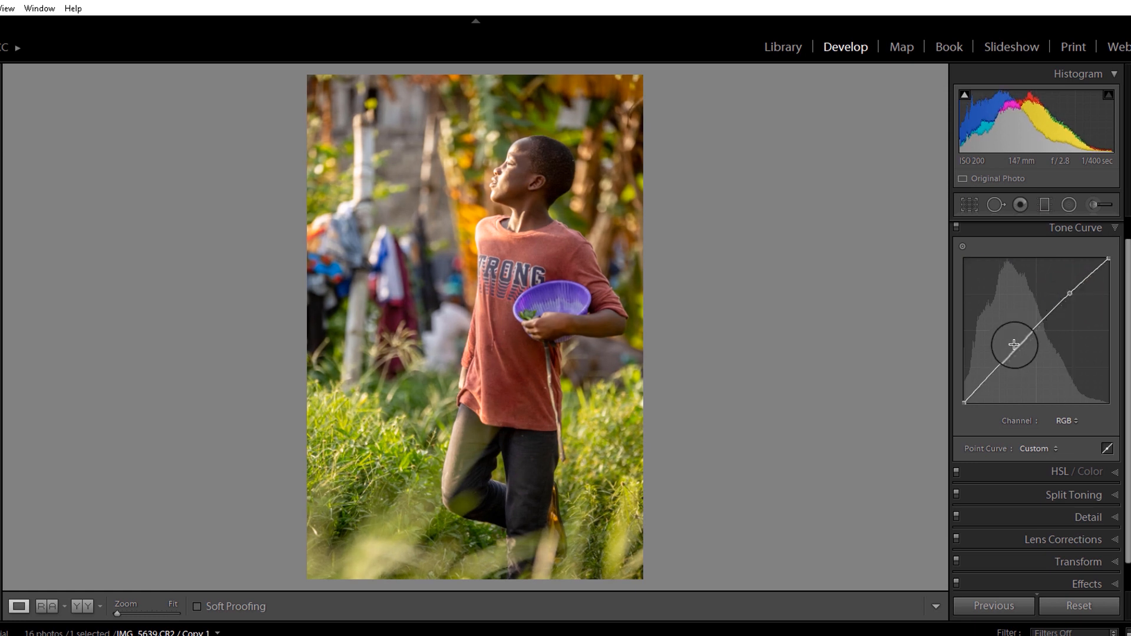
{"action": "left_click_drag", "start_coordinate": [1014, 345], "coordinate": [999, 367]}
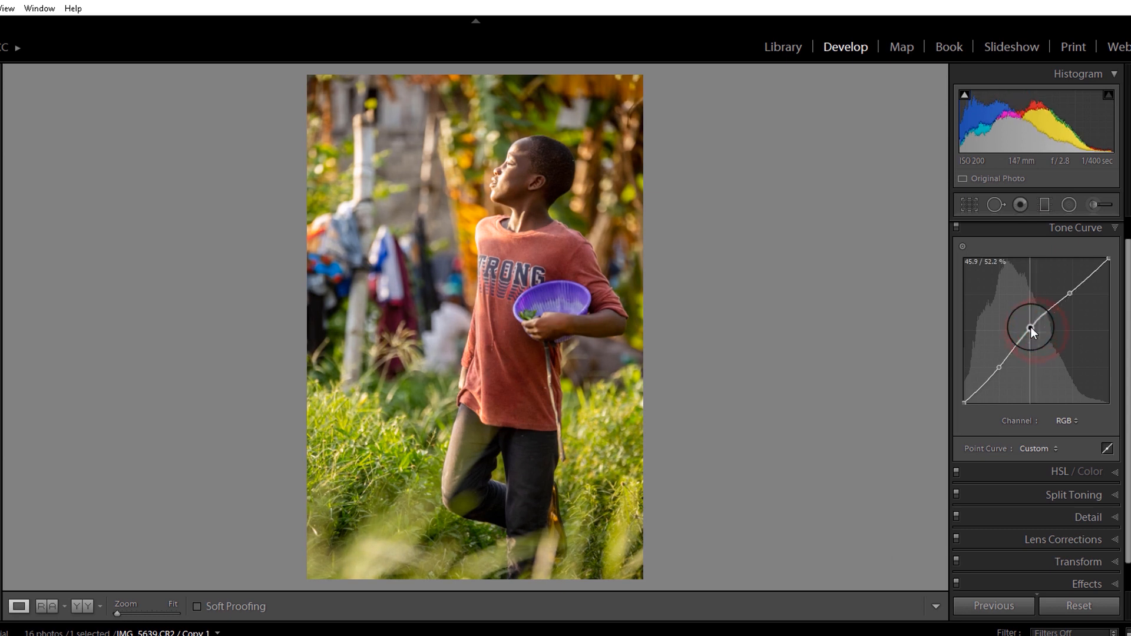
{"action": "left_click_drag", "start_coordinate": [1032, 332], "coordinate": [1032, 332]}
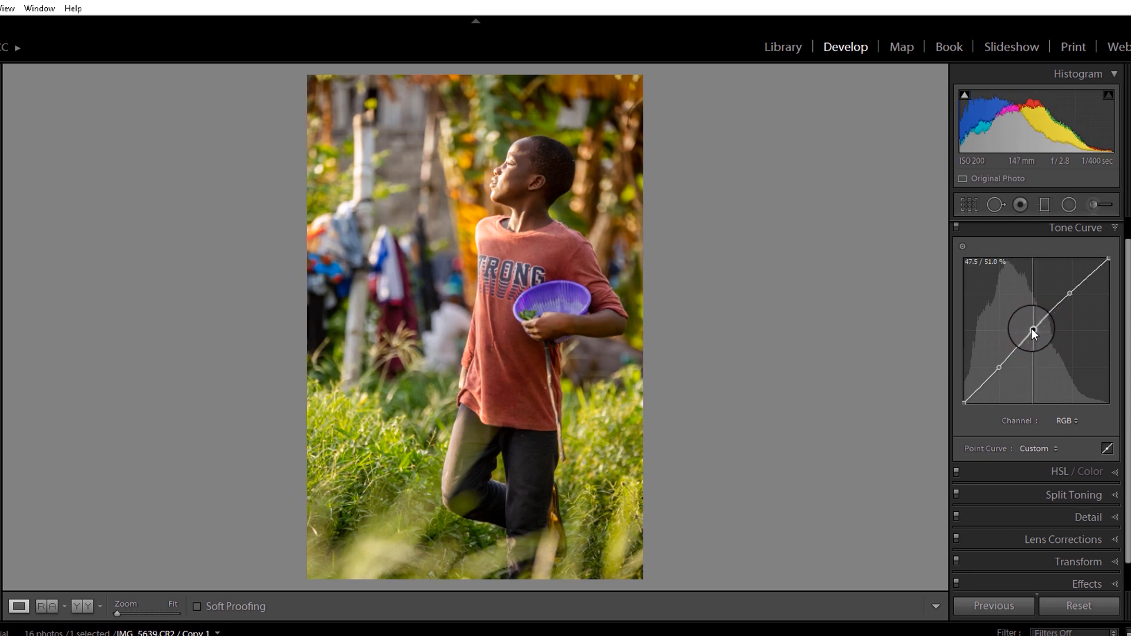
{"action": "left_click_drag", "start_coordinate": [1031, 333], "coordinate": [1030, 330]}
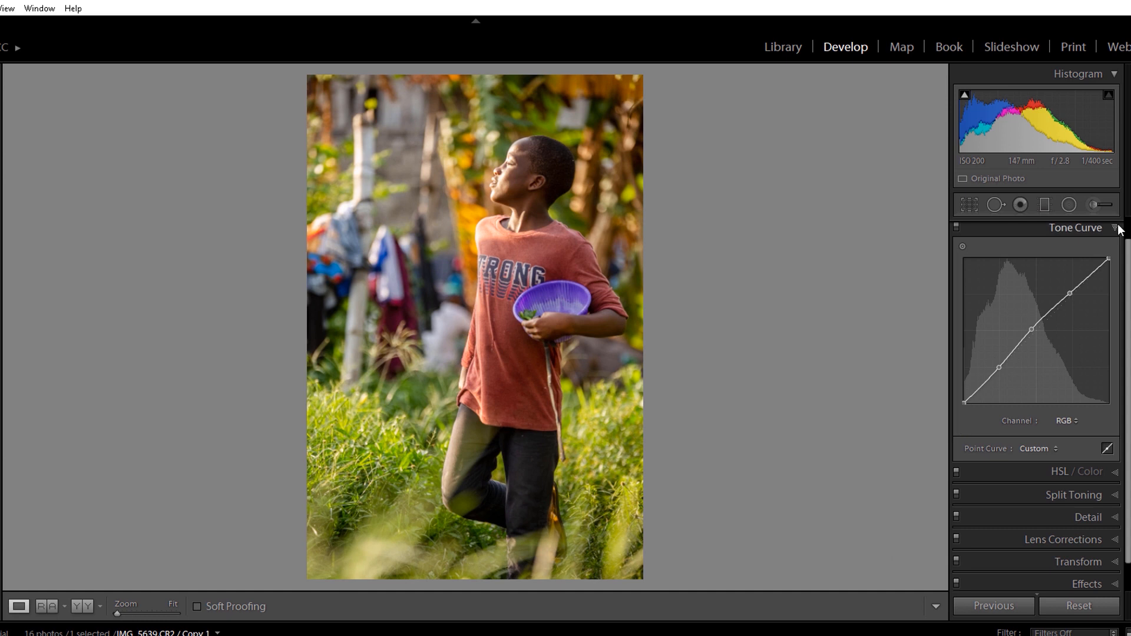
{"action": "mouse_move", "coordinate": [1120, 231]}
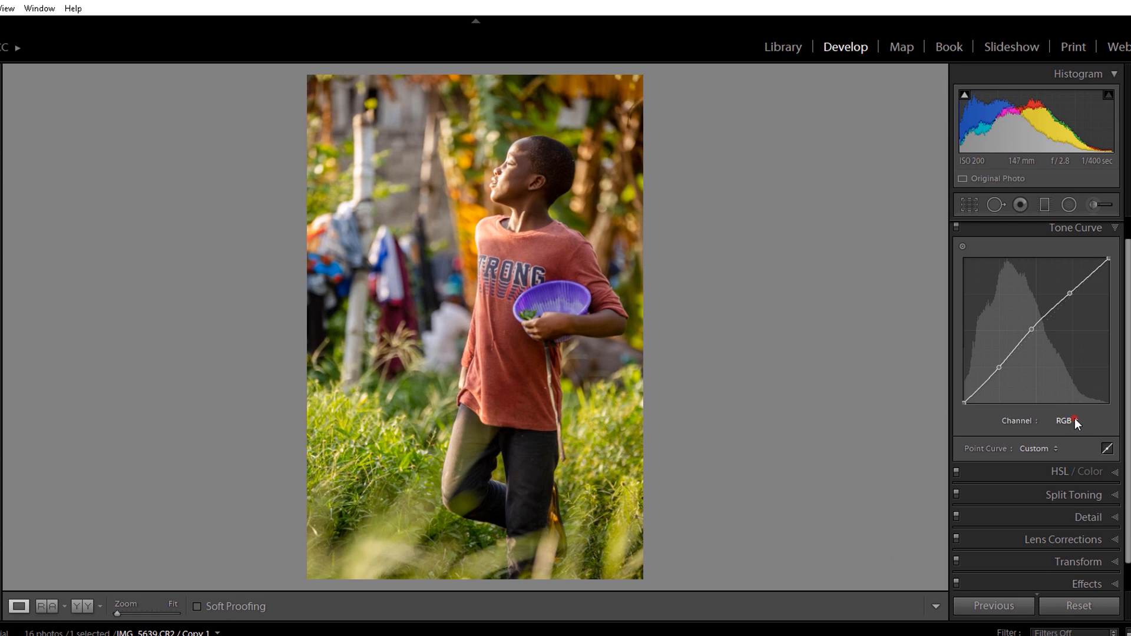
Reset to compare against the unedited photo, then restore the grade and move to the Blue channel.
{"action": "left_click", "coordinate": [1066, 421]}
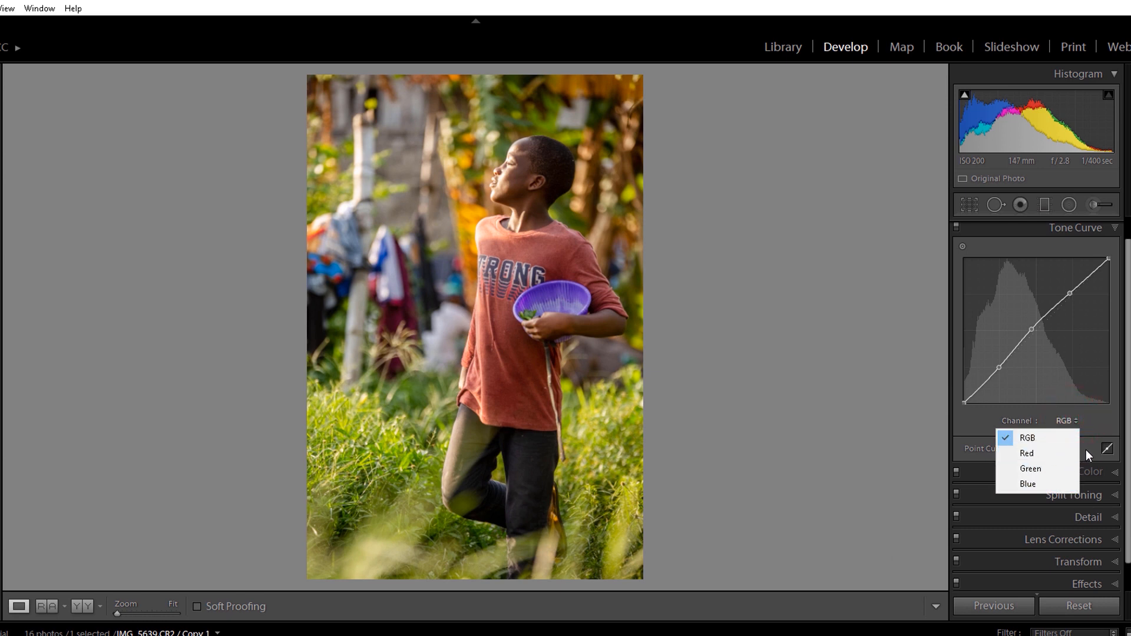
{"action": "mouse_move", "coordinate": [1098, 448]}
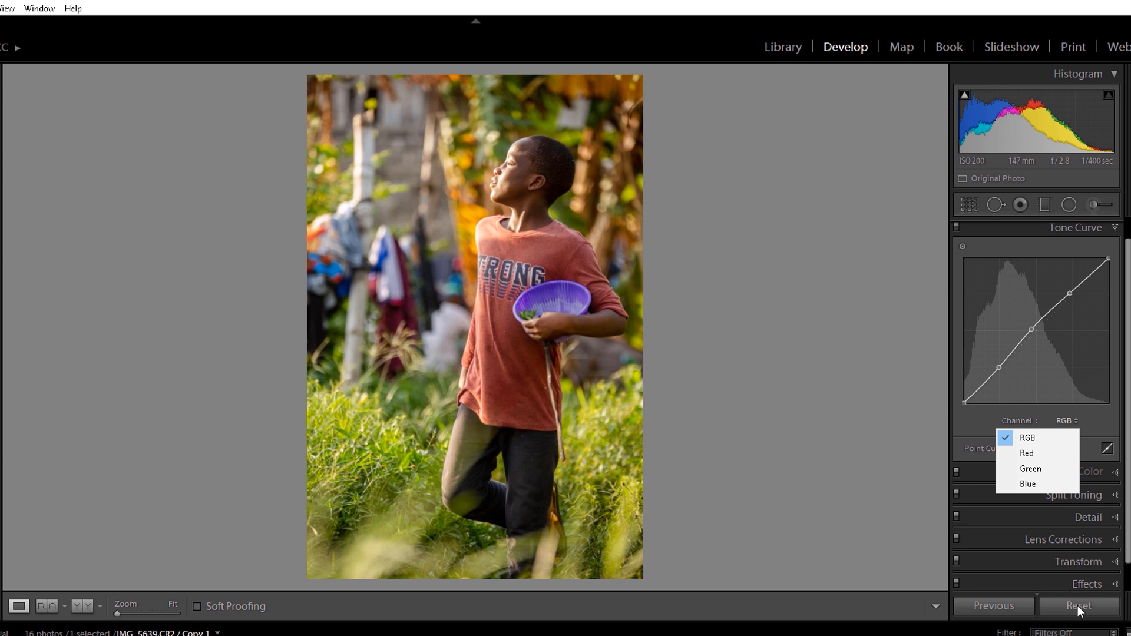
{"action": "left_click", "coordinate": [1079, 606]}
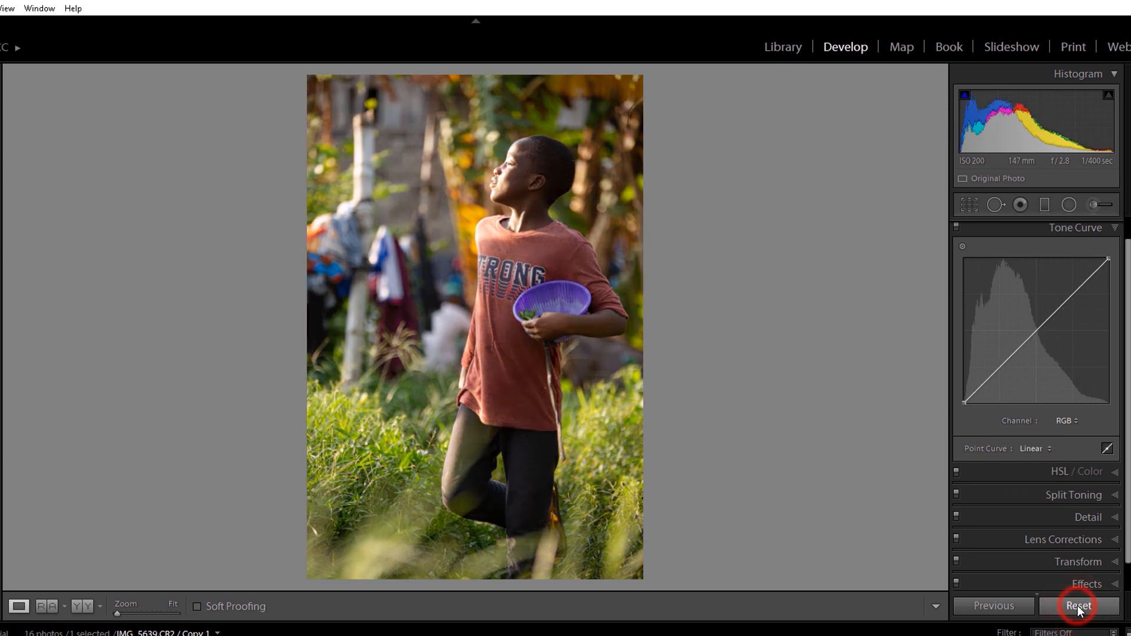
{"action": "left_click", "coordinate": [1076, 606]}
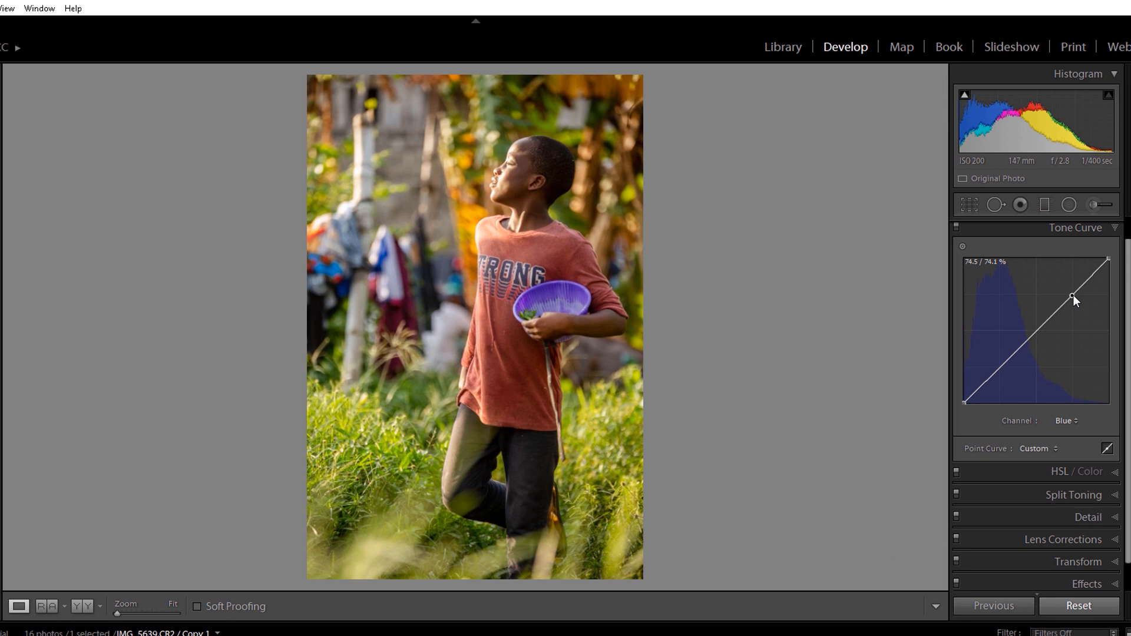
Pull blue down in the highlights of the Blue curve to warm them.
{"action": "left_click_drag", "start_coordinate": [1073, 298], "coordinate": [1075, 303]}
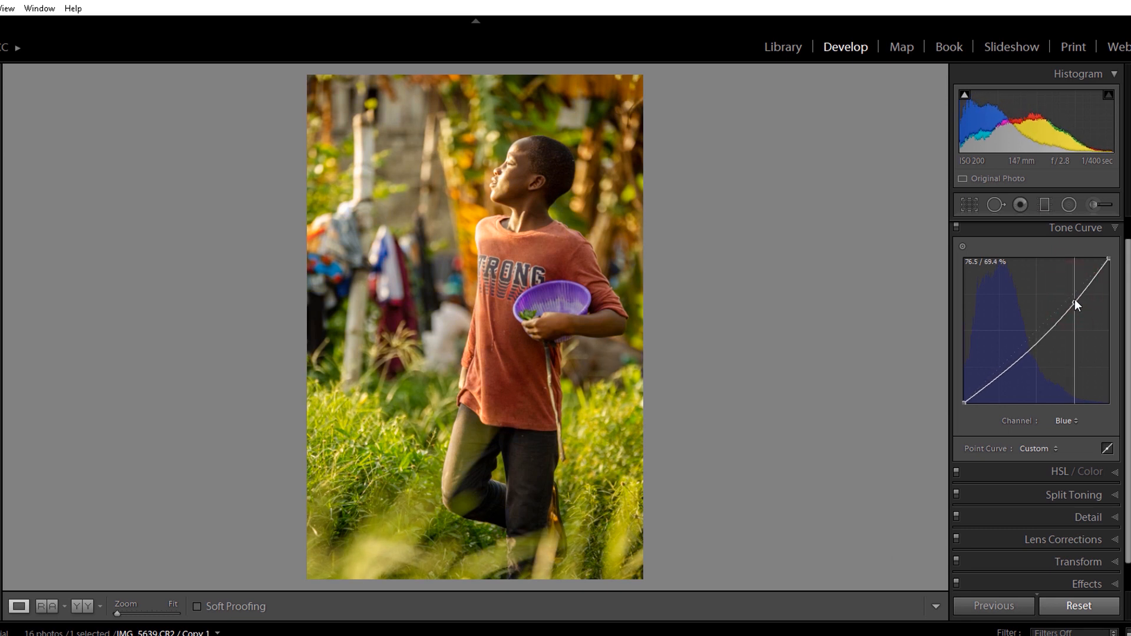
{"action": "left_click_drag", "start_coordinate": [1075, 304], "coordinate": [1067, 287]}
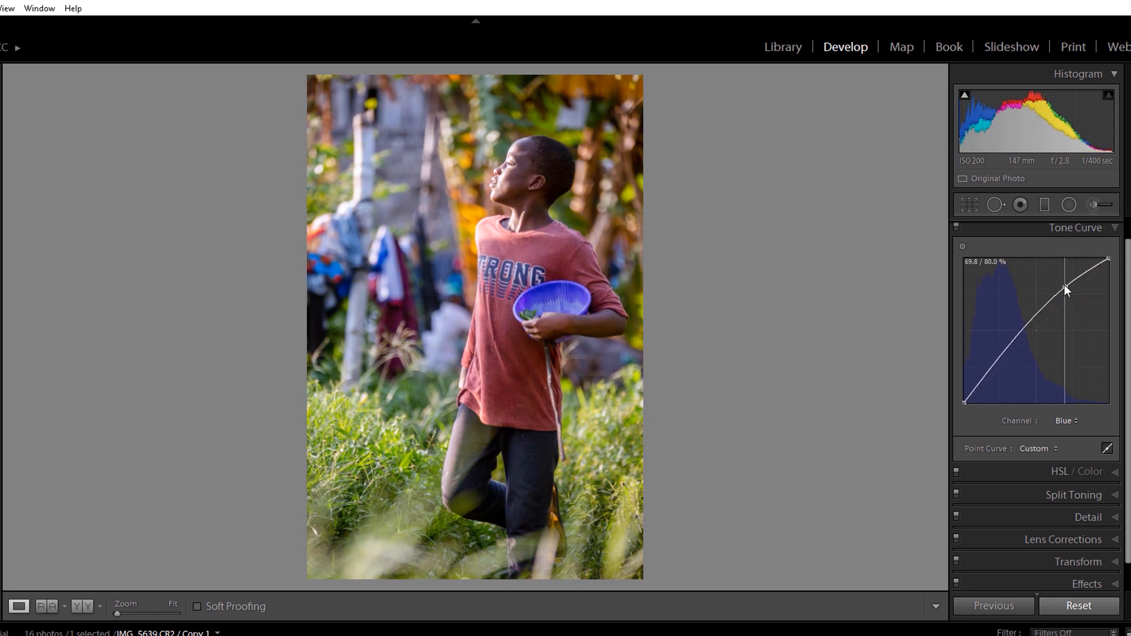
{"action": "left_click_drag", "start_coordinate": [1069, 288], "coordinate": [1074, 300]}
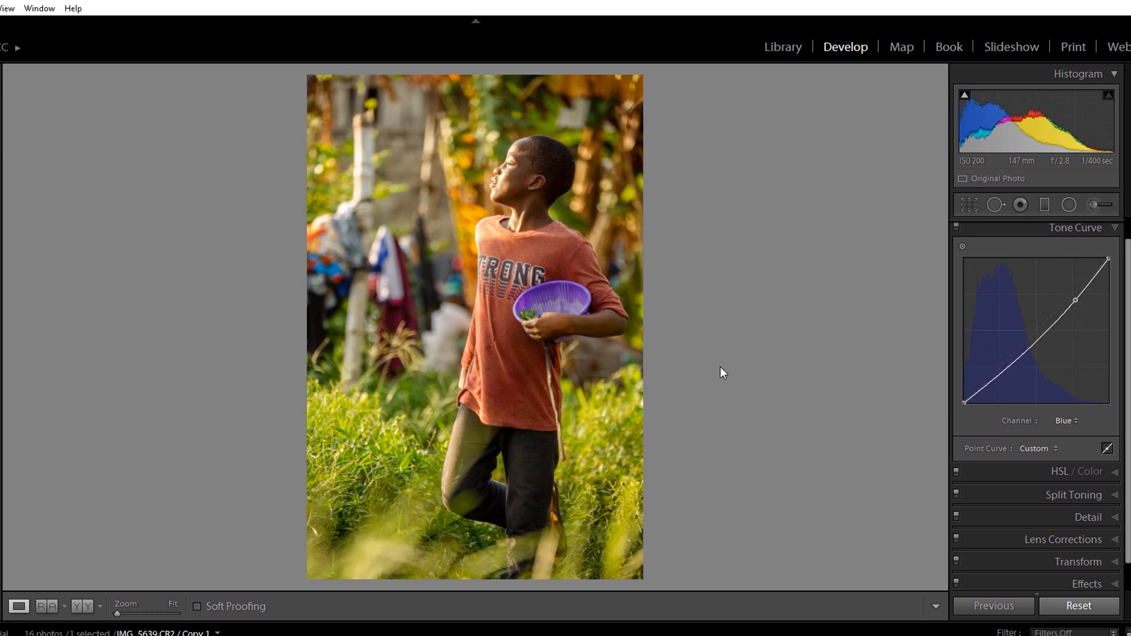
{"action": "mouse_move", "coordinate": [1025, 371]}
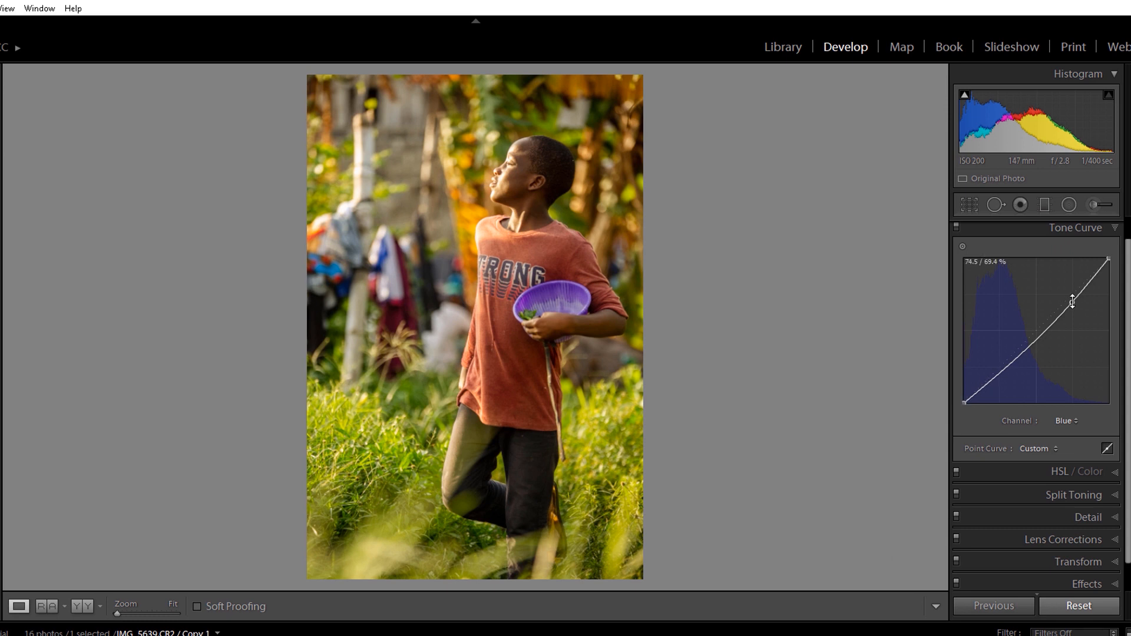
{"action": "left_click_drag", "start_coordinate": [1072, 301], "coordinate": [1076, 301]}
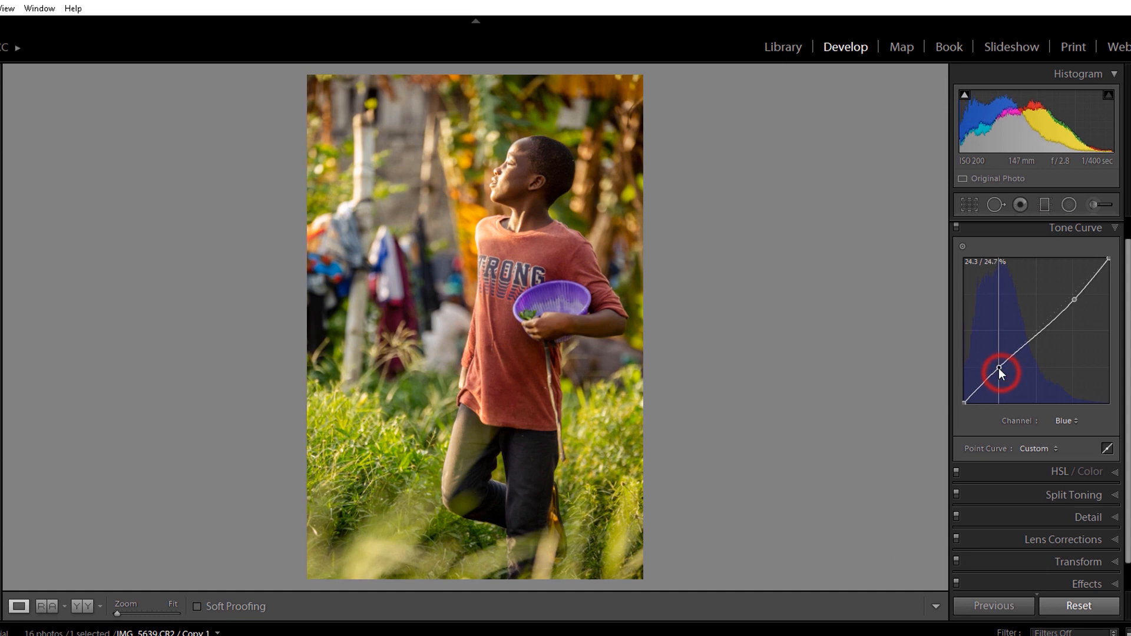
Anchor the Blue curve shadows and lift the black point for a slight blue tint in the darkest tones.
{"action": "left_click_drag", "start_coordinate": [1002, 368], "coordinate": [1002, 375]}
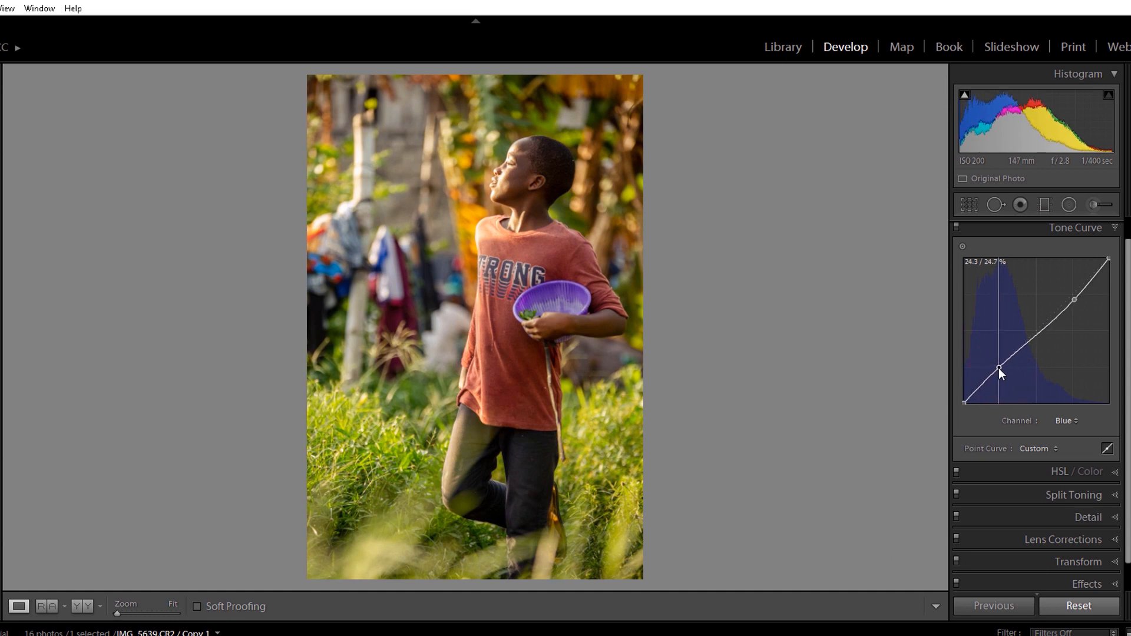
{"action": "left_click_drag", "start_coordinate": [1001, 370], "coordinate": [1000, 373]}
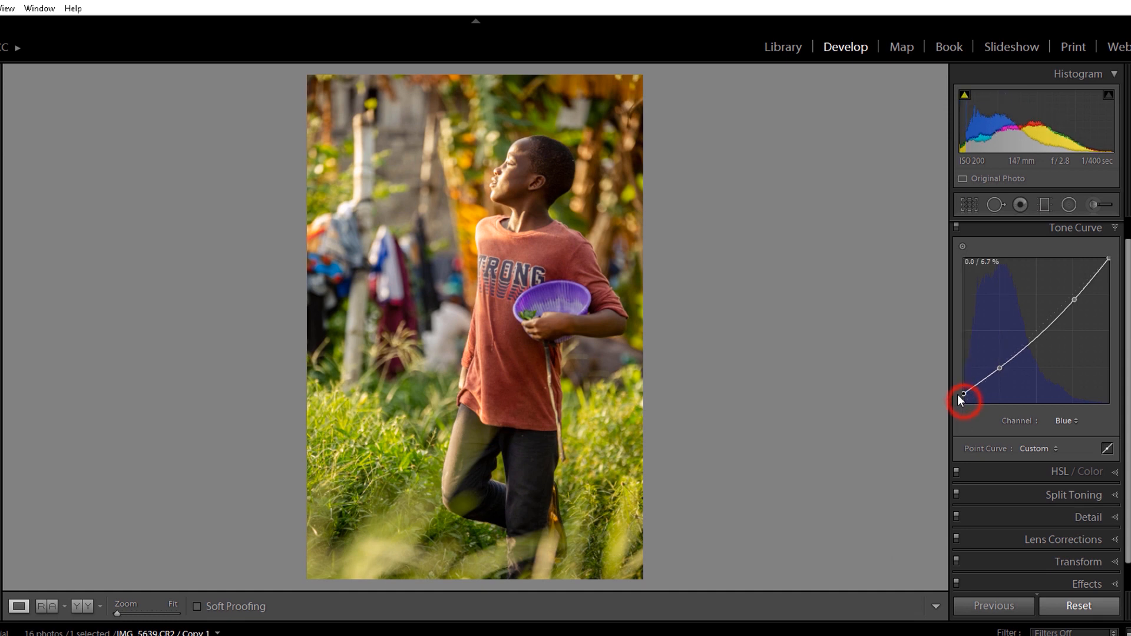
{"action": "left_click_drag", "start_coordinate": [963, 390], "coordinate": [962, 401]}
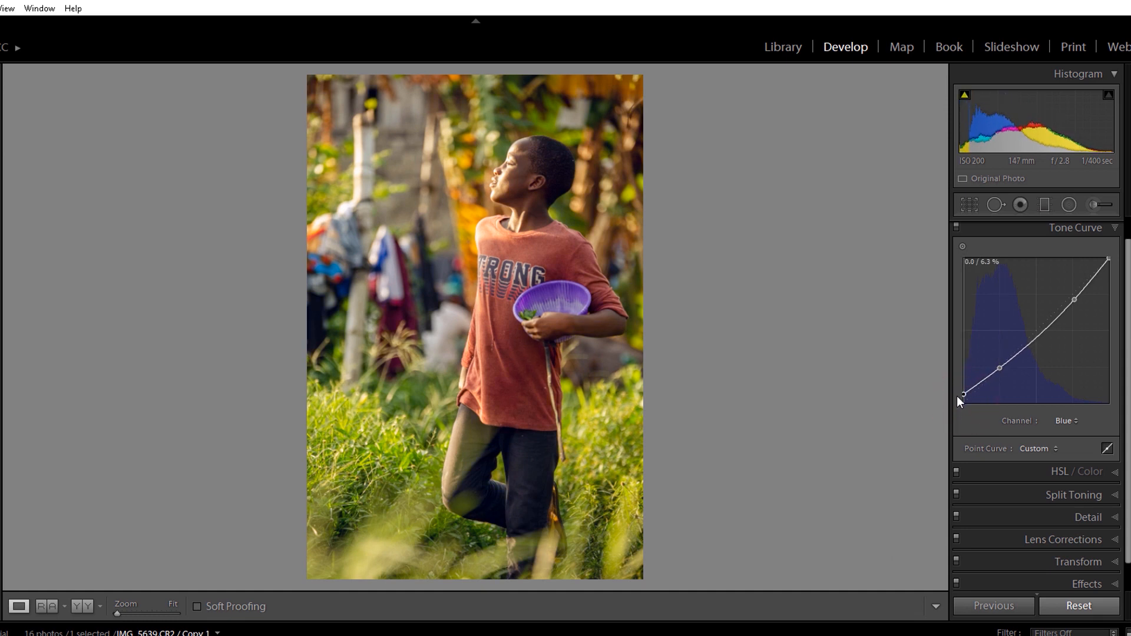
{"action": "left_click", "coordinate": [1001, 366]}
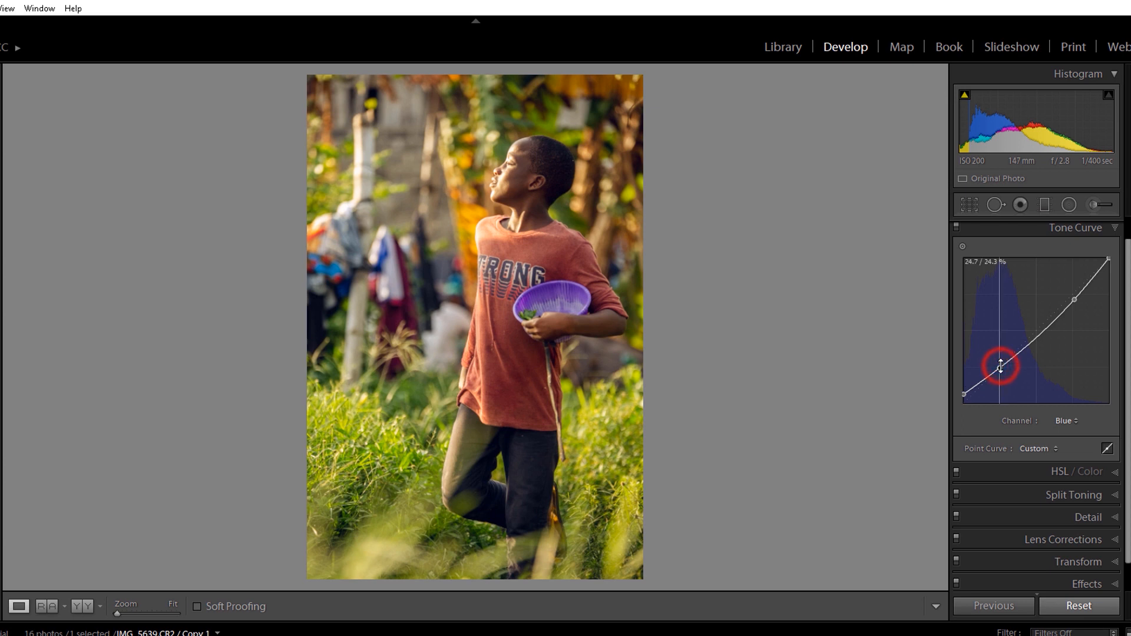
{"action": "left_click_drag", "start_coordinate": [1001, 367], "coordinate": [1002, 373]}
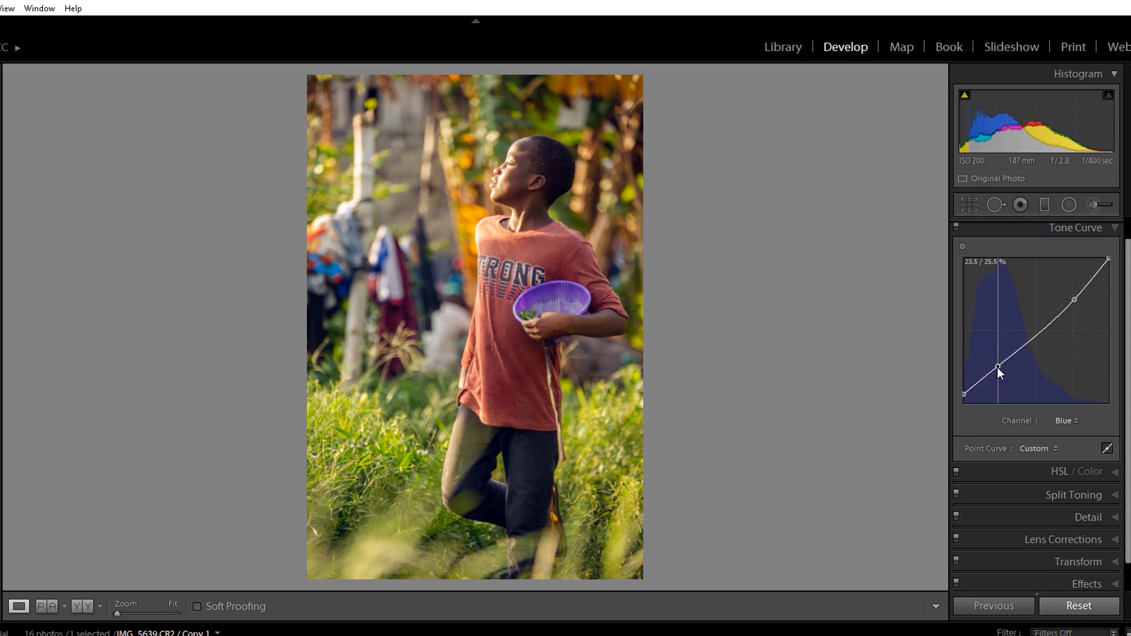
{"action": "left_click_drag", "start_coordinate": [998, 371], "coordinate": [998, 364]}
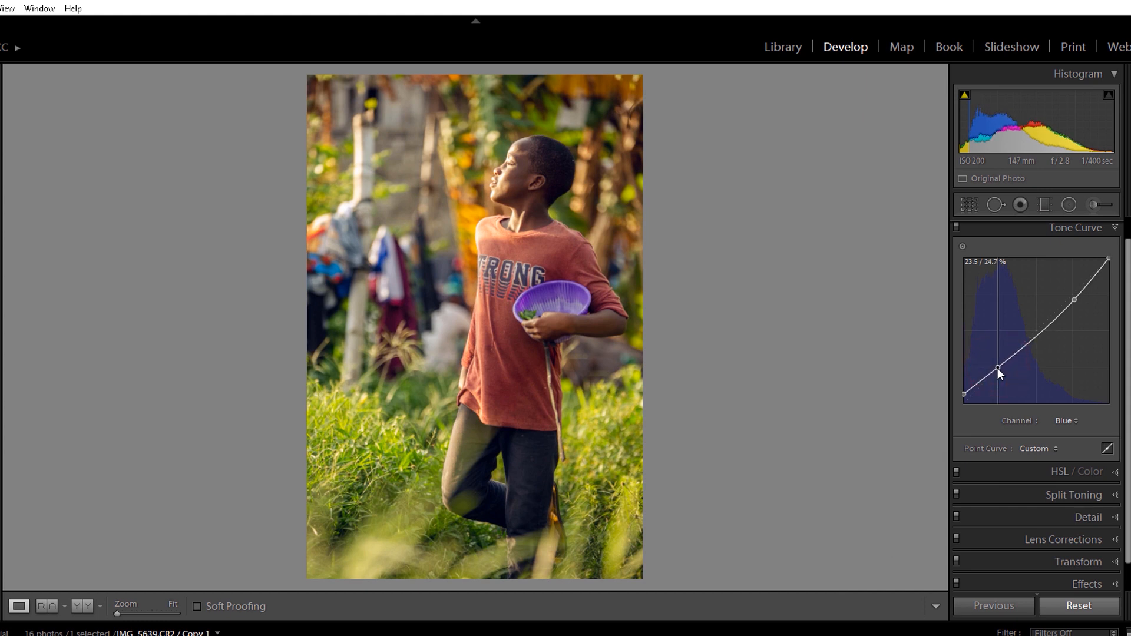
{"action": "left_click", "coordinate": [1065, 420]}
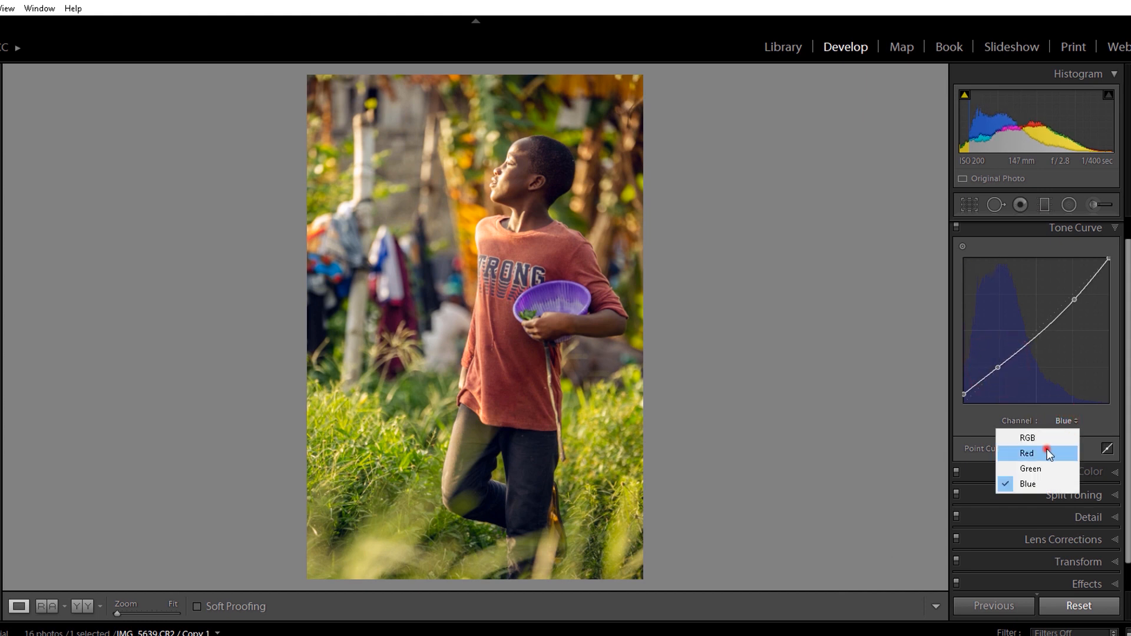
On the Red channel curve, place highlight, midtone and shadow points keeping it nearly straight.
{"action": "left_click", "coordinate": [1026, 453]}
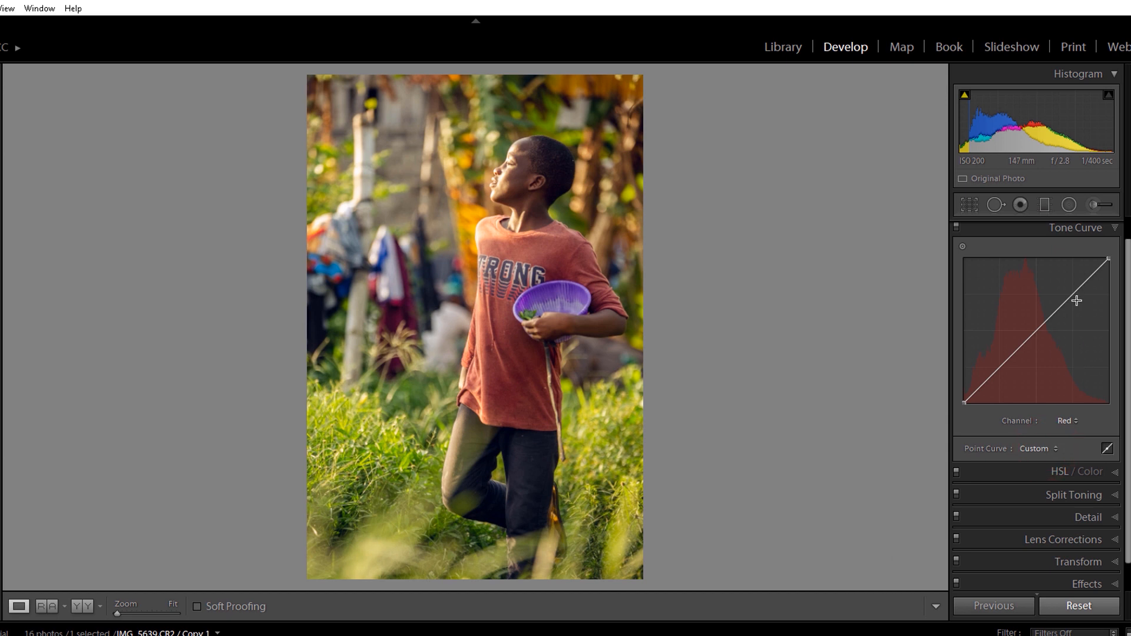
{"action": "mouse_move", "coordinate": [1075, 294]}
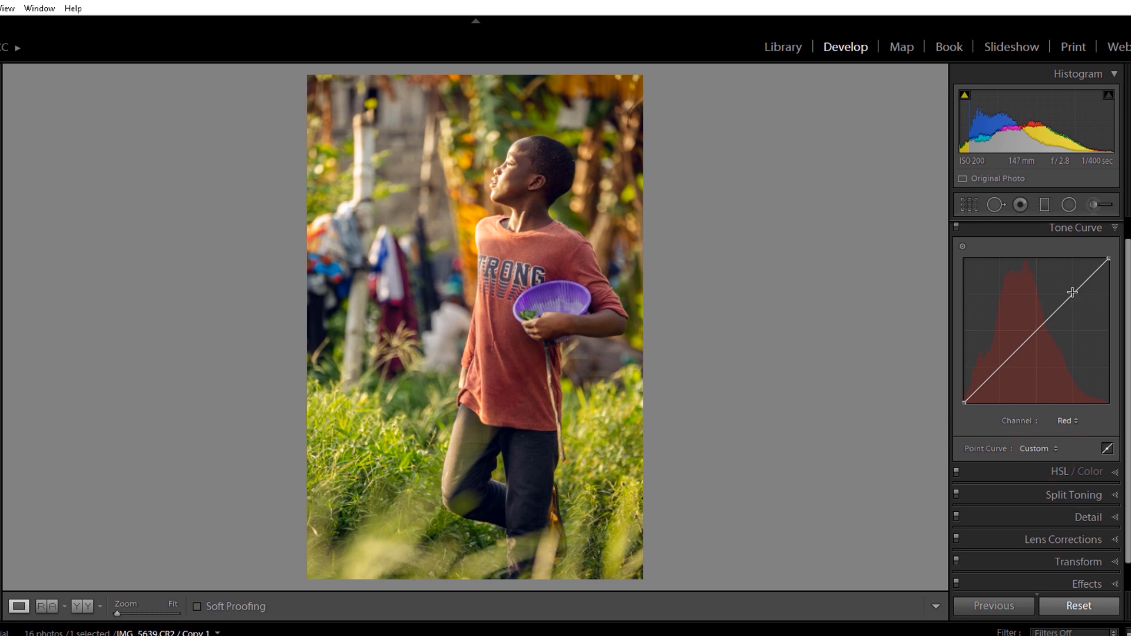
{"action": "left_click", "coordinate": [1072, 295]}
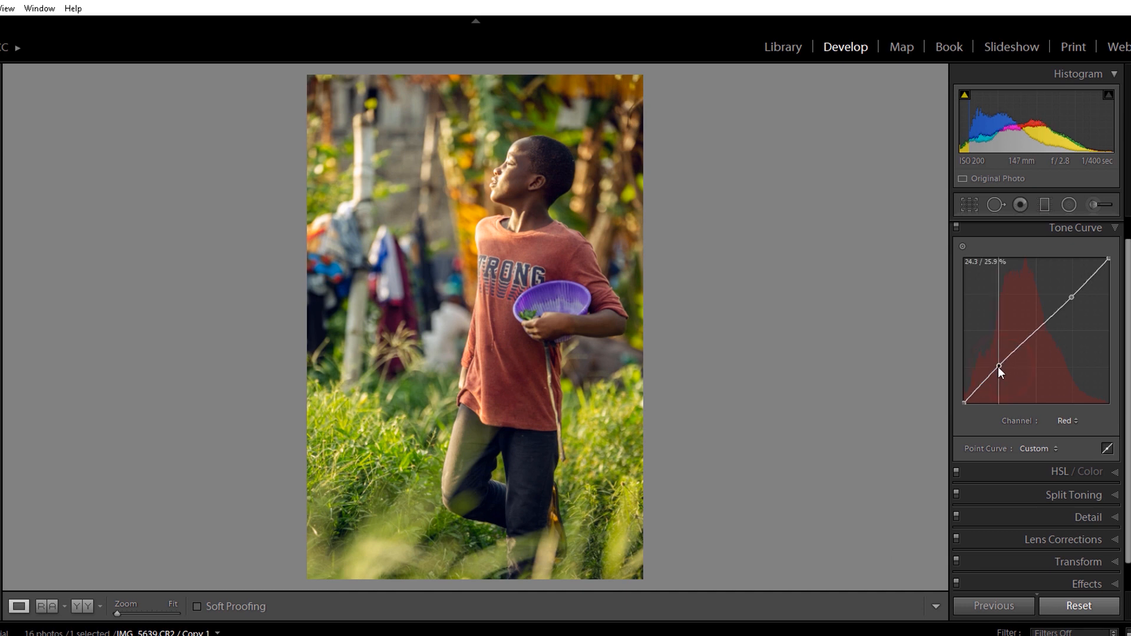
{"action": "left_click_drag", "start_coordinate": [1001, 369], "coordinate": [1001, 364]}
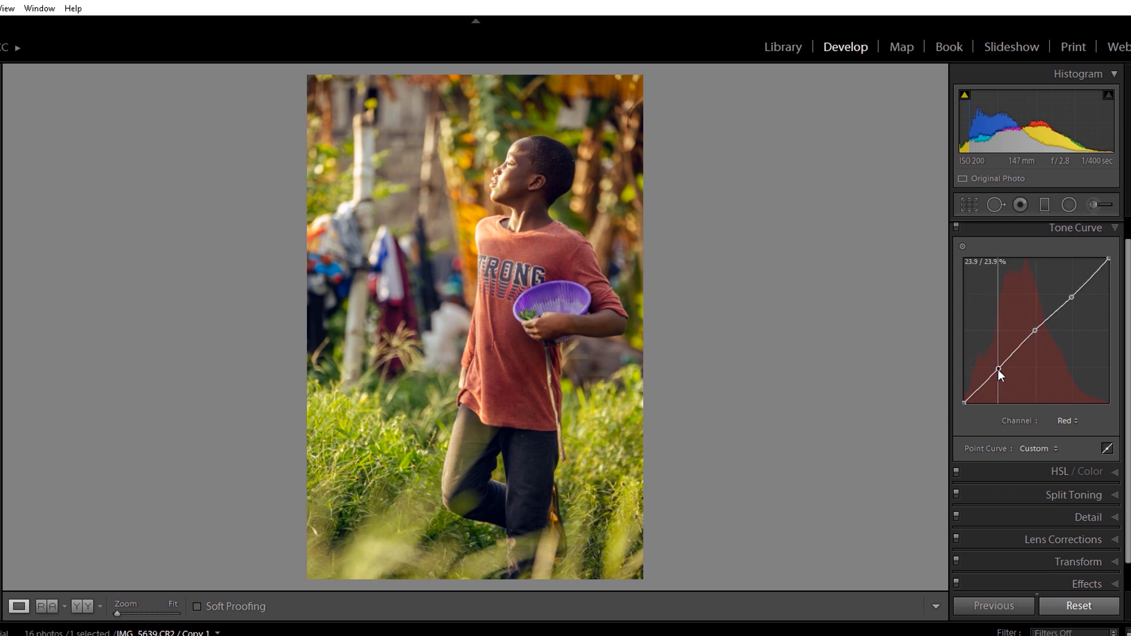
{"action": "left_click_drag", "start_coordinate": [999, 367], "coordinate": [962, 403]}
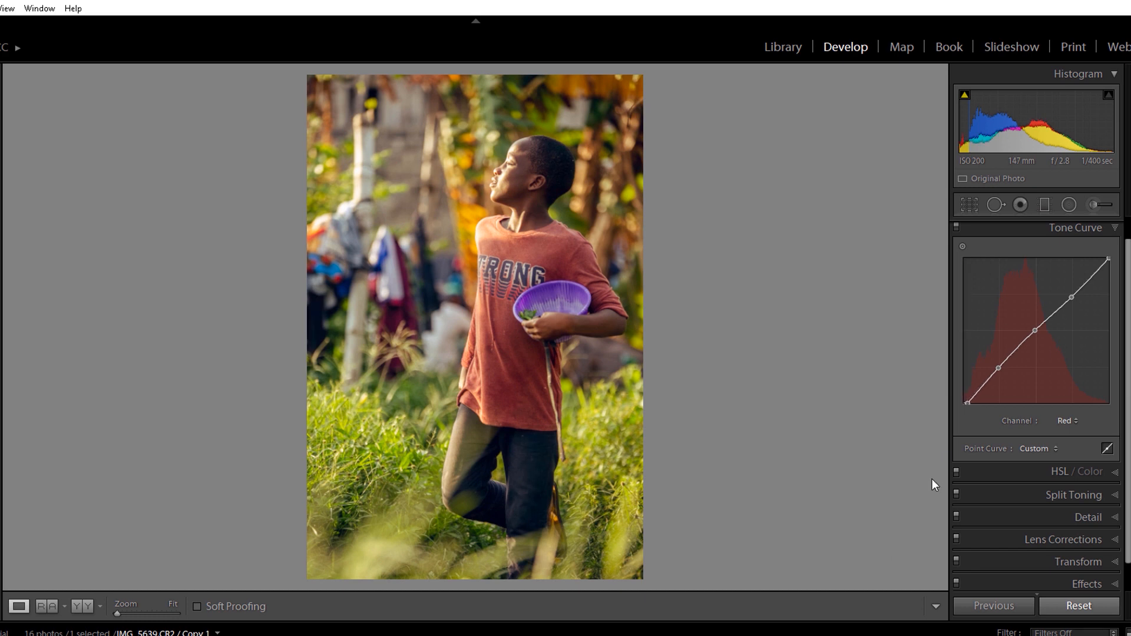
{"action": "mouse_move", "coordinate": [1046, 420]}
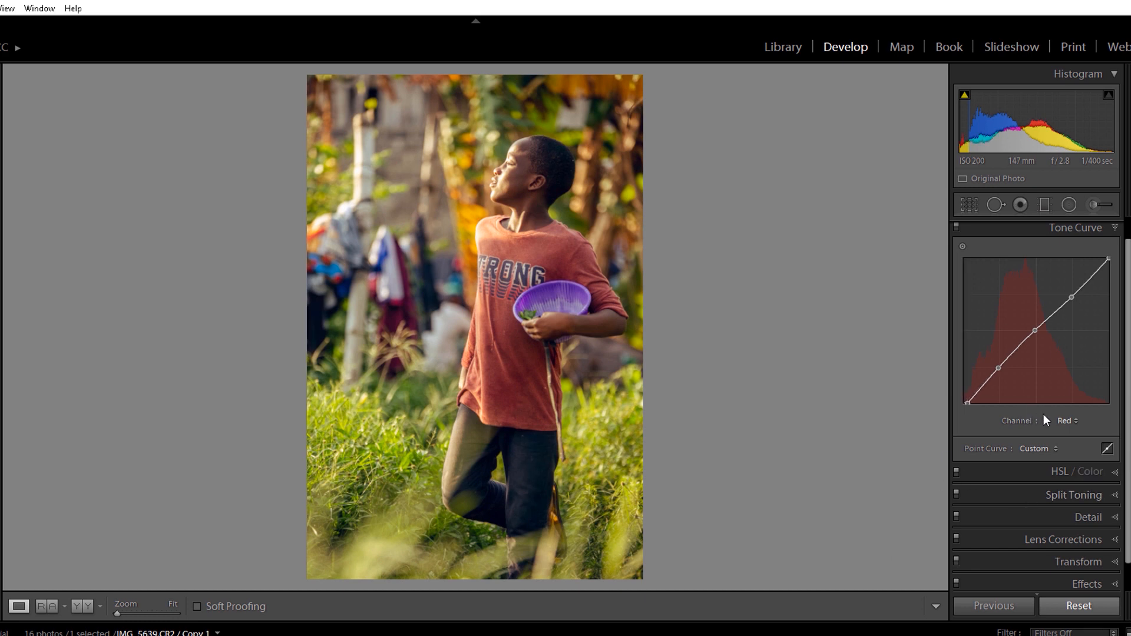
{"action": "left_click", "coordinate": [1065, 421]}
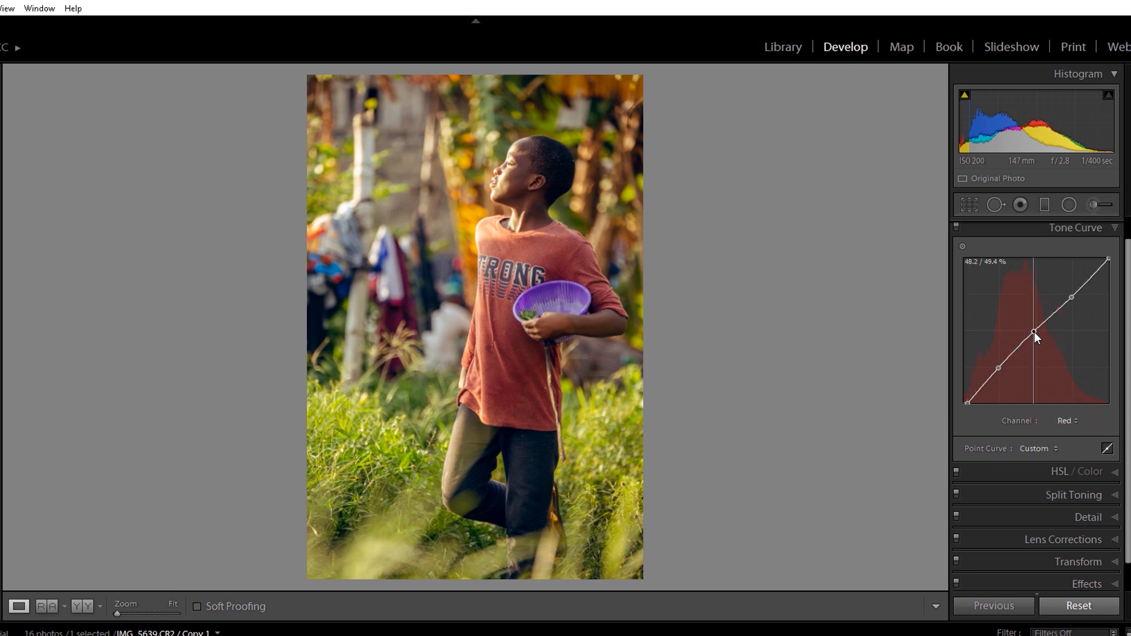
{"action": "left_click_drag", "start_coordinate": [1036, 339], "coordinate": [1003, 361]}
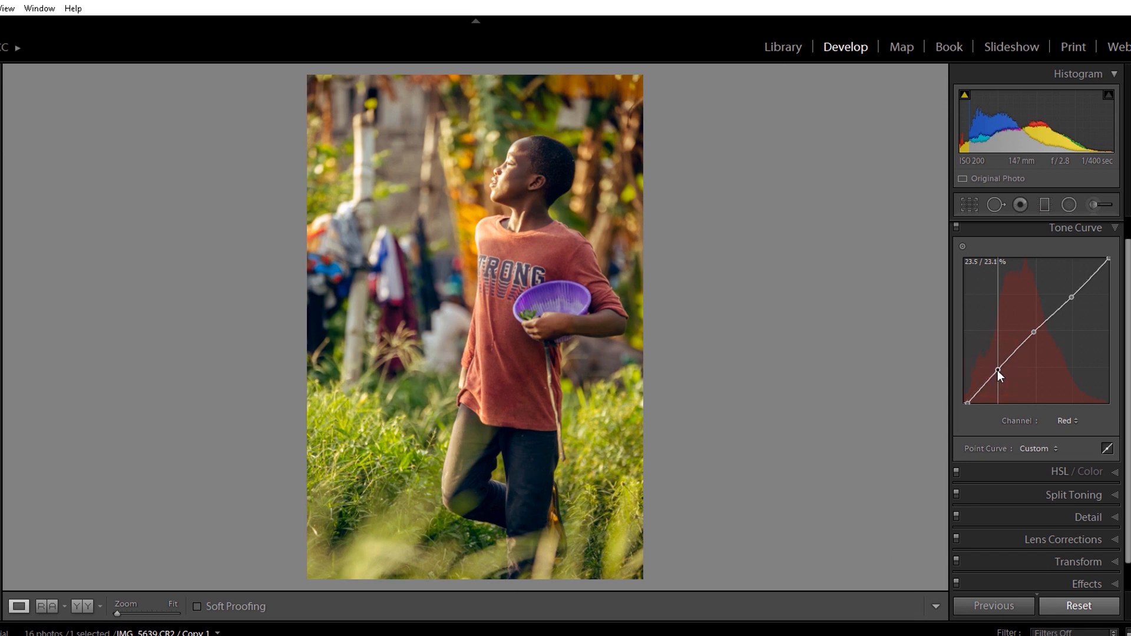
{"action": "left_click", "coordinate": [1068, 420]}
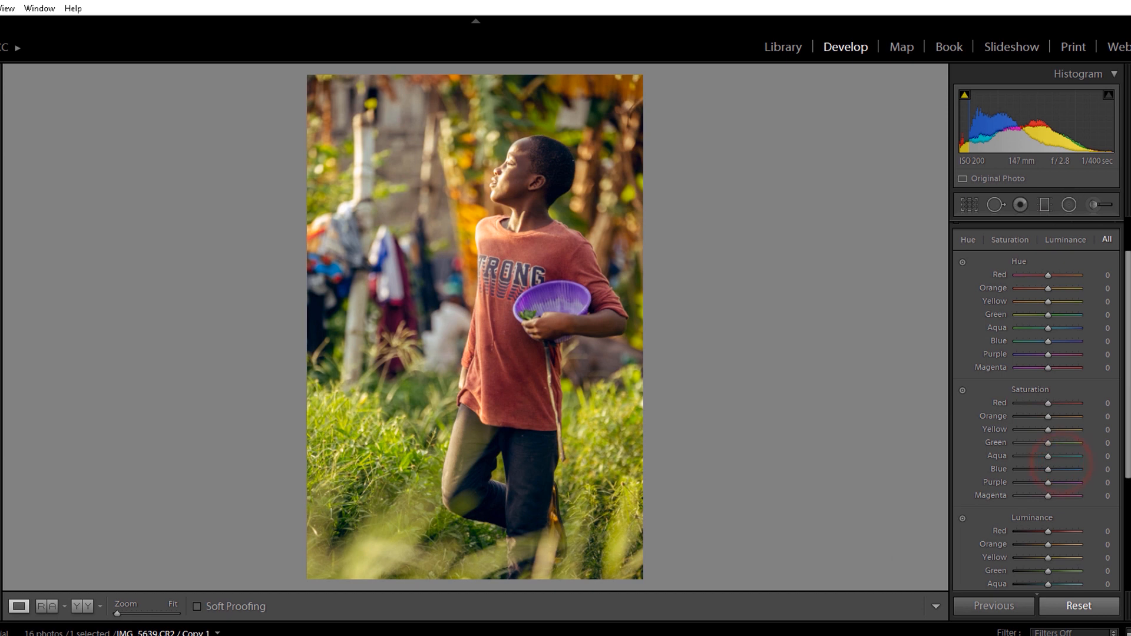
Expand the Tone Curve panel and add points on the Green channel curve.
{"action": "left_click", "coordinate": [1075, 252]}
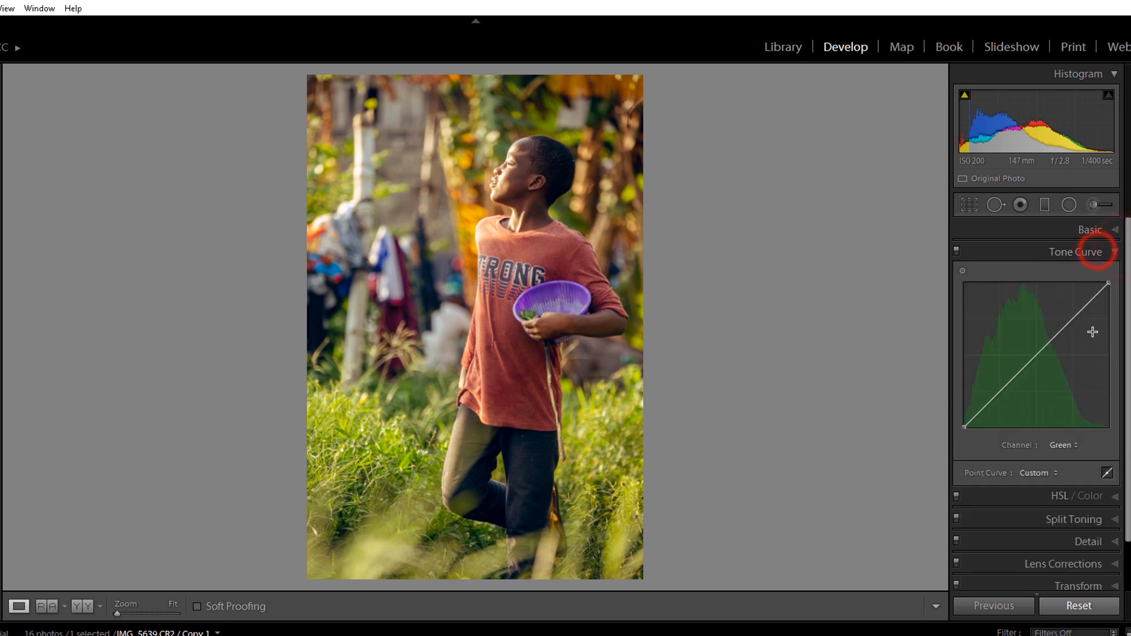
{"action": "mouse_move", "coordinate": [1075, 321]}
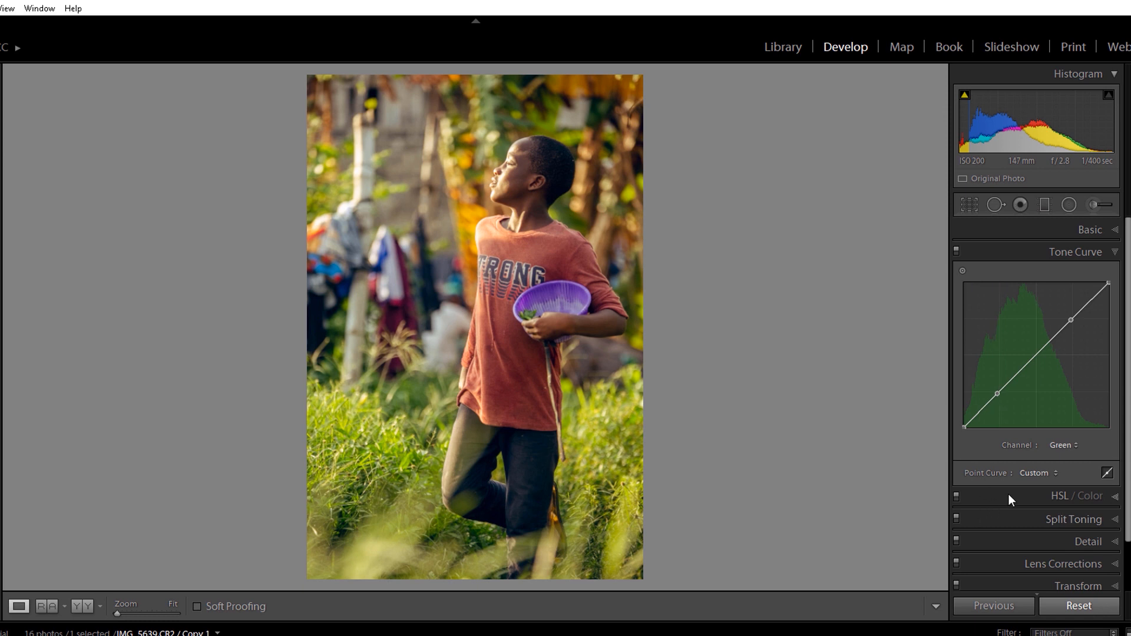
{"action": "left_click", "coordinate": [1061, 444]}
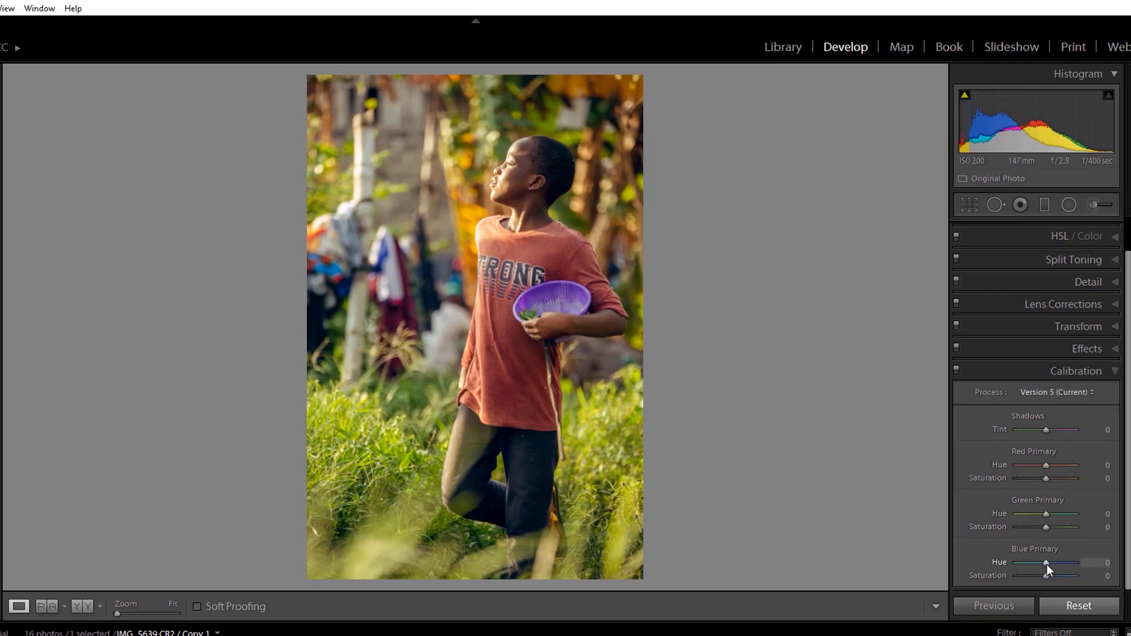
Set Calibration Blue Primary hue to -50 and Red Primary hue to +50.
{"action": "left_click_drag", "start_coordinate": [1047, 563], "coordinate": [1037, 563]}
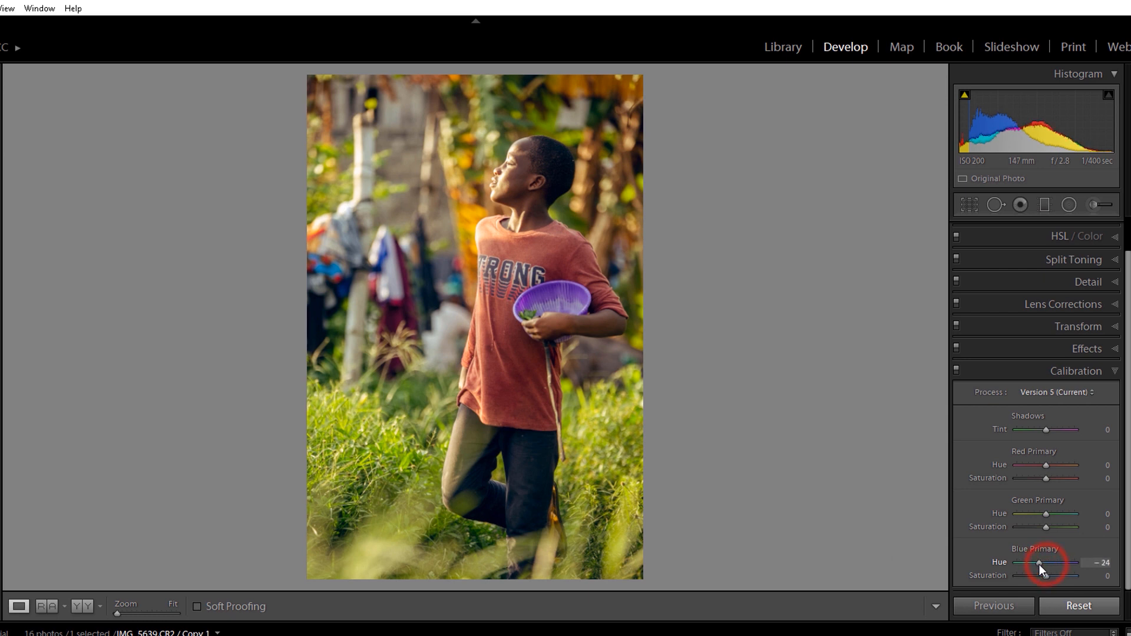
{"action": "left_click_drag", "start_coordinate": [1040, 564], "coordinate": [1032, 563]}
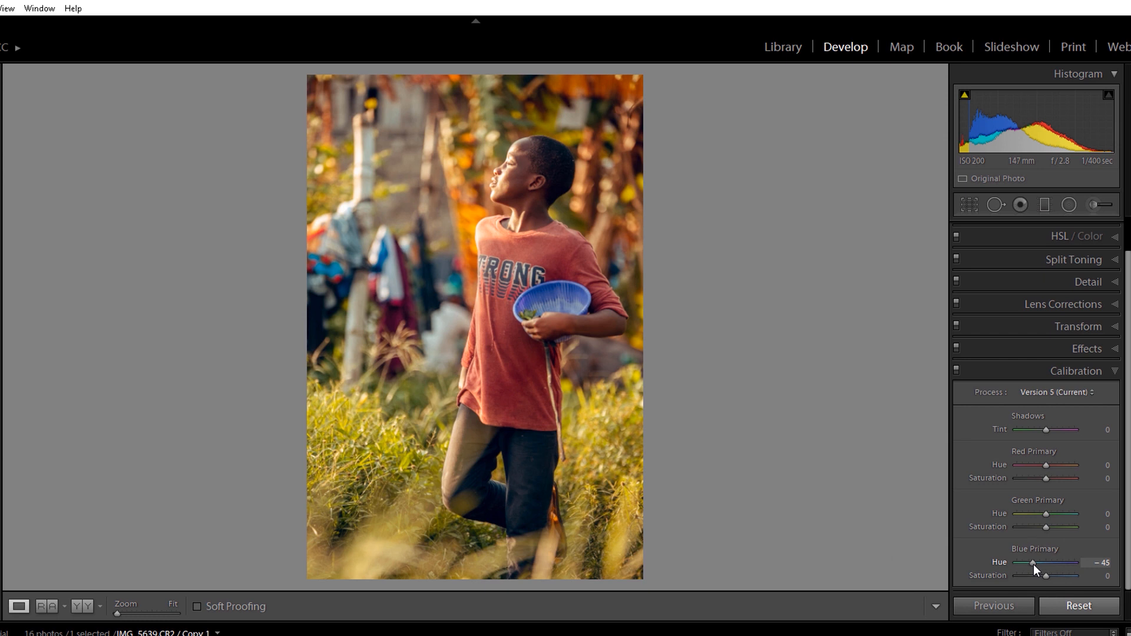
{"action": "left_click_drag", "start_coordinate": [1034, 562], "coordinate": [1030, 562]}
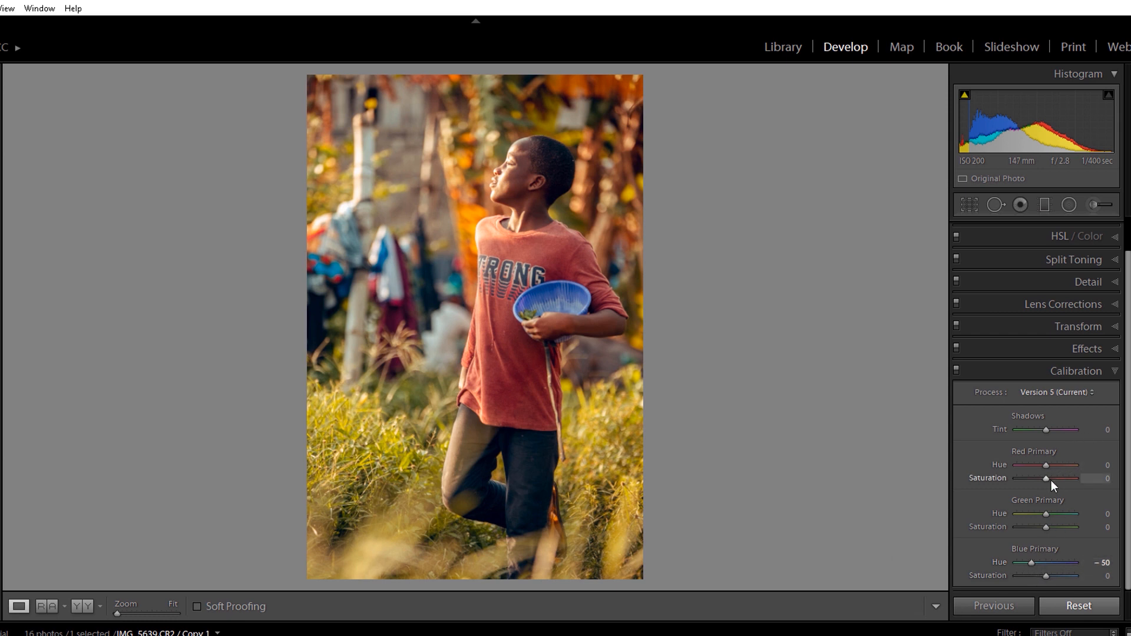
{"action": "left_click_drag", "start_coordinate": [1046, 464], "coordinate": [1054, 465]}
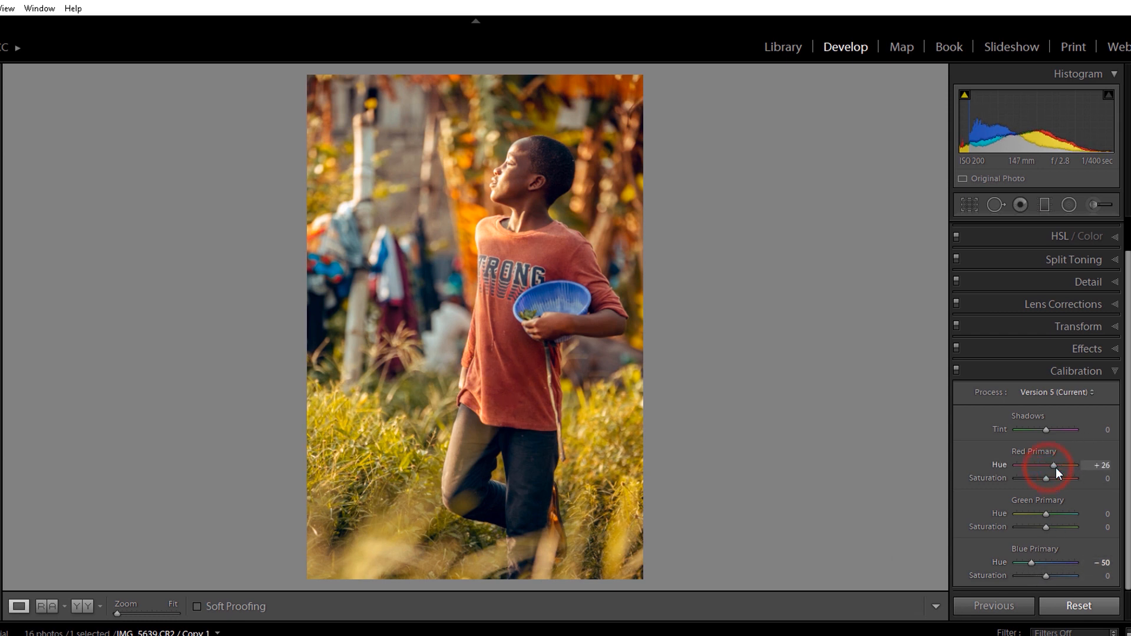
{"action": "left_click_drag", "start_coordinate": [1052, 465], "coordinate": [1066, 465]}
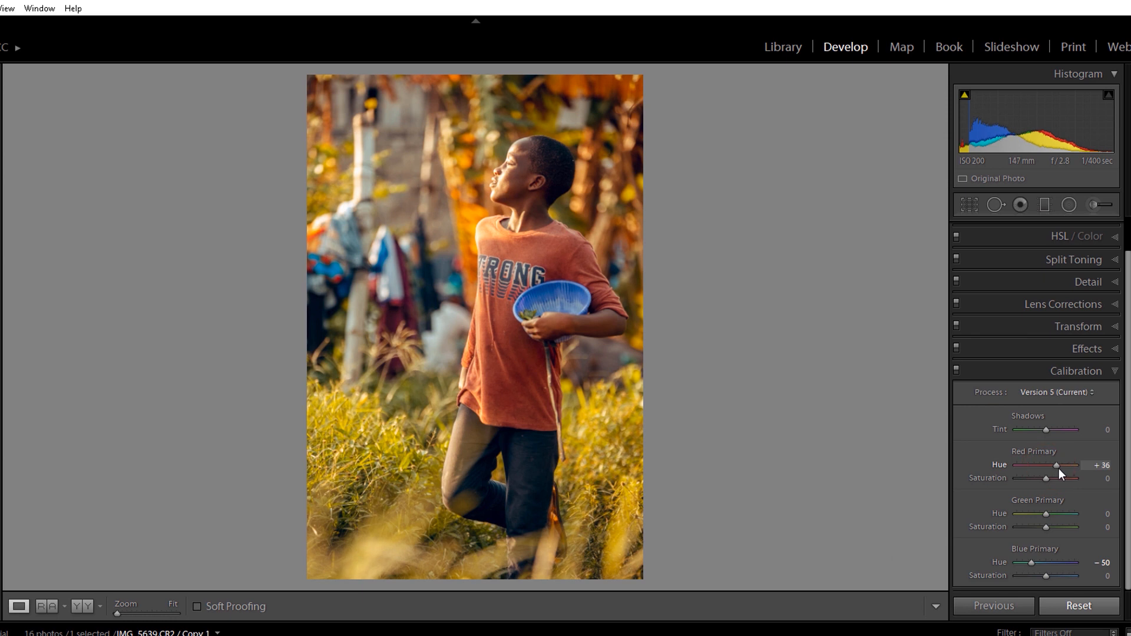
{"action": "left_click_drag", "start_coordinate": [1053, 466], "coordinate": [1060, 466]}
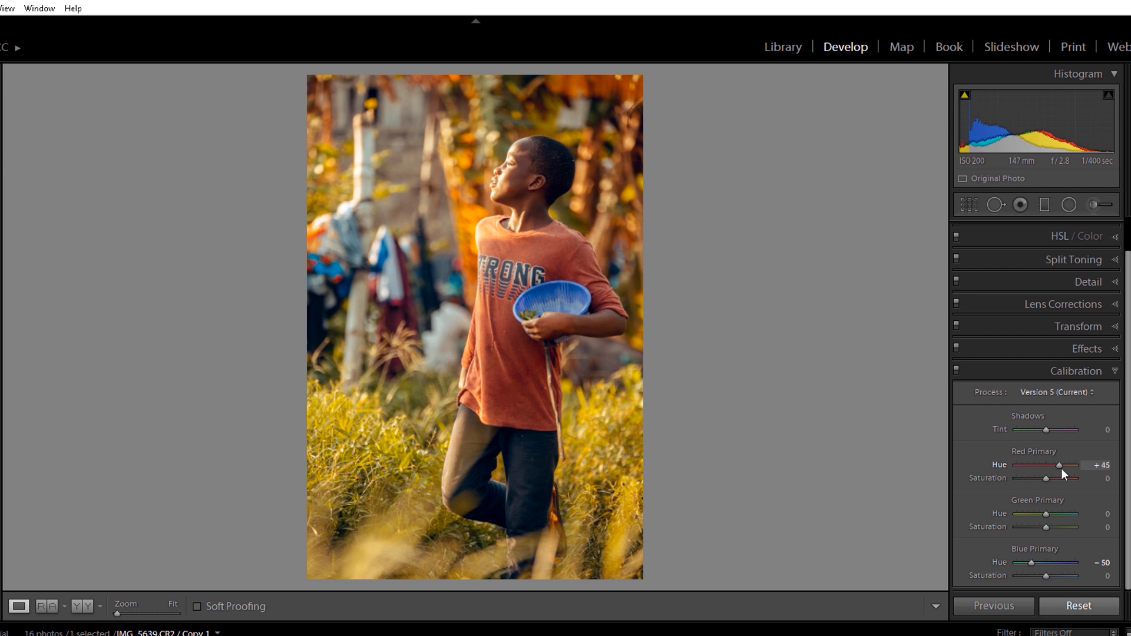
{"action": "left_click_drag", "start_coordinate": [1058, 466], "coordinate": [1067, 465]}
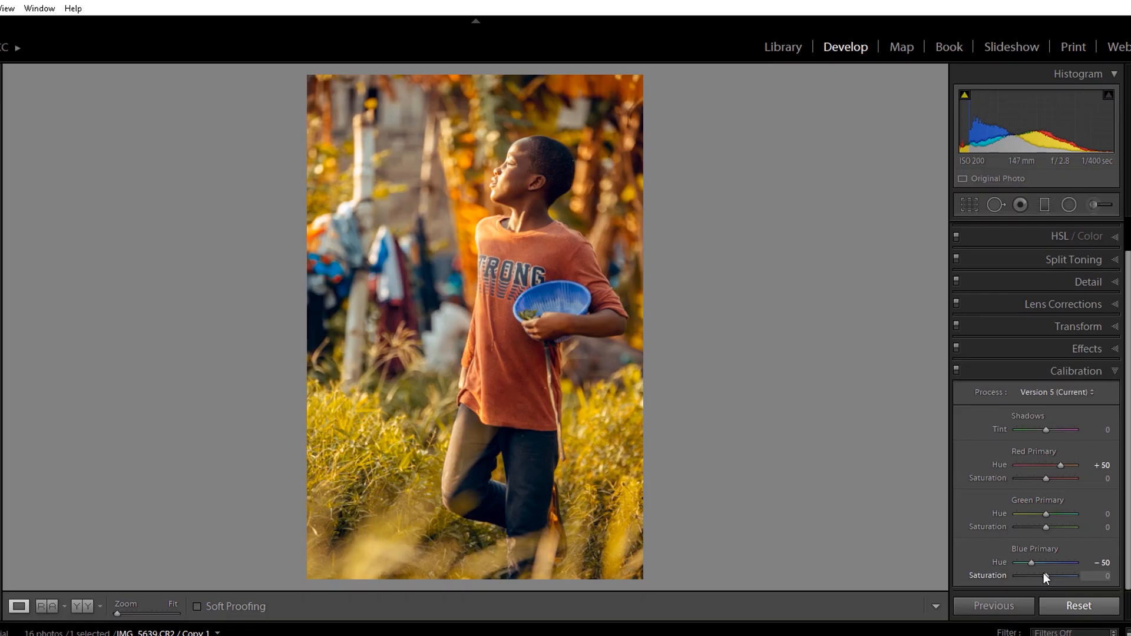
Set Blue Primary saturation to +67 and Red Primary saturation to -48, turning the grass golden.
{"action": "left_click_drag", "start_coordinate": [1046, 576], "coordinate": [1066, 576]}
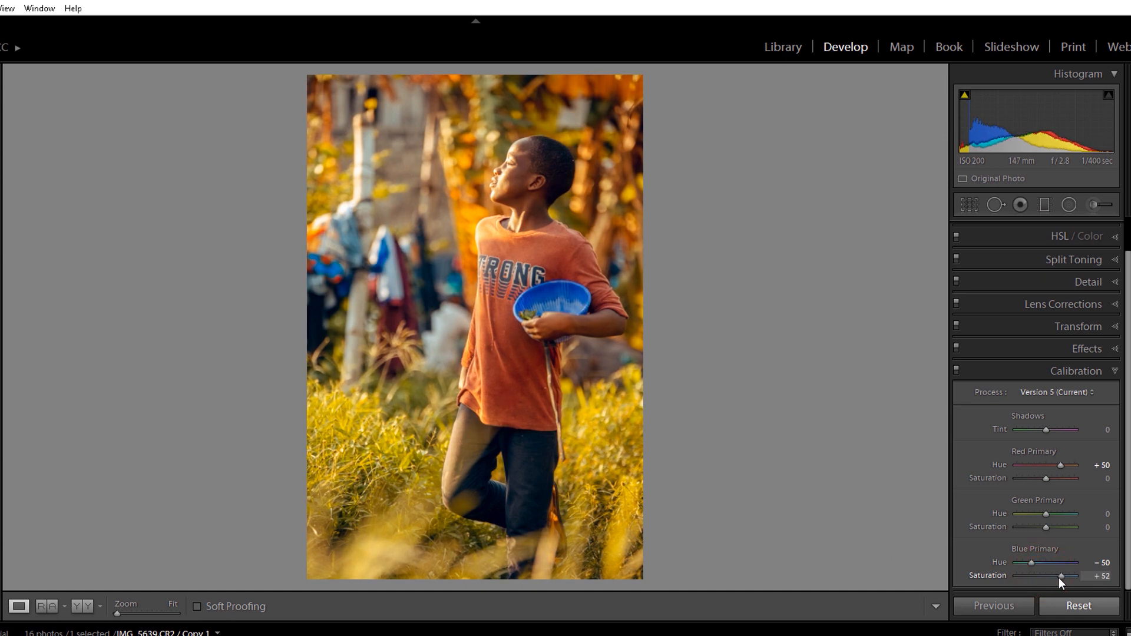
{"action": "left_click_drag", "start_coordinate": [1060, 577], "coordinate": [1069, 576]}
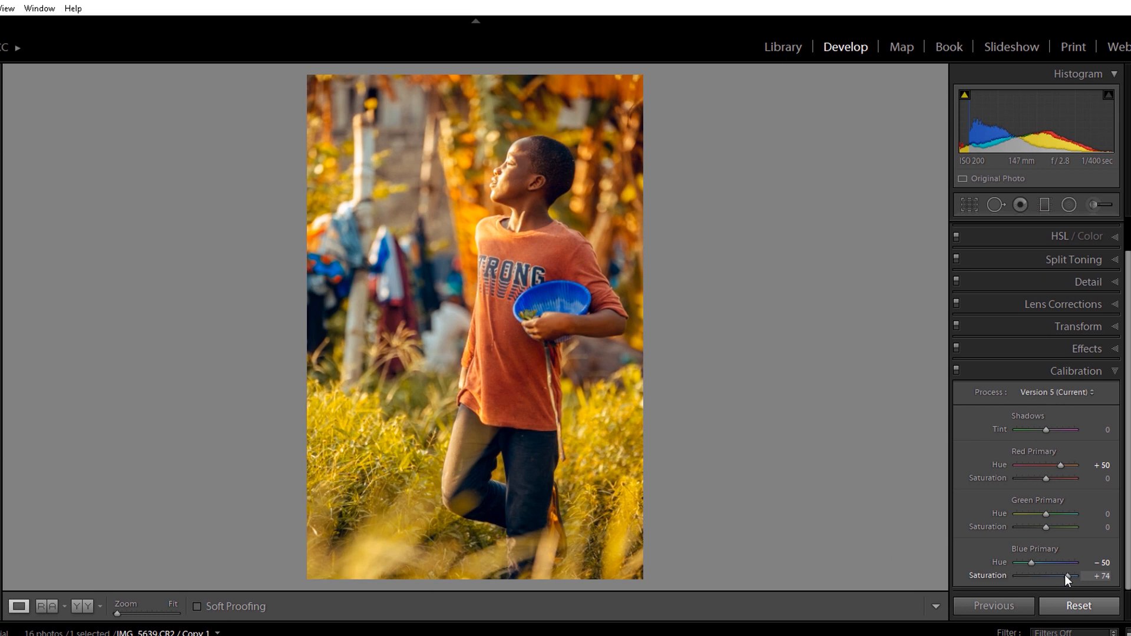
{"action": "left_click_drag", "start_coordinate": [1069, 576], "coordinate": [1066, 577]}
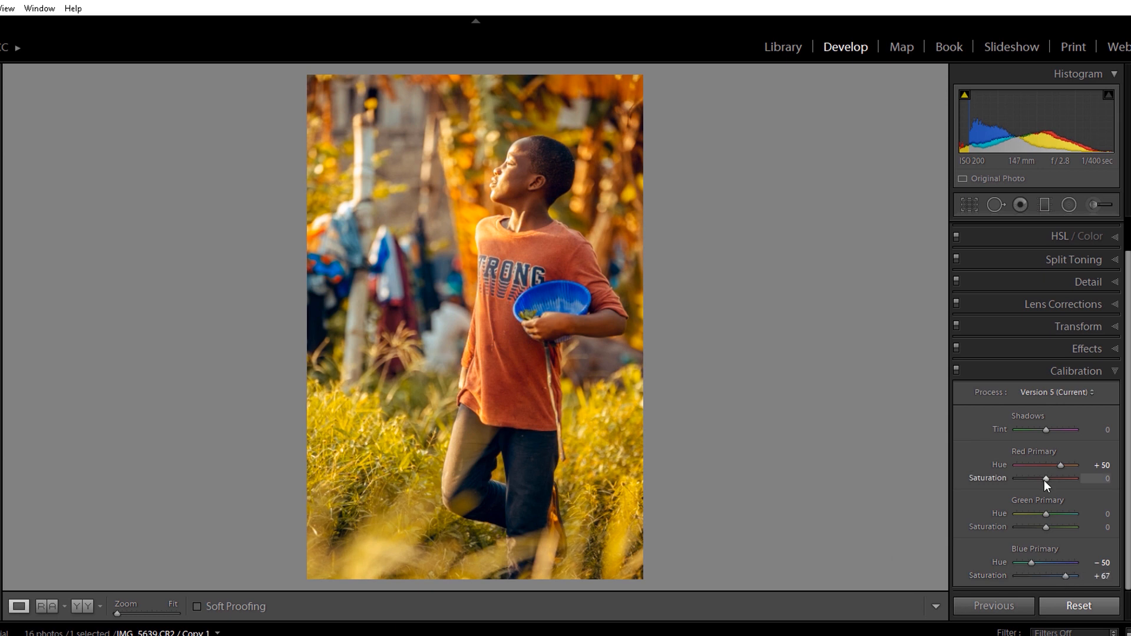
{"action": "left_click_drag", "start_coordinate": [1047, 479], "coordinate": [1036, 479]}
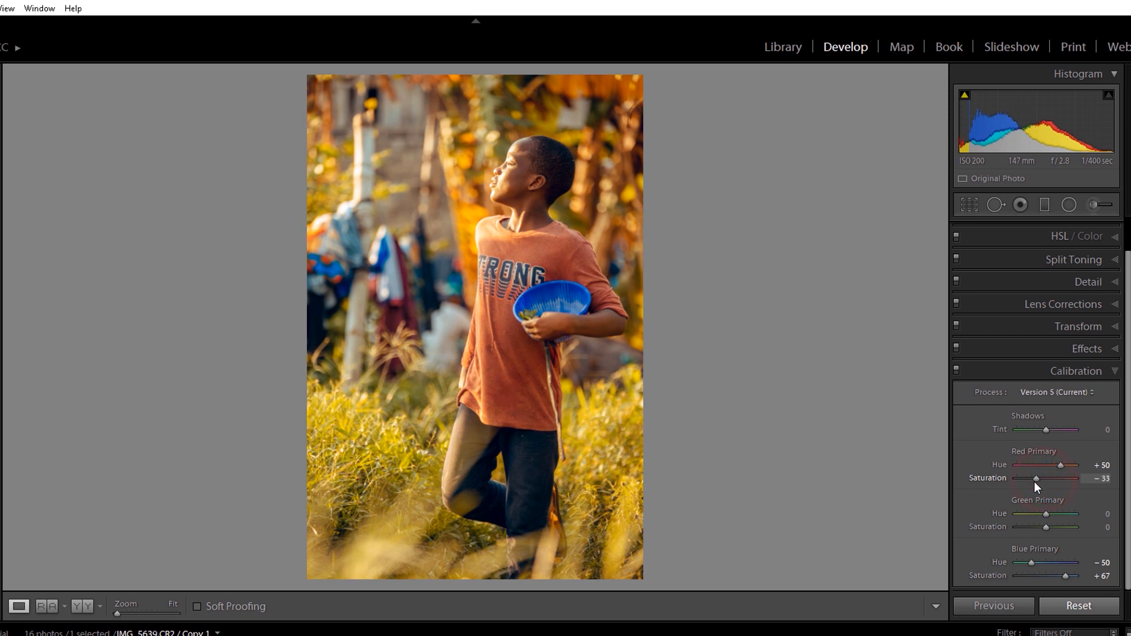
{"action": "left_click_drag", "start_coordinate": [1036, 478], "coordinate": [1030, 478]}
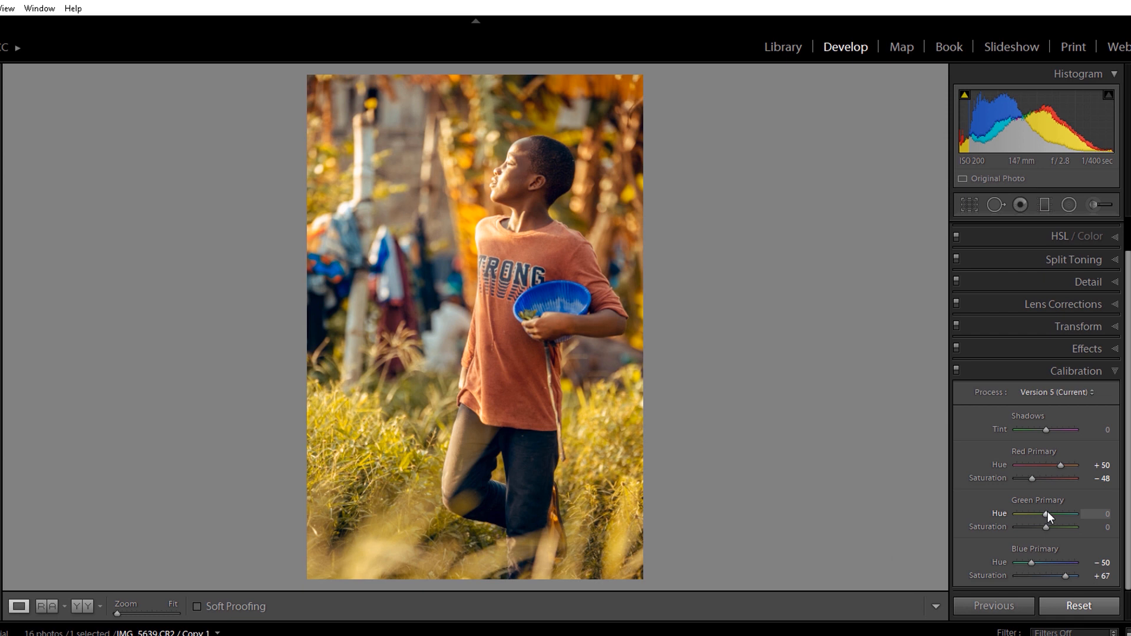
Shift the Calibration Green Primary hue to about +26.
{"action": "left_click_drag", "start_coordinate": [1044, 515], "coordinate": [1056, 515]}
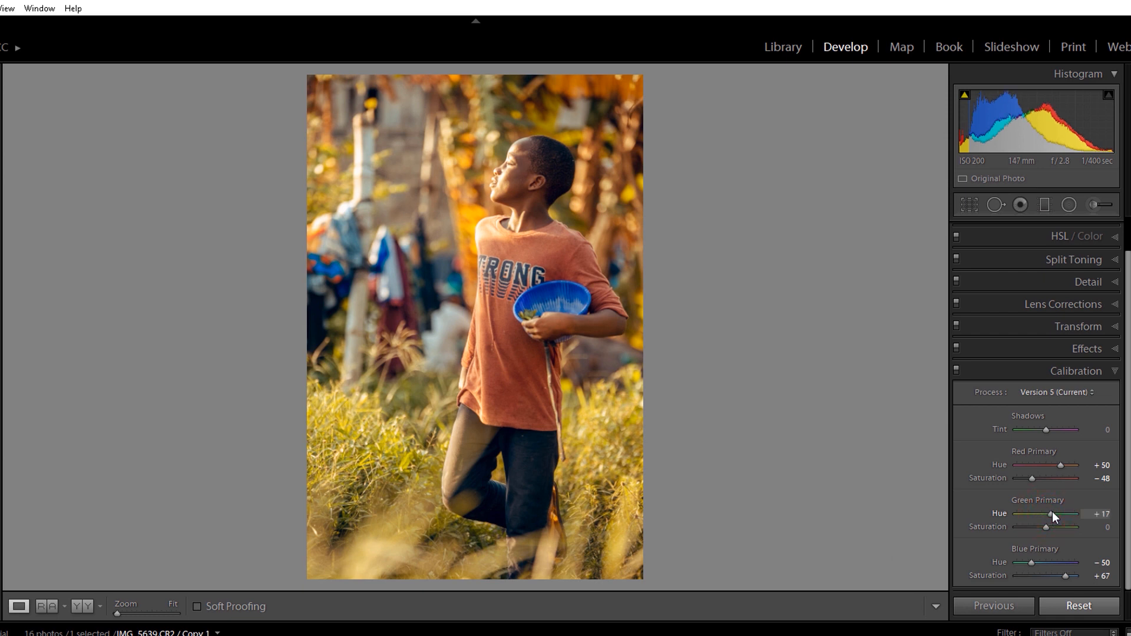
{"action": "left_click_drag", "start_coordinate": [1051, 514], "coordinate": [1060, 514]}
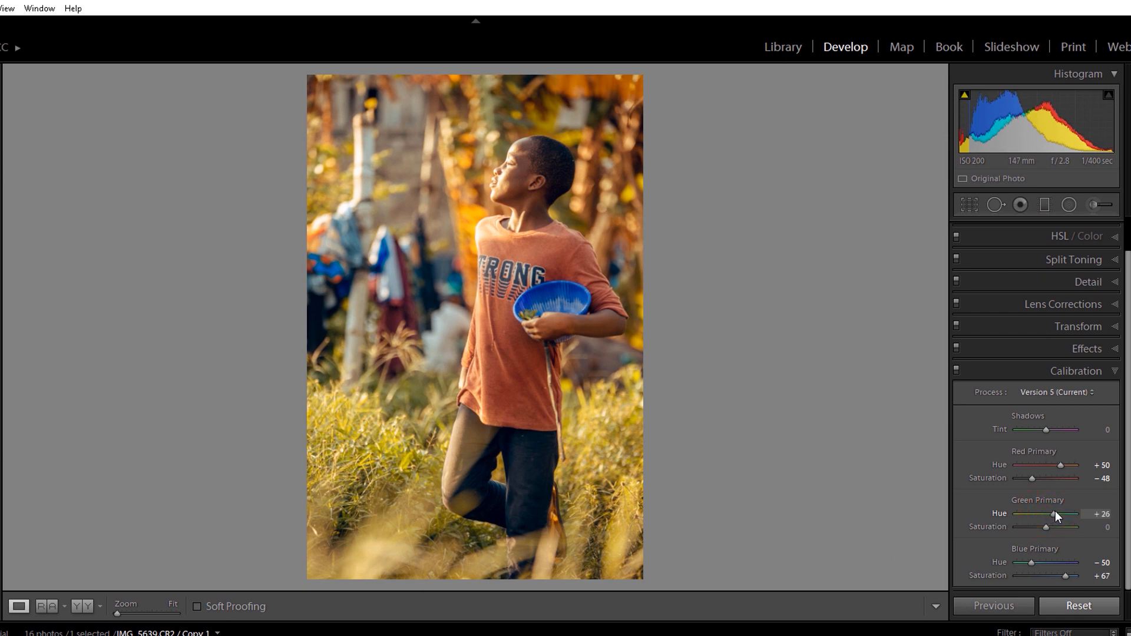
{"action": "left_click_drag", "start_coordinate": [1053, 514], "coordinate": [1052, 514]}
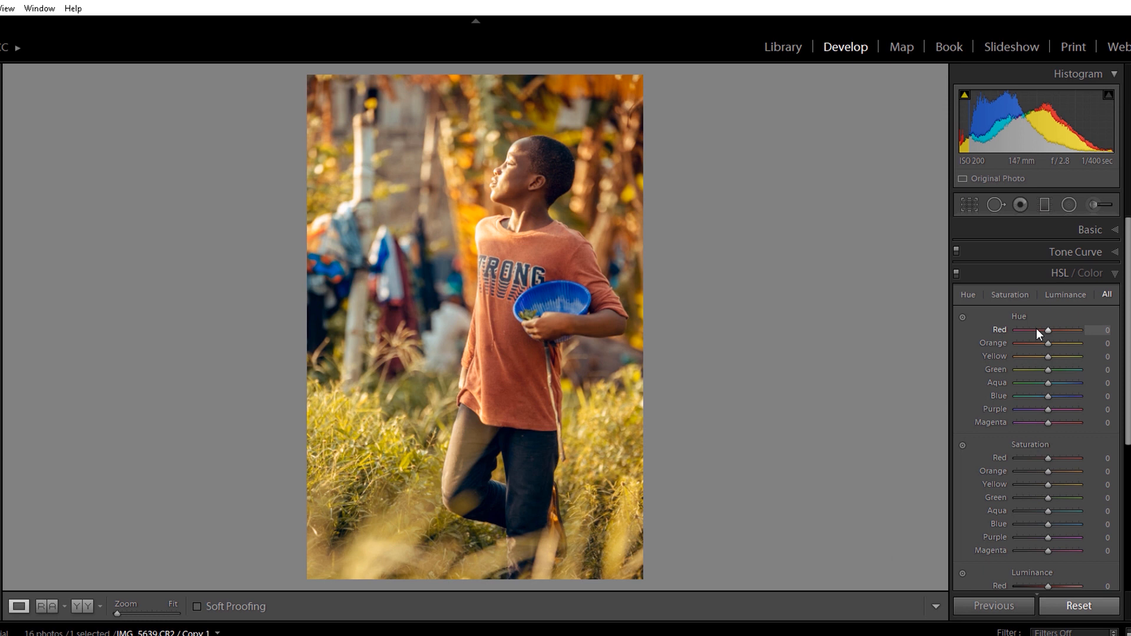
Shift the Red hue to about -62.
{"action": "left_click_drag", "start_coordinate": [1049, 330], "coordinate": [1039, 330]}
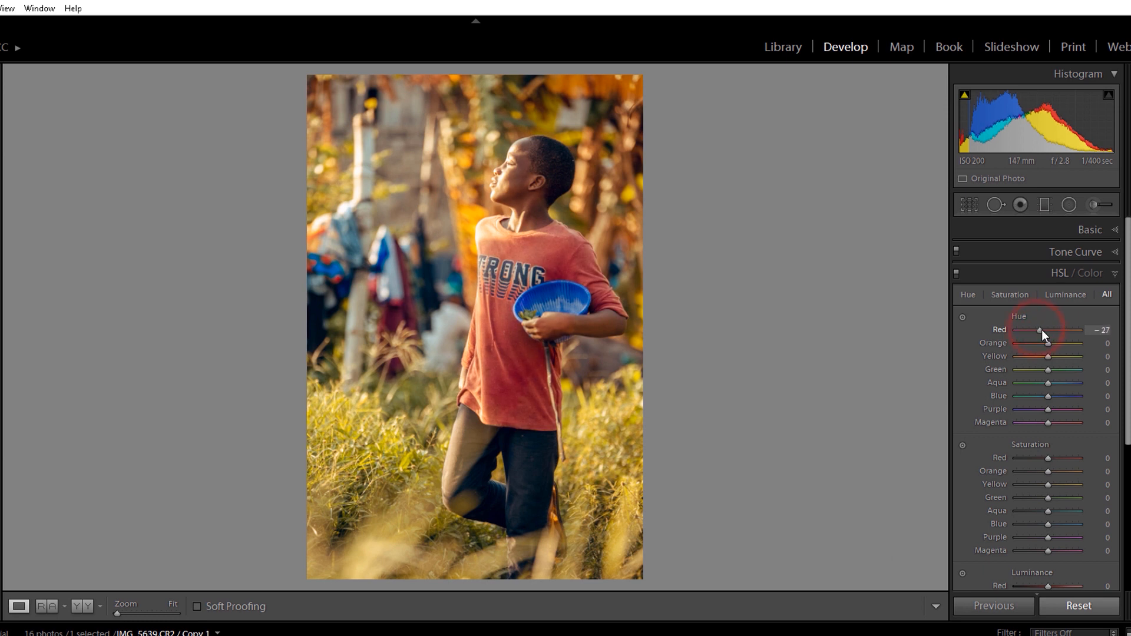
{"action": "left_click_drag", "start_coordinate": [1041, 330], "coordinate": [1030, 330]}
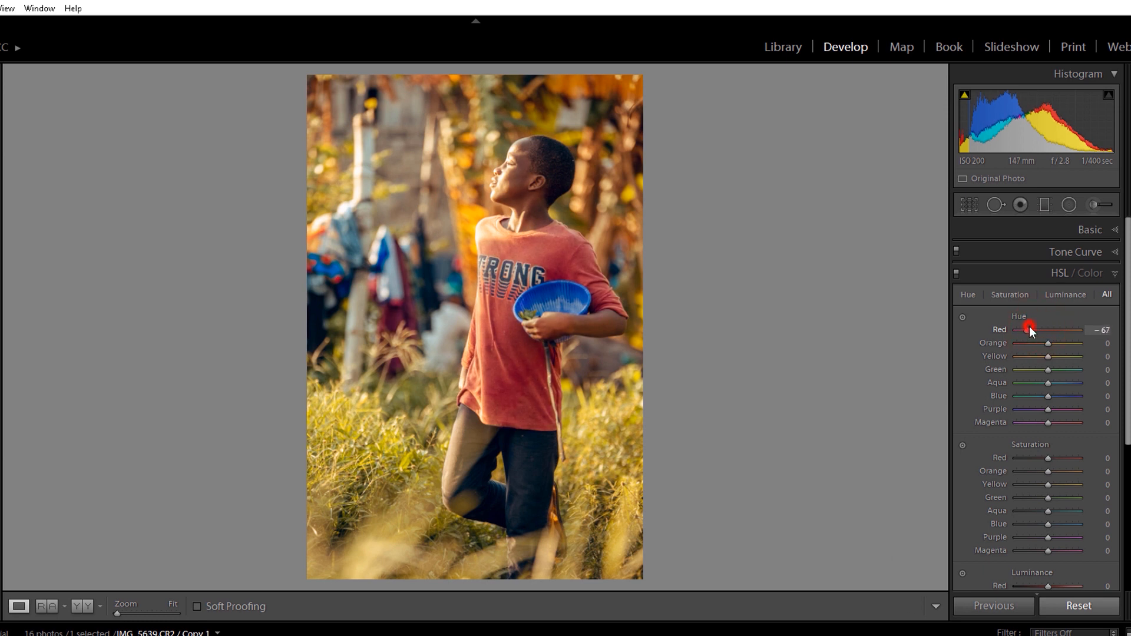
{"action": "left_click_drag", "start_coordinate": [1030, 330], "coordinate": [1036, 330]}
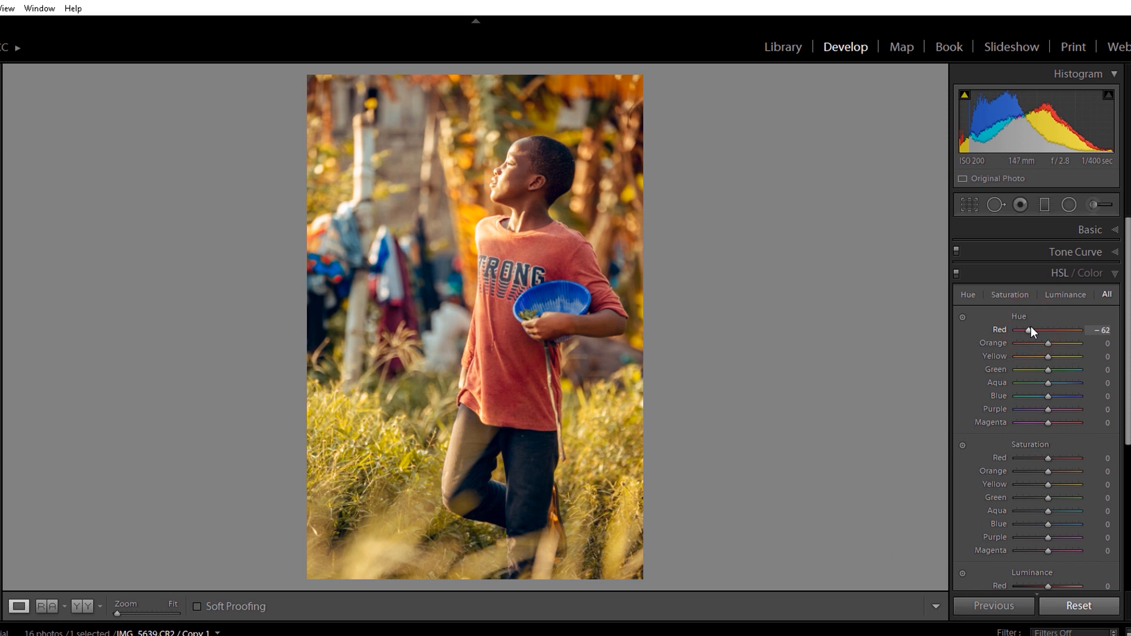
{"action": "mouse_move", "coordinate": [1050, 360]}
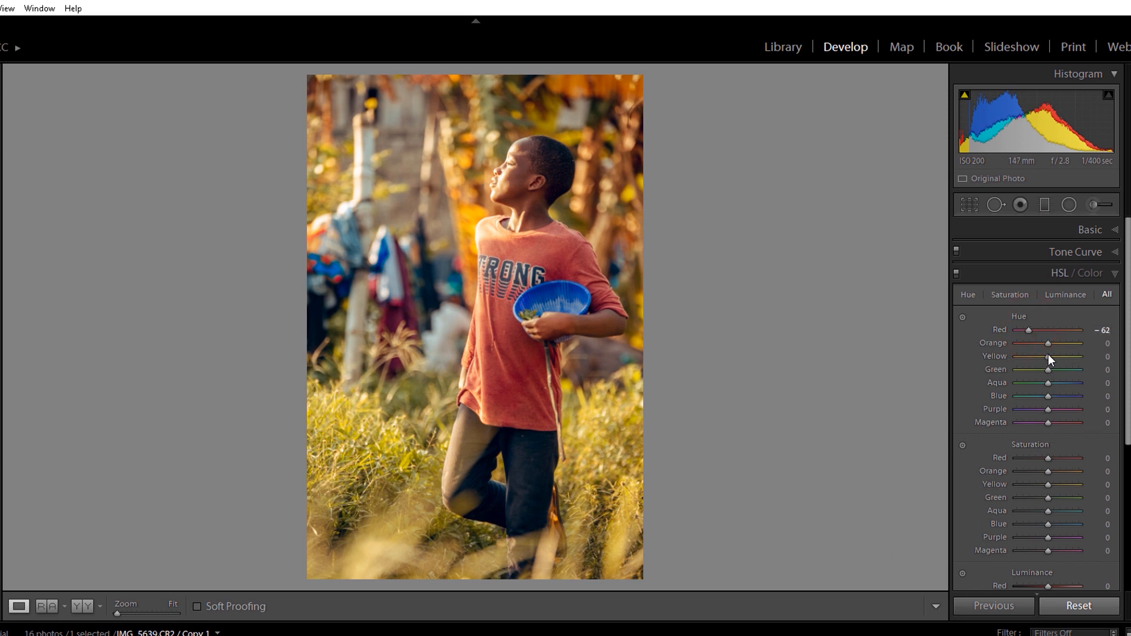
{"action": "mouse_move", "coordinate": [1050, 370]}
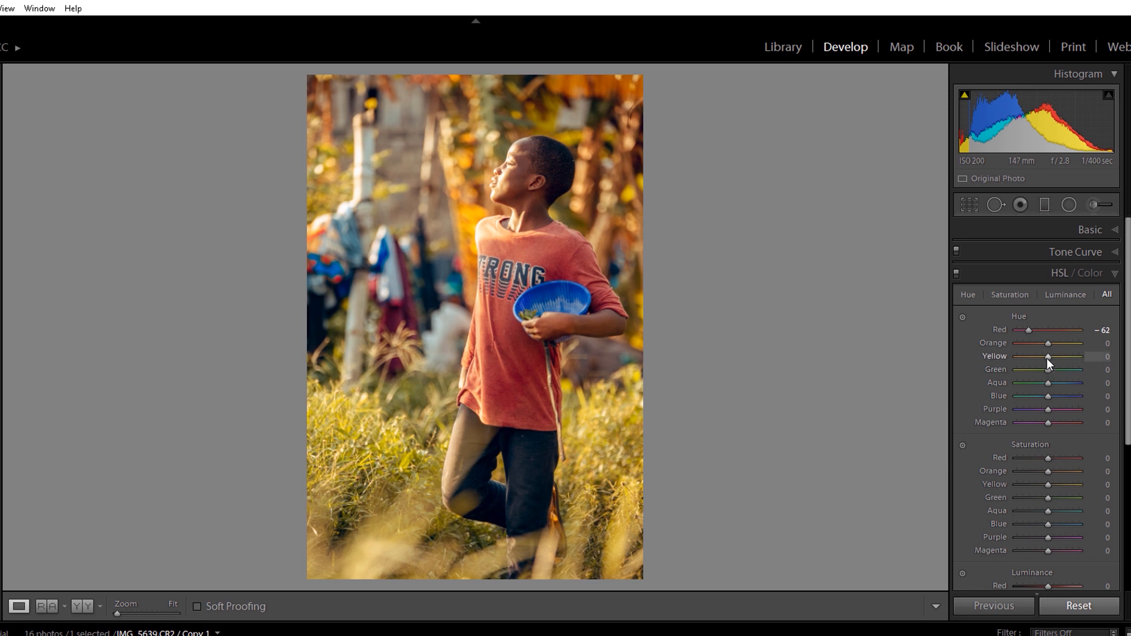
Shift the Yellow hue to +56 and the Orange hue to +16 for golden grass.
{"action": "left_click_drag", "start_coordinate": [1049, 355], "coordinate": [1046, 356]}
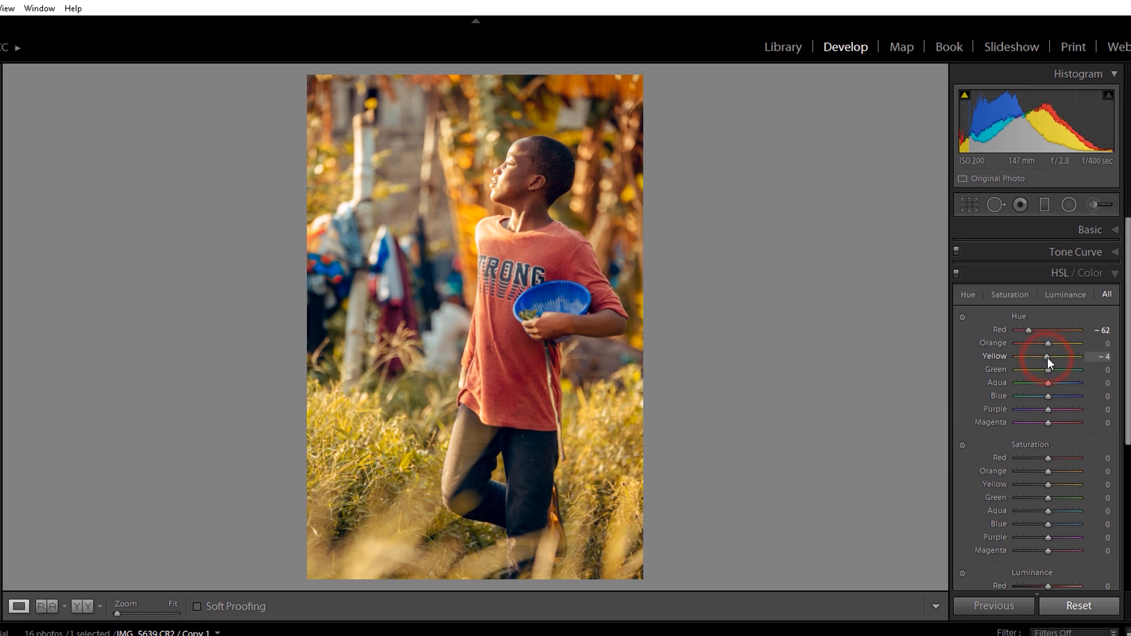
{"action": "left_click_drag", "start_coordinate": [1046, 356], "coordinate": [1061, 356]}
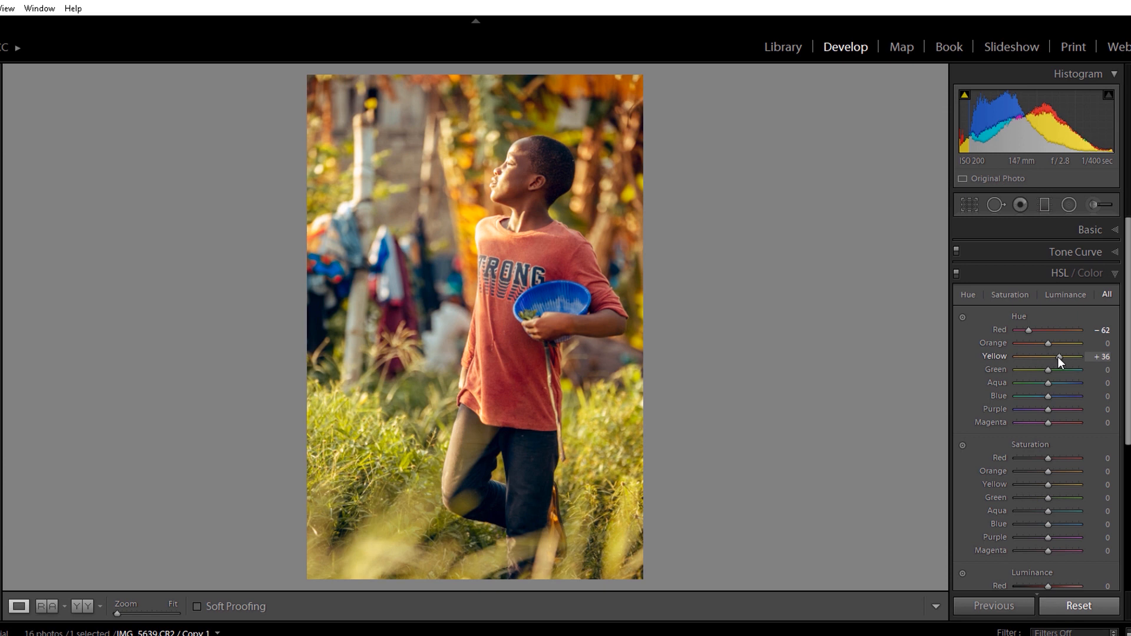
{"action": "left_click_drag", "start_coordinate": [1058, 355], "coordinate": [1067, 356]}
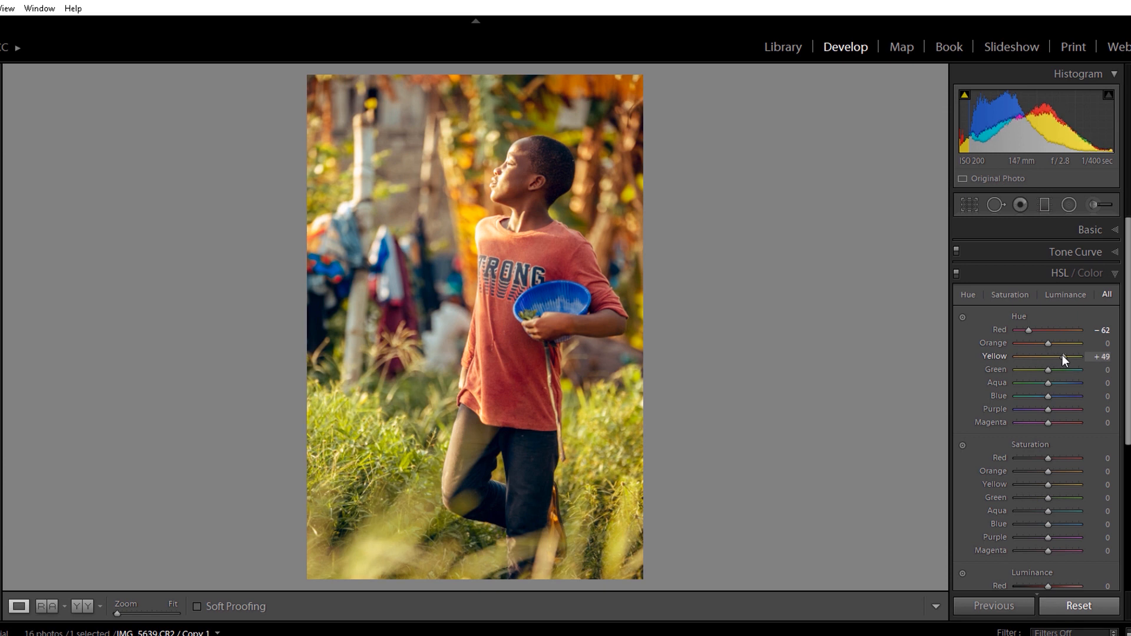
{"action": "left_click_drag", "start_coordinate": [1058, 356], "coordinate": [1066, 356]}
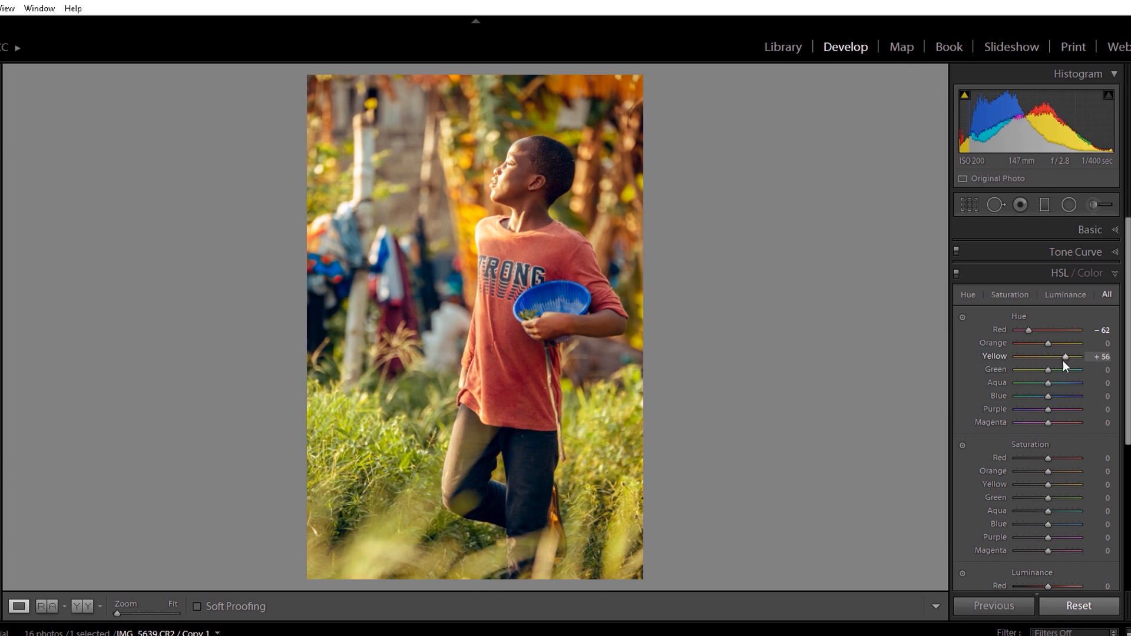
{"action": "left_click_drag", "start_coordinate": [1046, 343], "coordinate": [1052, 343]}
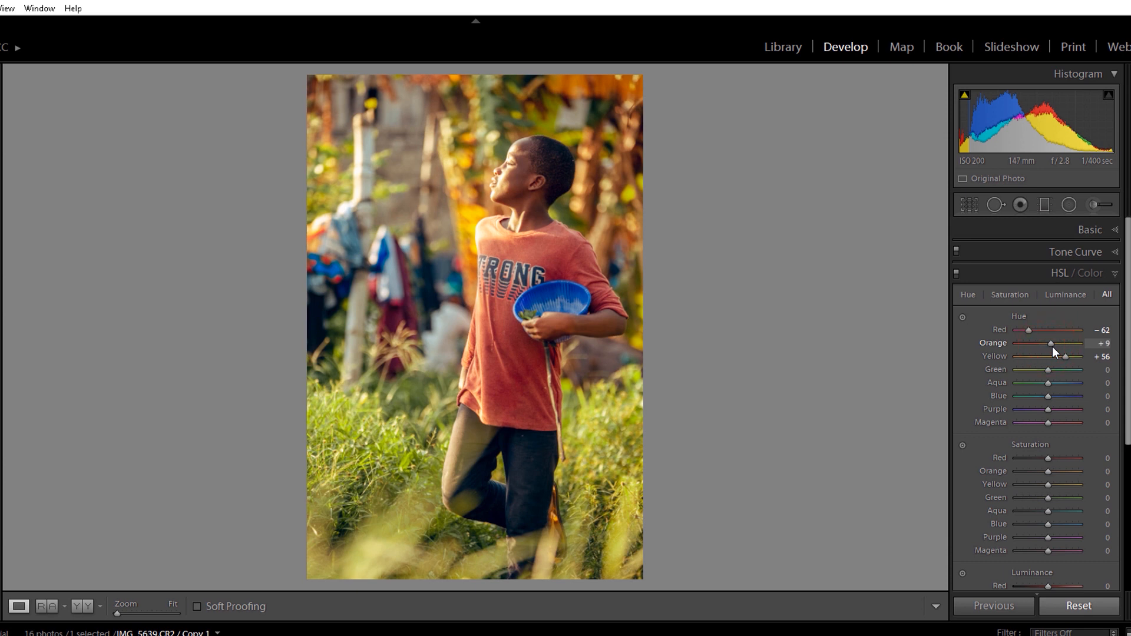
{"action": "left_click_drag", "start_coordinate": [1052, 342], "coordinate": [1057, 343]}
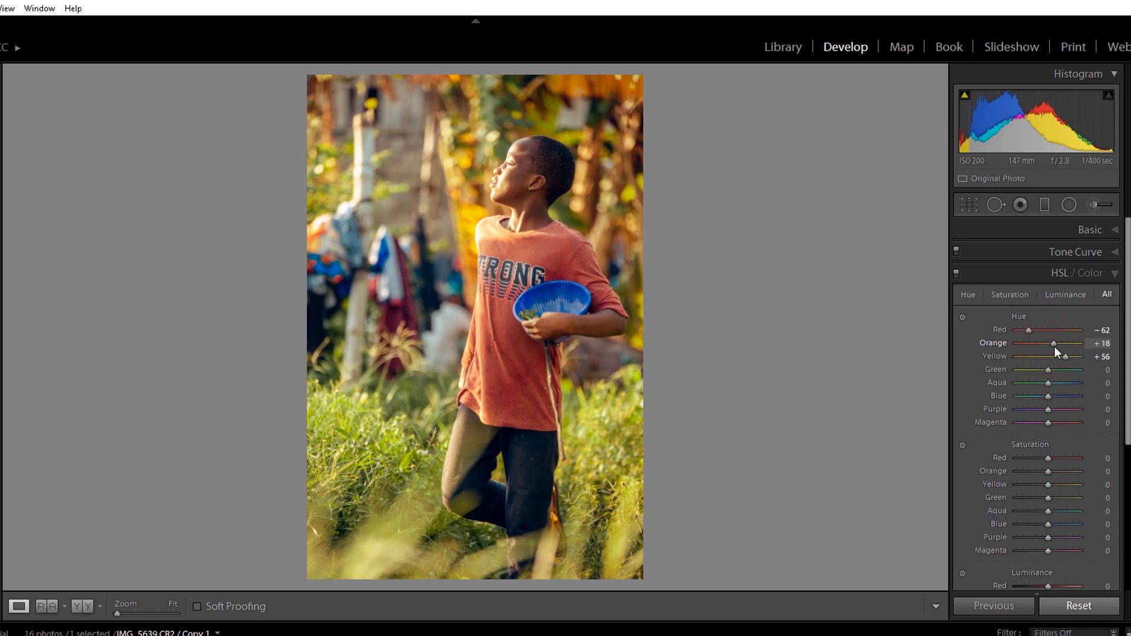
{"action": "left_click_drag", "start_coordinate": [1052, 343], "coordinate": [1054, 343]}
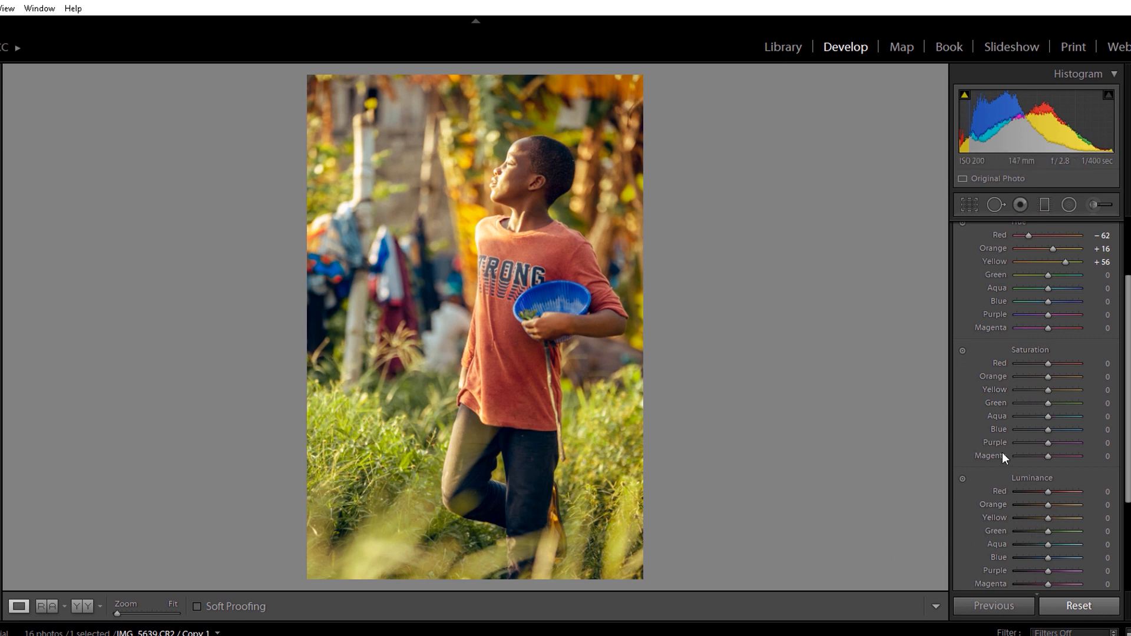
{"action": "mouse_move", "coordinate": [1043, 564]}
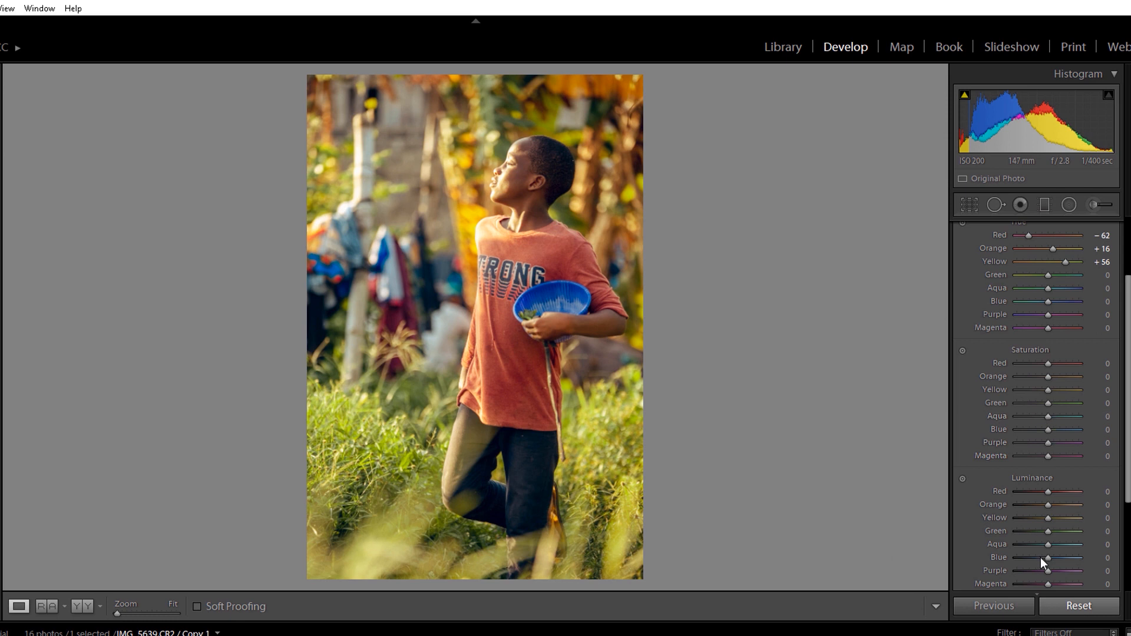
Darken yellow luminance to -51 and ease the yellow hue back to +47.
{"action": "left_click_drag", "start_coordinate": [1048, 517], "coordinate": [1030, 517]}
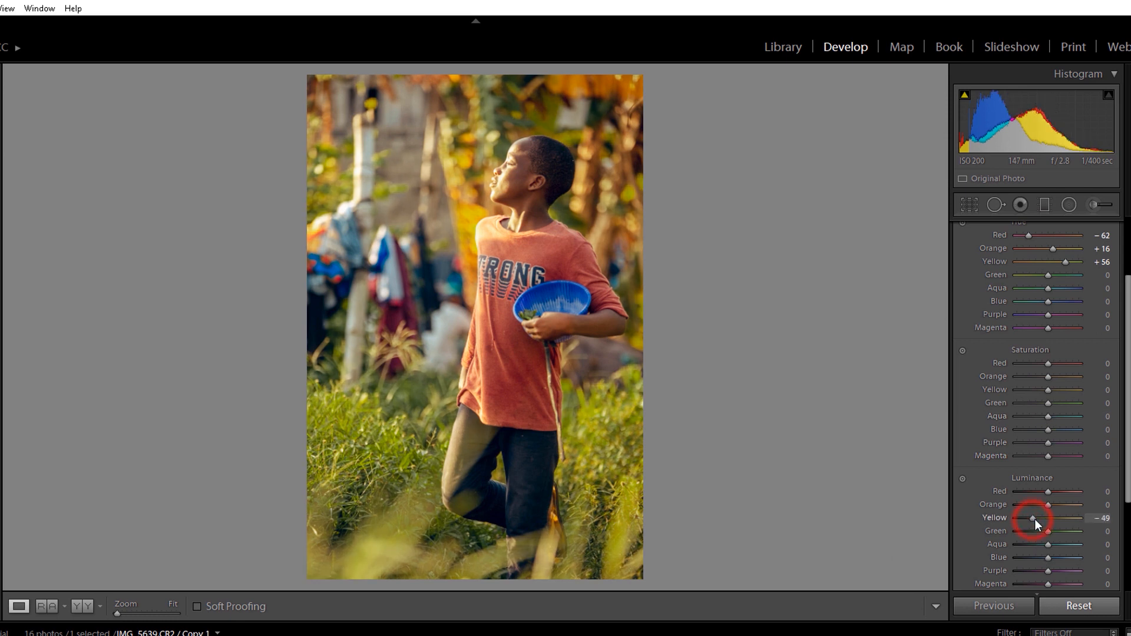
{"action": "left_click_drag", "start_coordinate": [1036, 518], "coordinate": [1030, 519]}
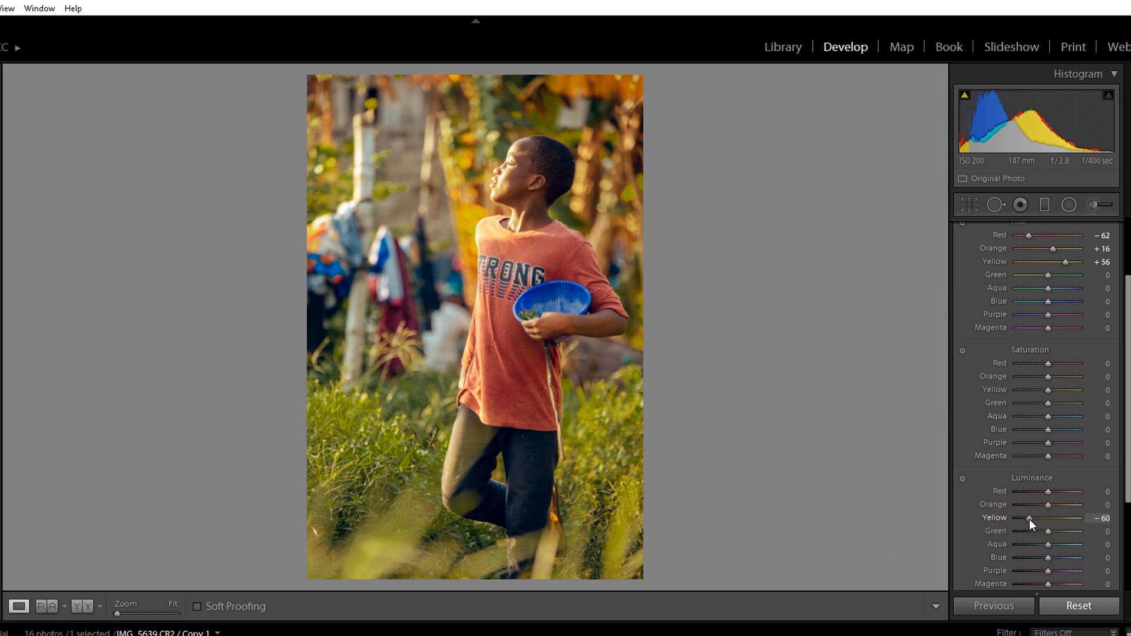
{"action": "left_click_drag", "start_coordinate": [1024, 518], "coordinate": [1032, 519]}
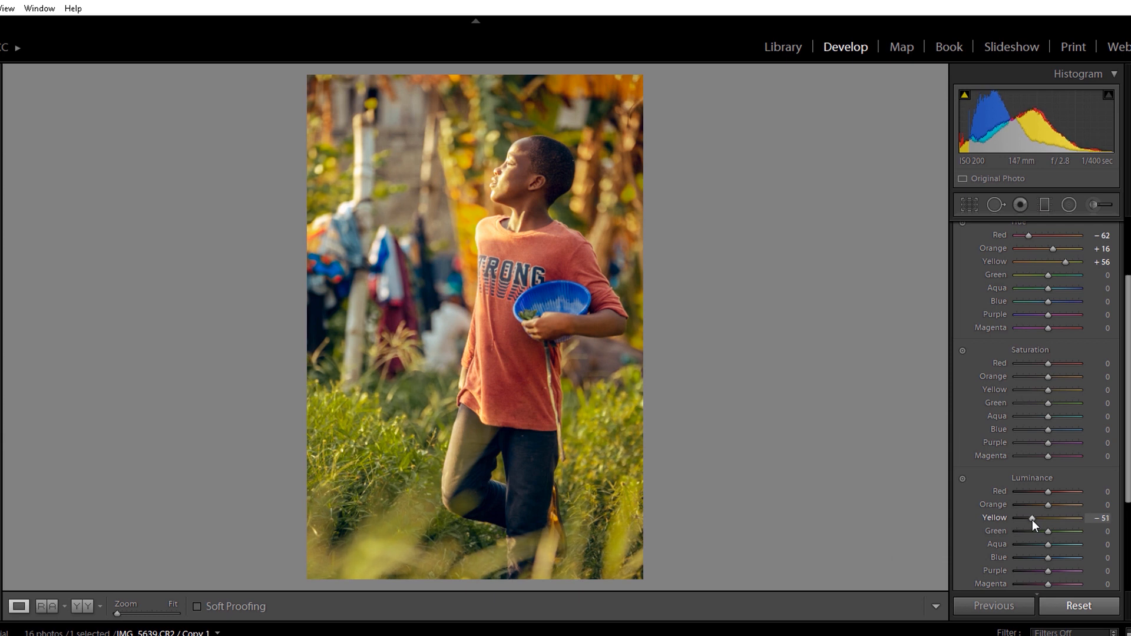
{"action": "mouse_move", "coordinate": [1081, 368]}
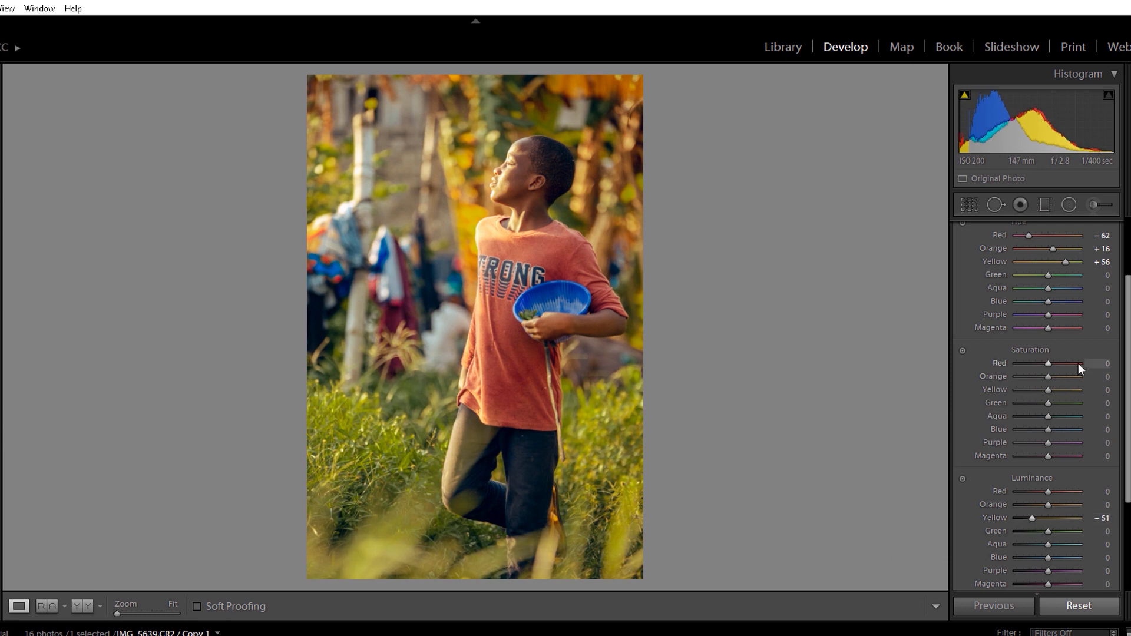
{"action": "left_click_drag", "start_coordinate": [1072, 261], "coordinate": [1062, 262]}
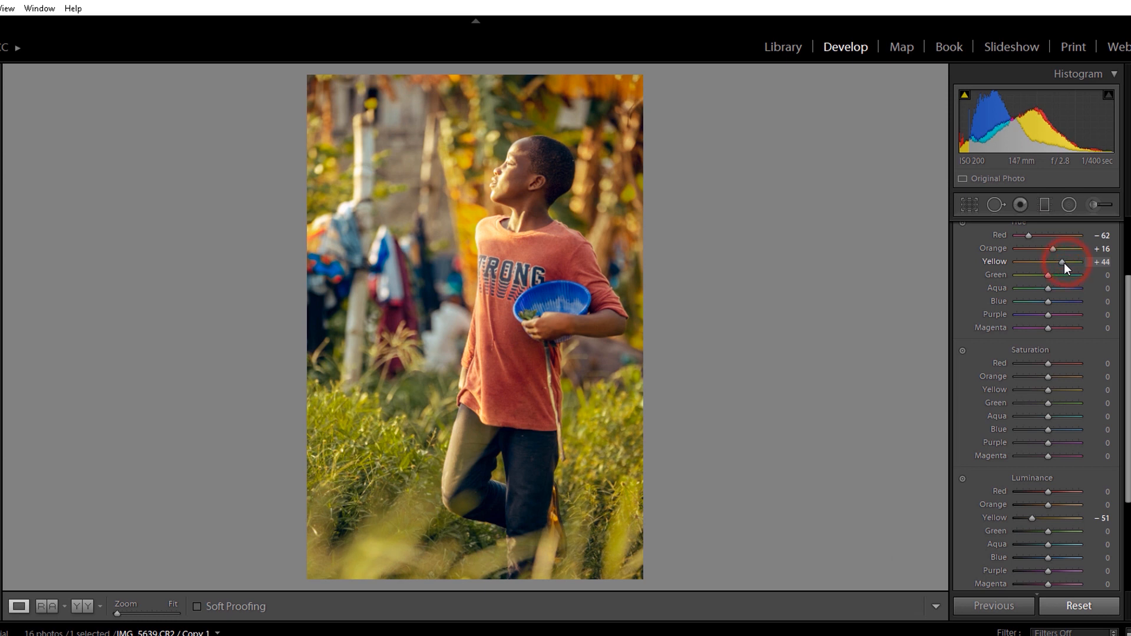
{"action": "left_click_drag", "start_coordinate": [1061, 262], "coordinate": [1072, 262]}
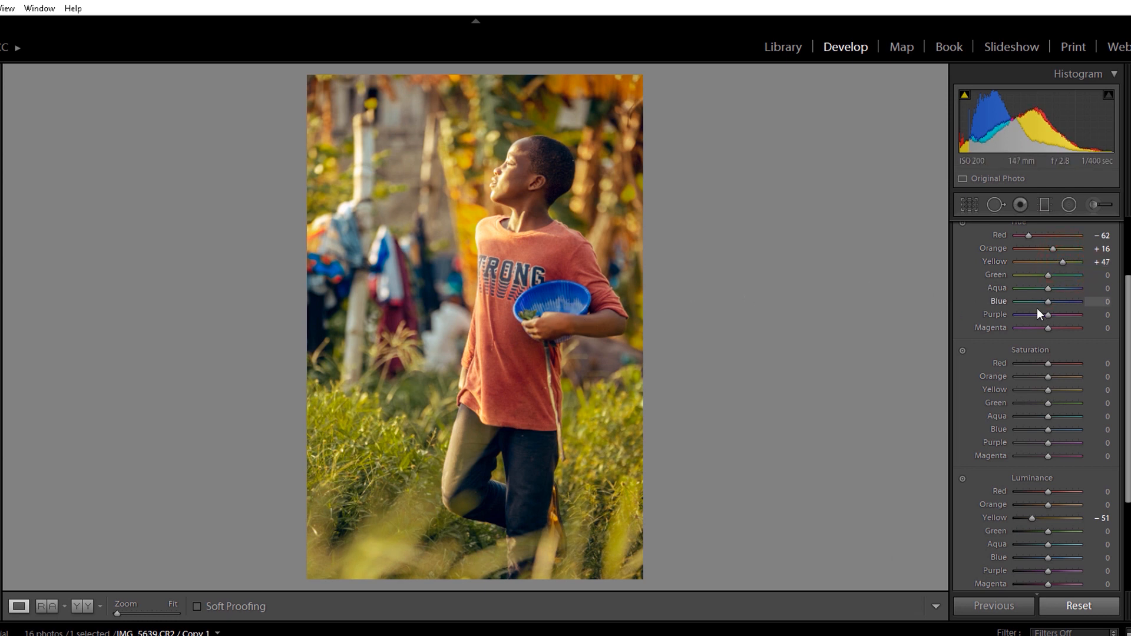
Set the blue hue to -31 and the aqua hue to -51.
{"action": "left_click_drag", "start_coordinate": [1066, 301], "coordinate": [1037, 301]}
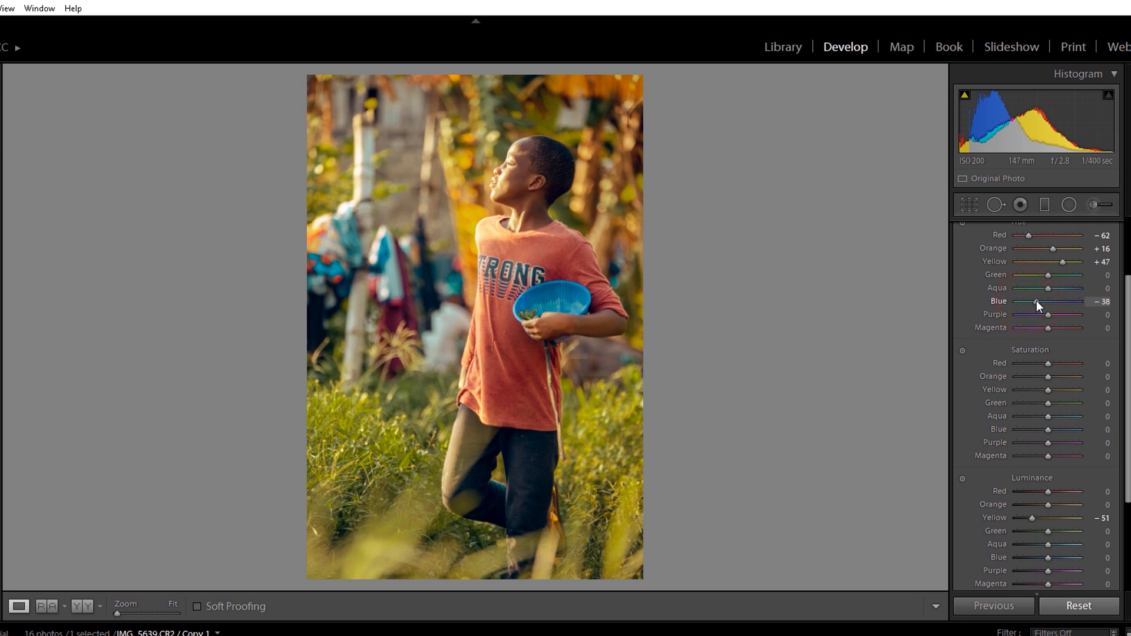
{"action": "left_click_drag", "start_coordinate": [1047, 288], "coordinate": [1036, 288]}
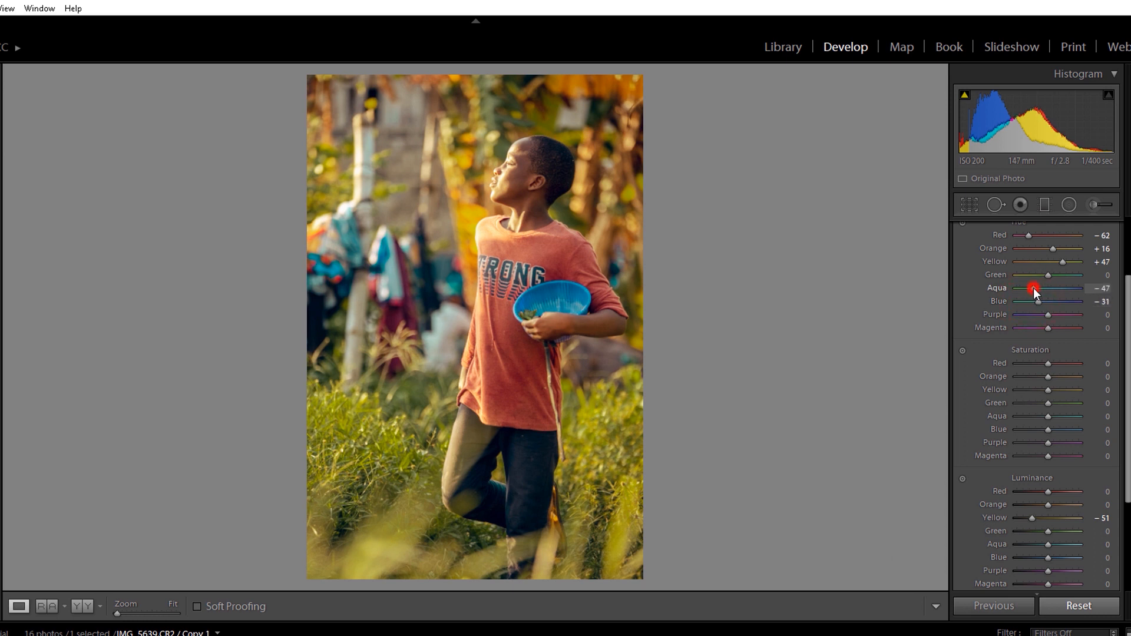
{"action": "left_click_drag", "start_coordinate": [1035, 288], "coordinate": [1045, 288]}
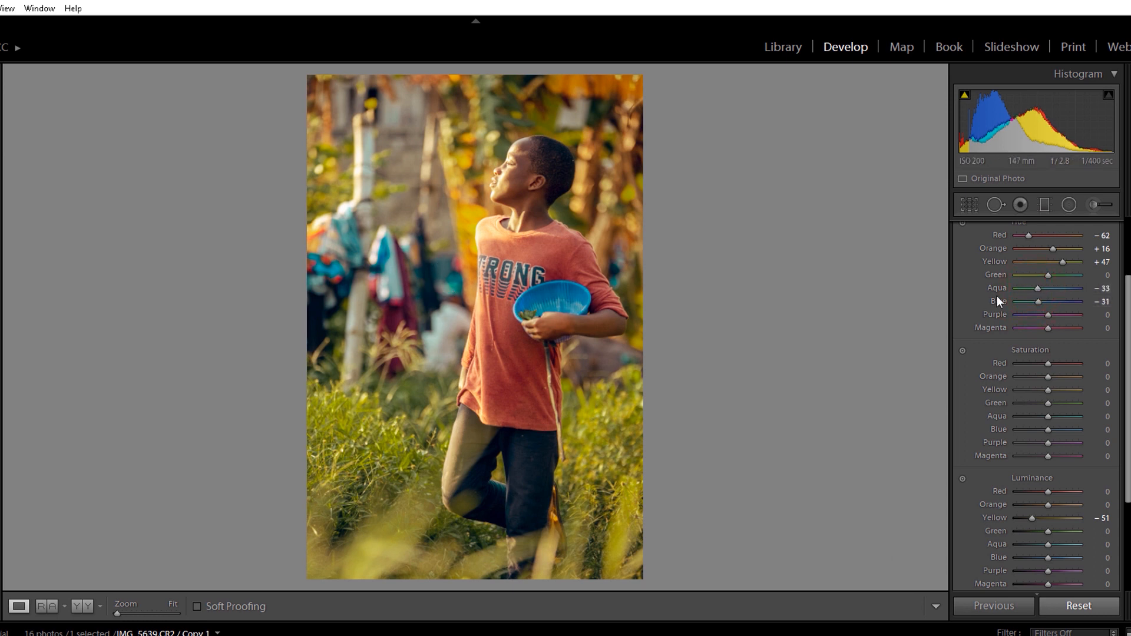
{"action": "left_click_drag", "start_coordinate": [1037, 288], "coordinate": [1027, 288]}
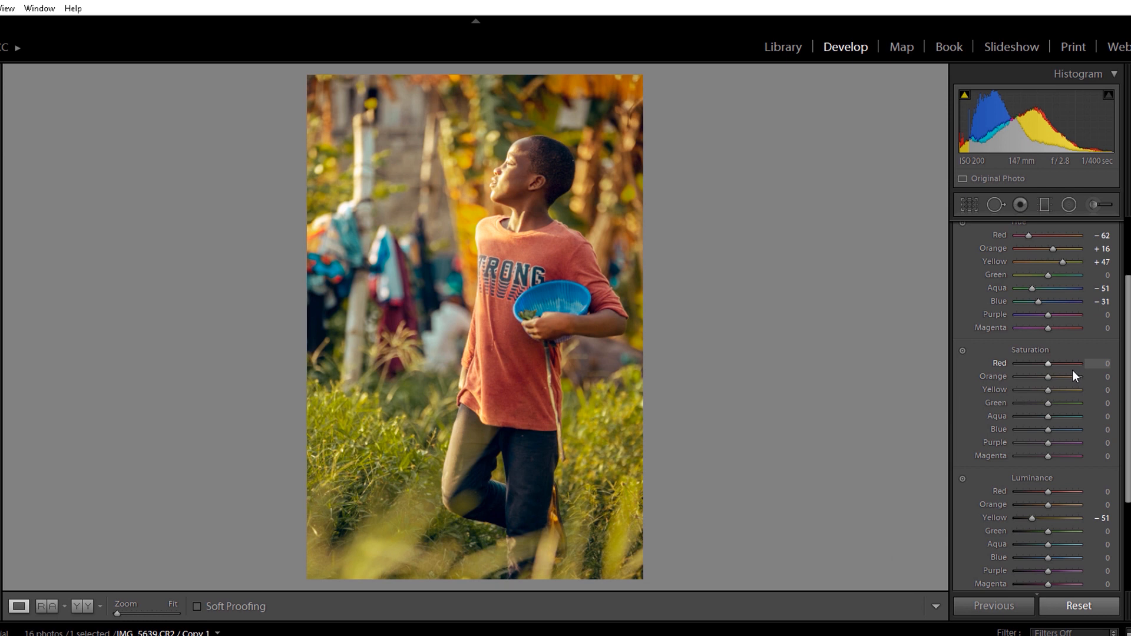
Lower orange saturation to -18 after trying values between +4 and -24.
{"action": "left_click", "coordinate": [1048, 376]}
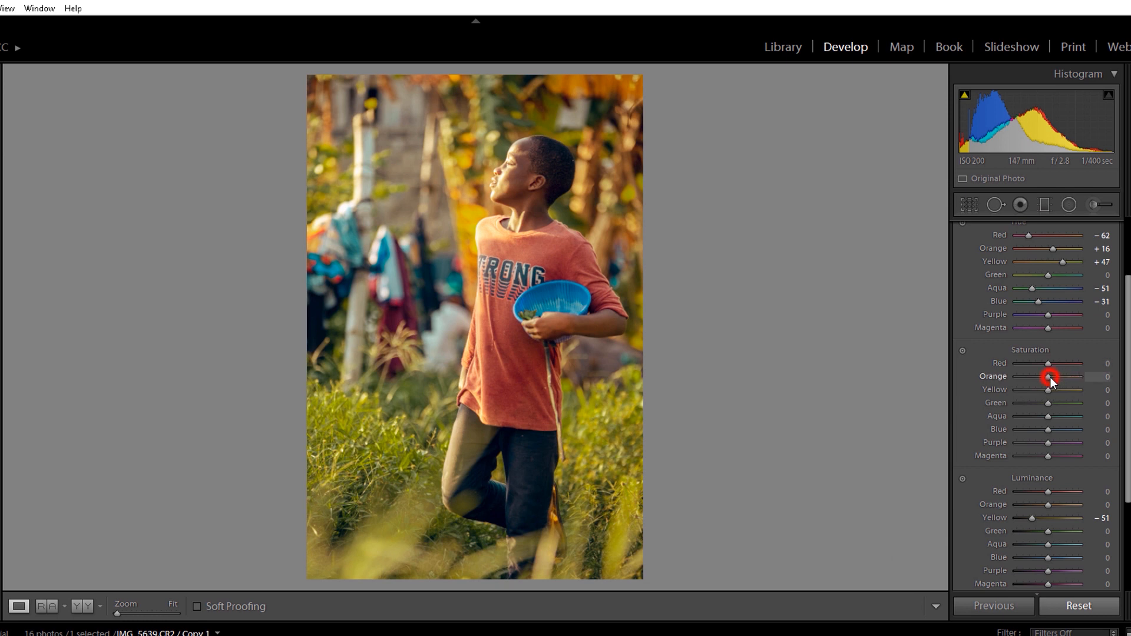
{"action": "left_click_drag", "start_coordinate": [1051, 377], "coordinate": [1042, 377]}
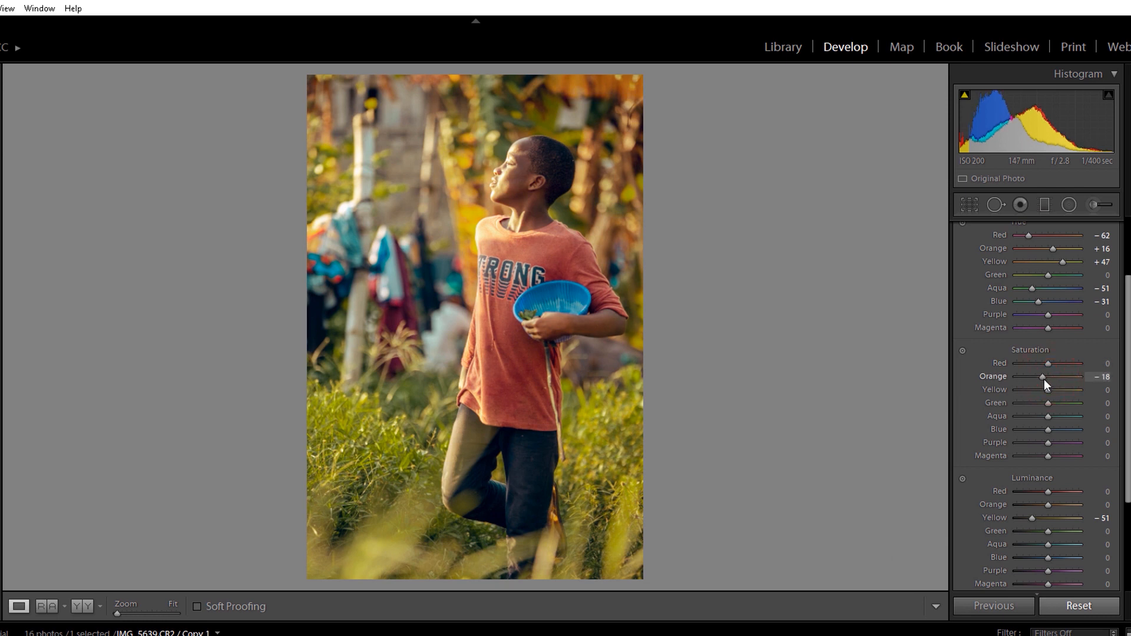
{"action": "left_click_drag", "start_coordinate": [1045, 376], "coordinate": [1040, 376]}
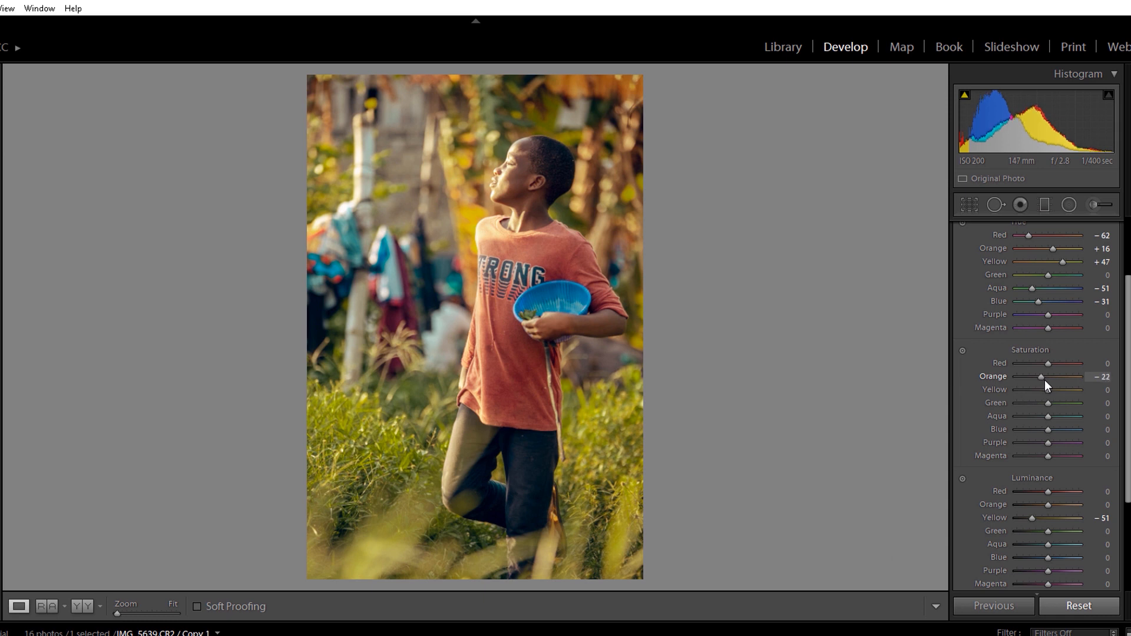
{"action": "left_click_drag", "start_coordinate": [1042, 377], "coordinate": [1050, 377]}
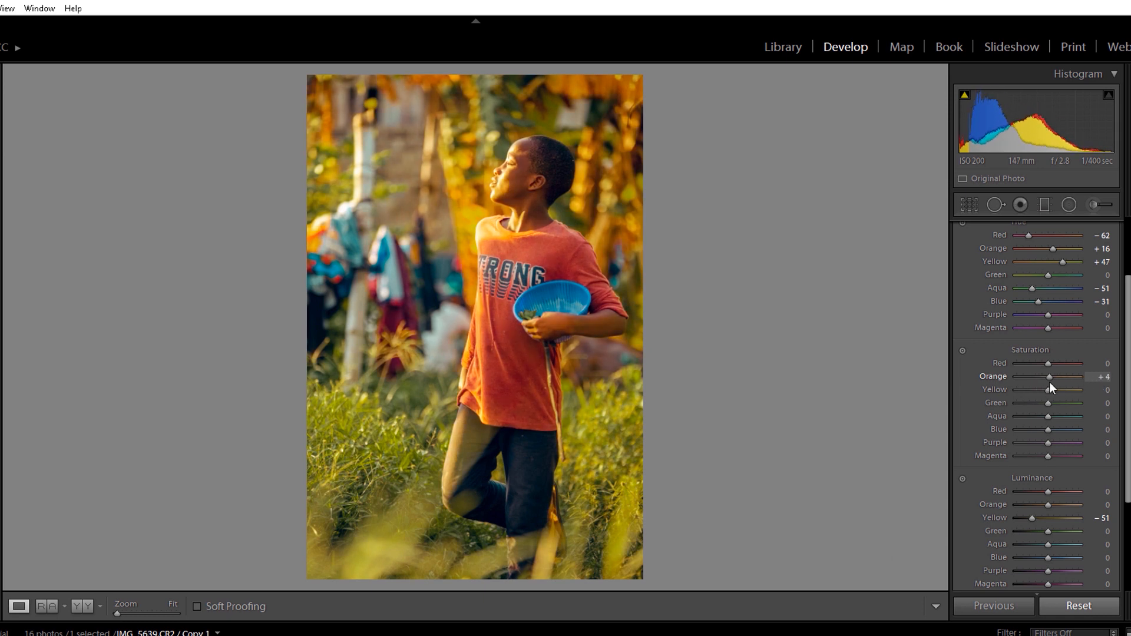
{"action": "left_click_drag", "start_coordinate": [1051, 378], "coordinate": [1039, 377]}
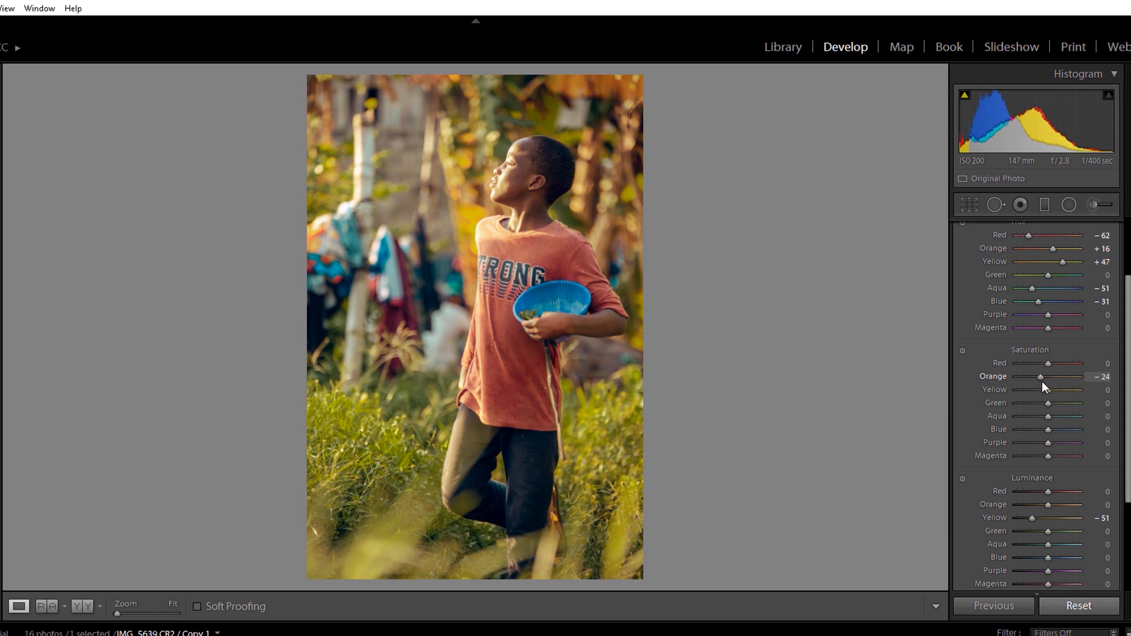
{"action": "left_click_drag", "start_coordinate": [1040, 377], "coordinate": [1046, 377]}
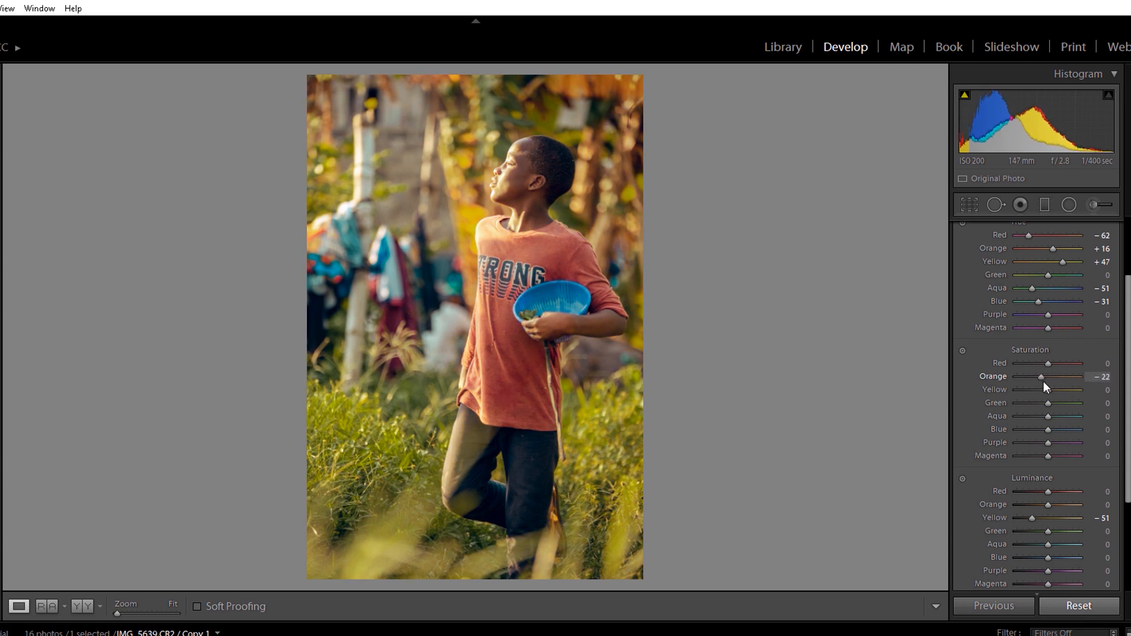
{"action": "left_click_drag", "start_coordinate": [1040, 377], "coordinate": [1045, 377]}
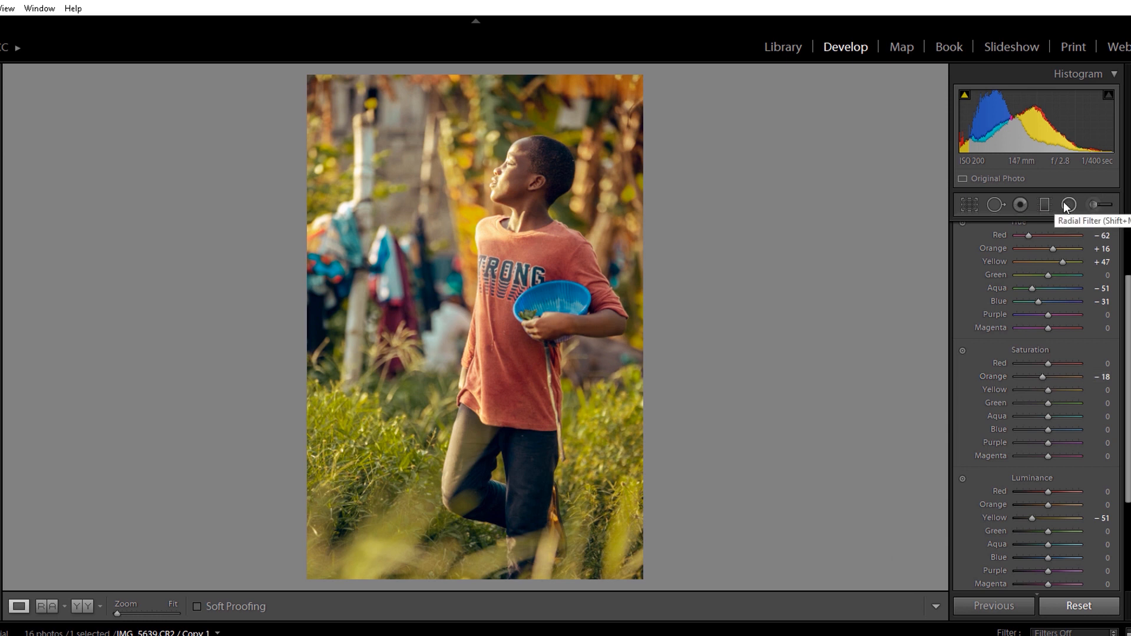
Draw a radial filter ellipse around the boy, preview its mask and leave Invert off.
{"action": "left_click", "coordinate": [1068, 205]}
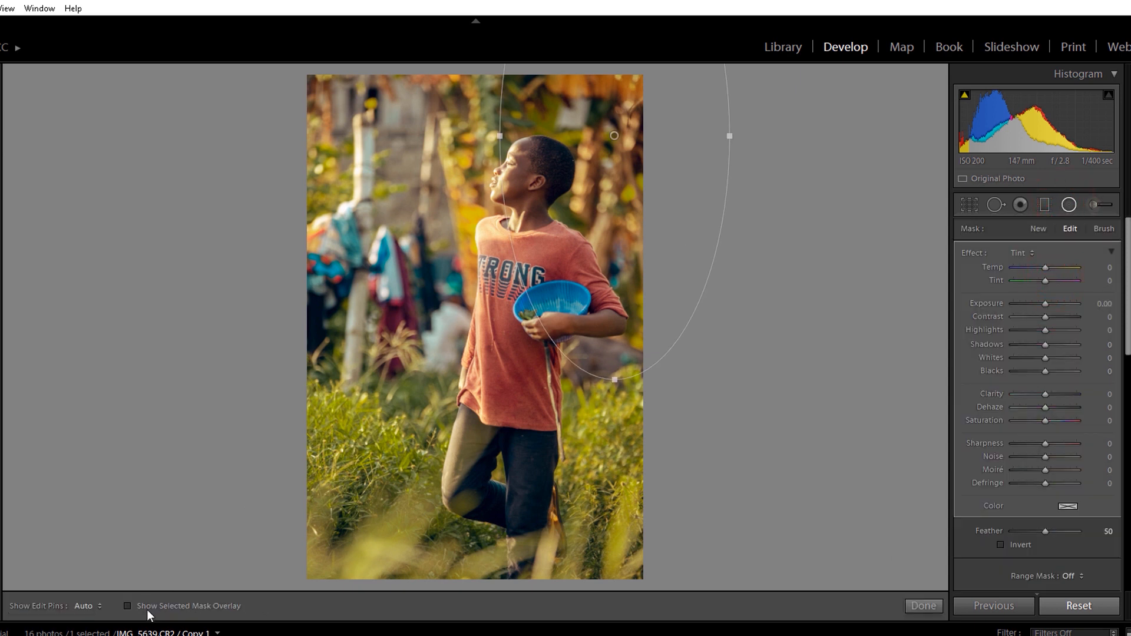
{"action": "left_click", "coordinate": [128, 606]}
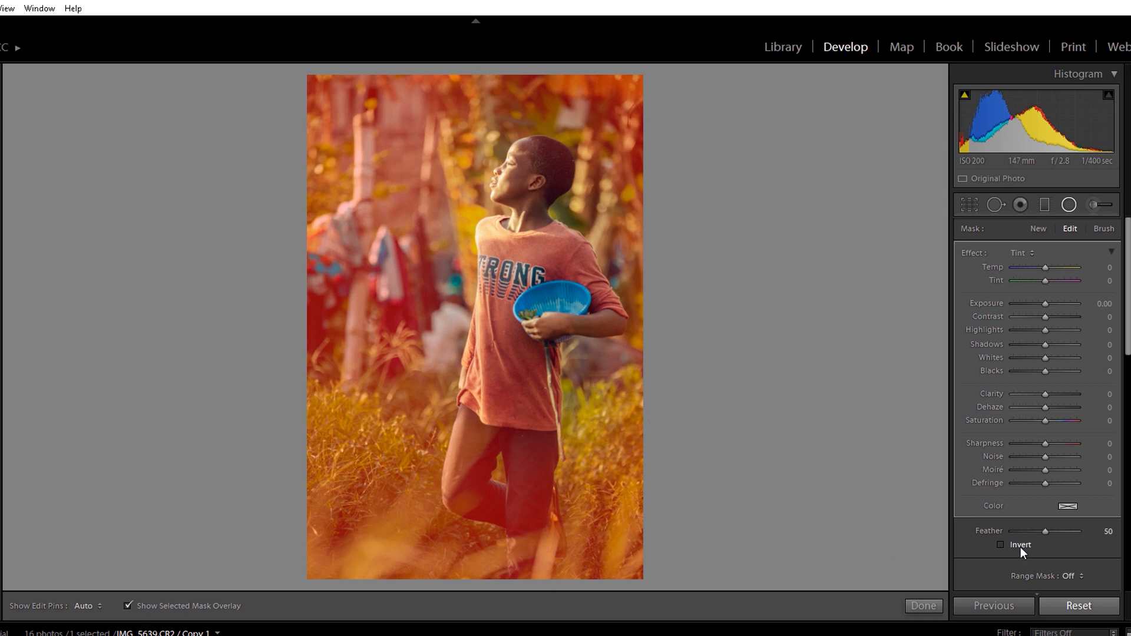
{"action": "left_click", "coordinate": [1000, 544]}
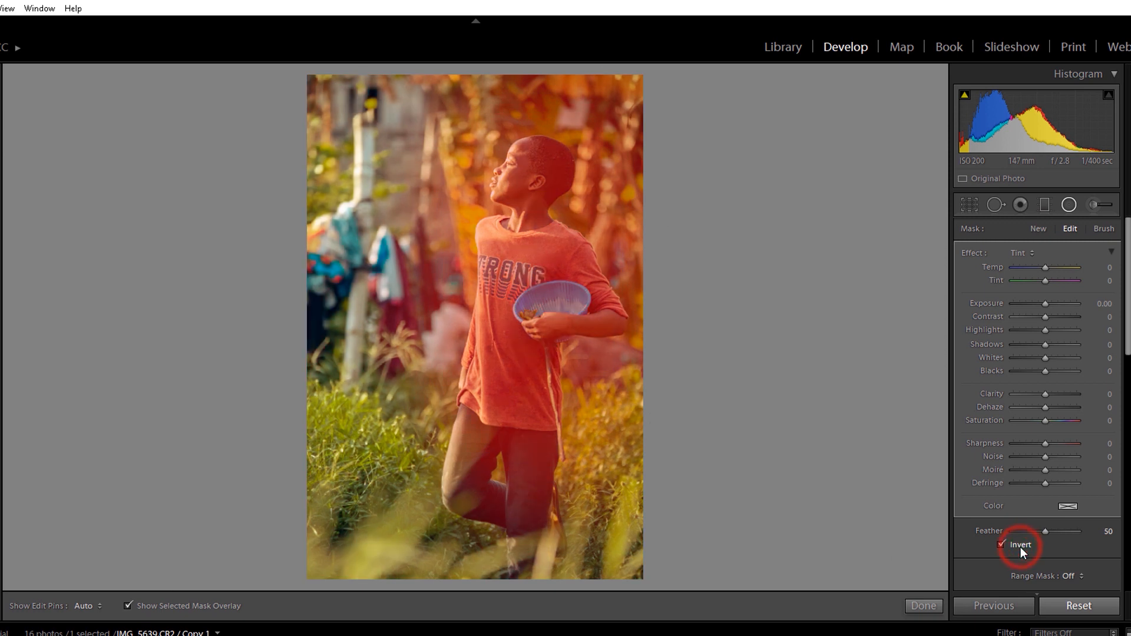
{"action": "left_click", "coordinate": [1002, 544]}
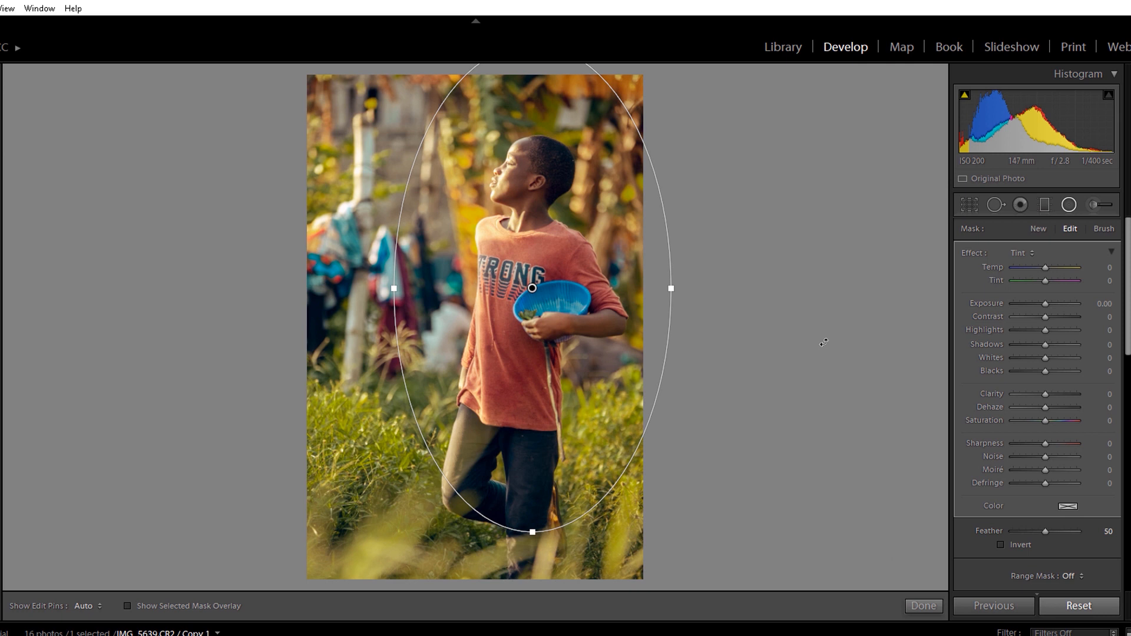
{"action": "mouse_move", "coordinate": [647, 296]}
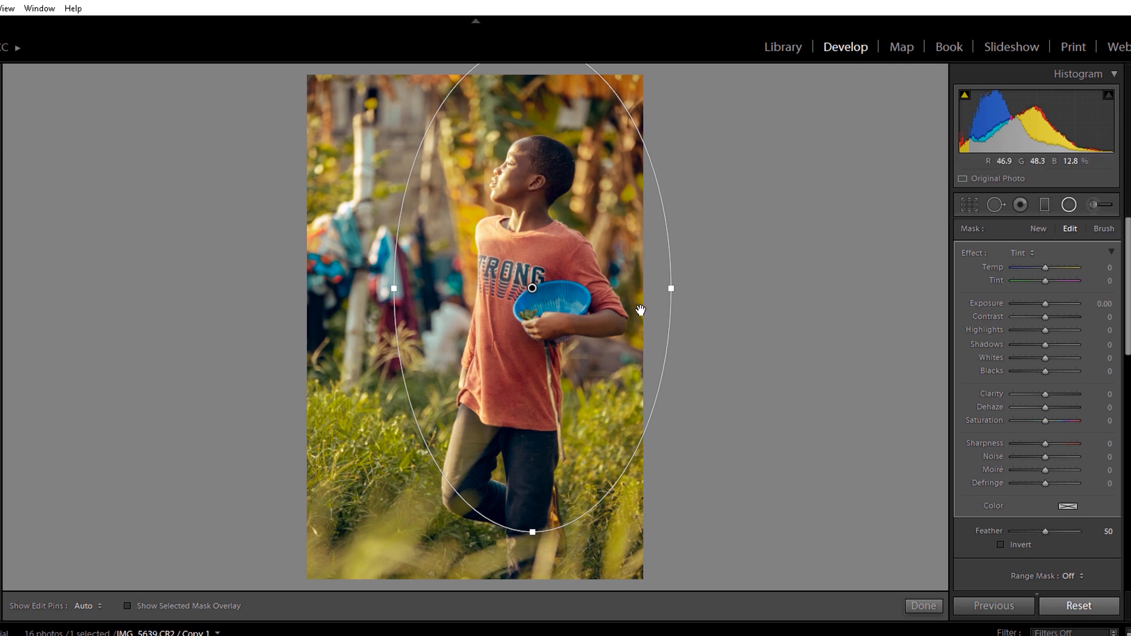
Warm the radial filter's surroundings with Temp set to +37.
{"action": "left_click_drag", "start_coordinate": [1020, 268], "coordinate": [1058, 267]}
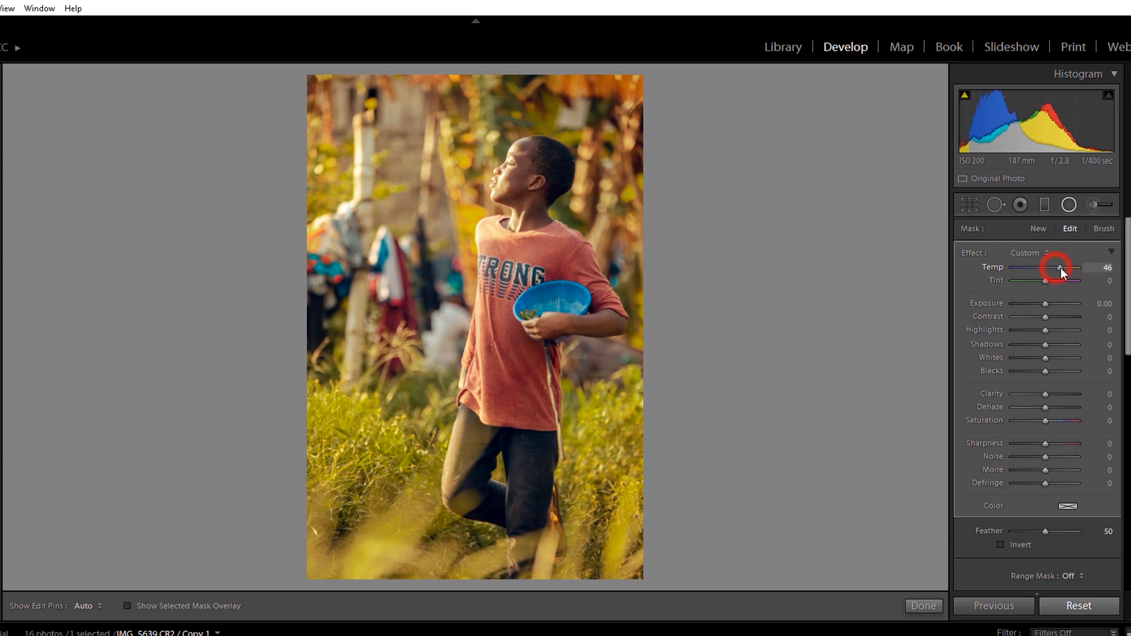
{"action": "left_click_drag", "start_coordinate": [1075, 269], "coordinate": [1059, 268]}
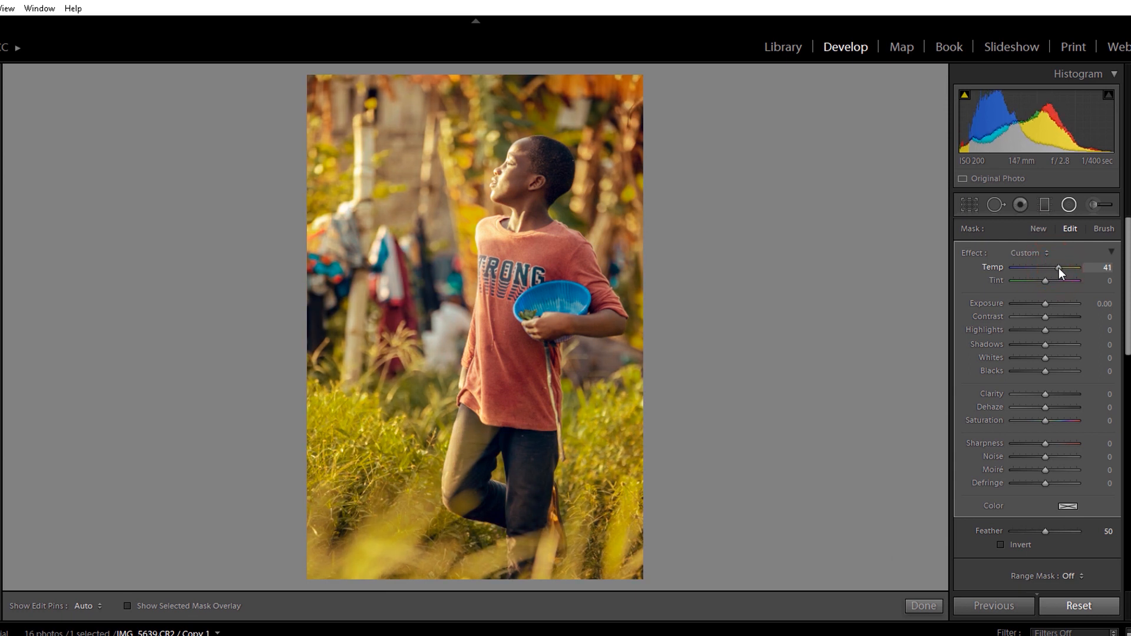
{"action": "left_click_drag", "start_coordinate": [1061, 268], "coordinate": [1057, 268]}
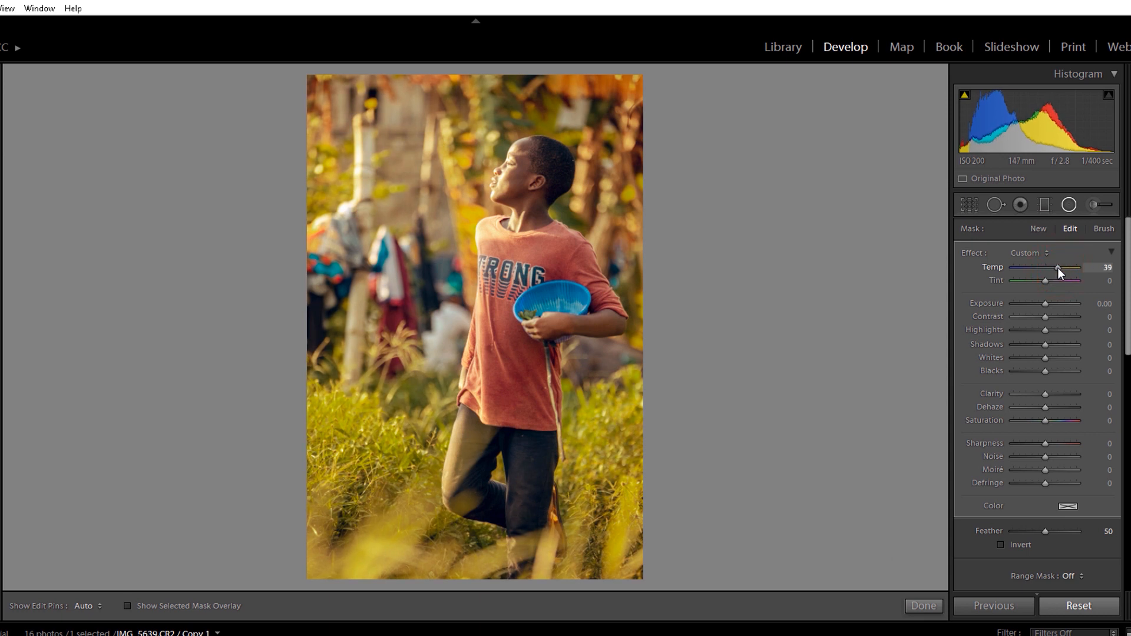
{"action": "left_click_drag", "start_coordinate": [1058, 268], "coordinate": [1061, 268]}
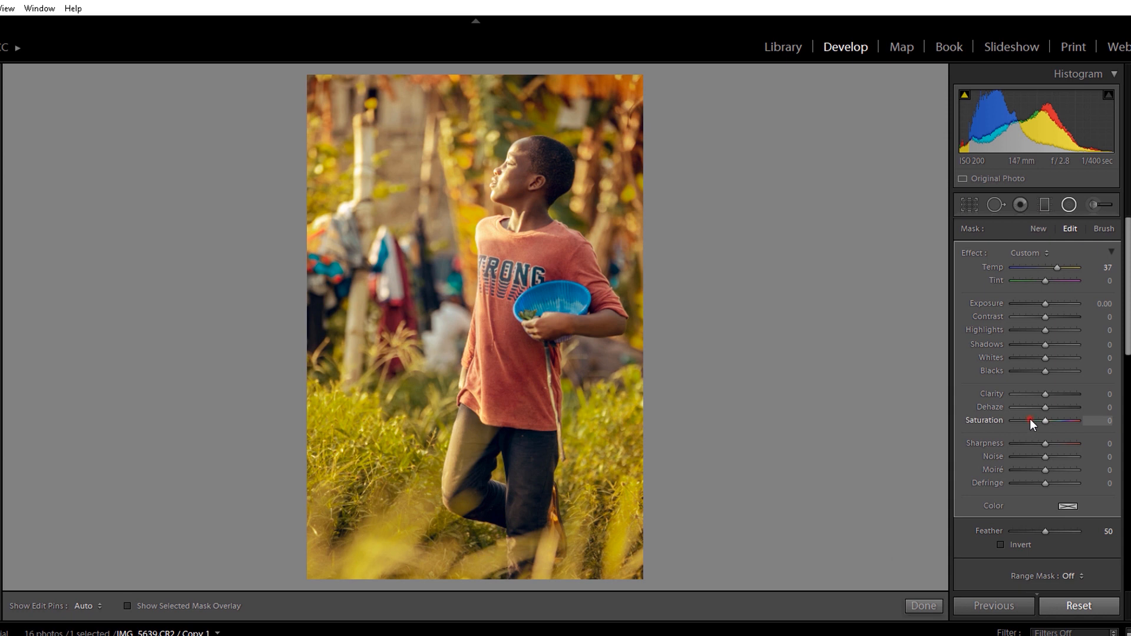
Set the filter's Saturation to -30, Highlights -100 and Whites -22.
{"action": "left_click_drag", "start_coordinate": [1044, 421], "coordinate": [1024, 421]}
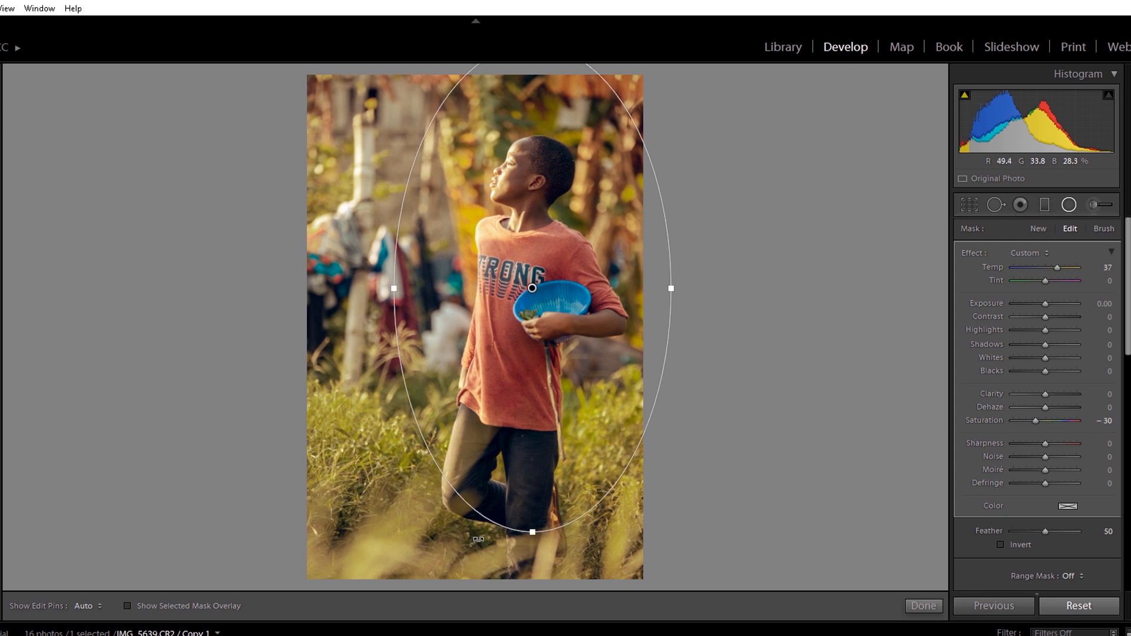
{"action": "mouse_move", "coordinate": [636, 255]}
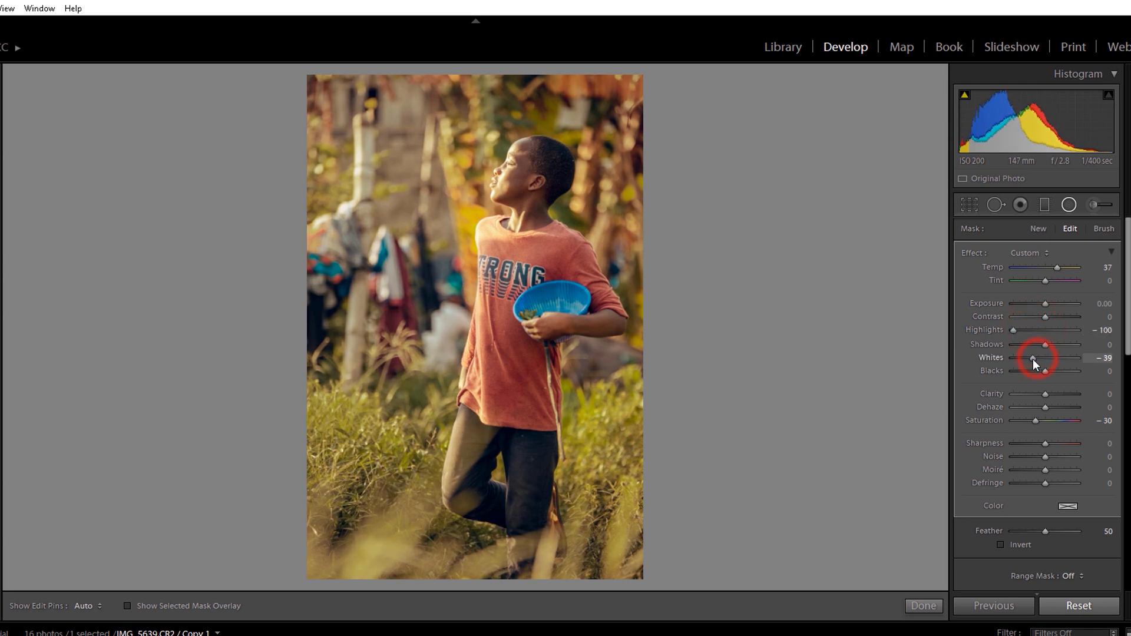
{"action": "left_click_drag", "start_coordinate": [1033, 361], "coordinate": [1047, 362]}
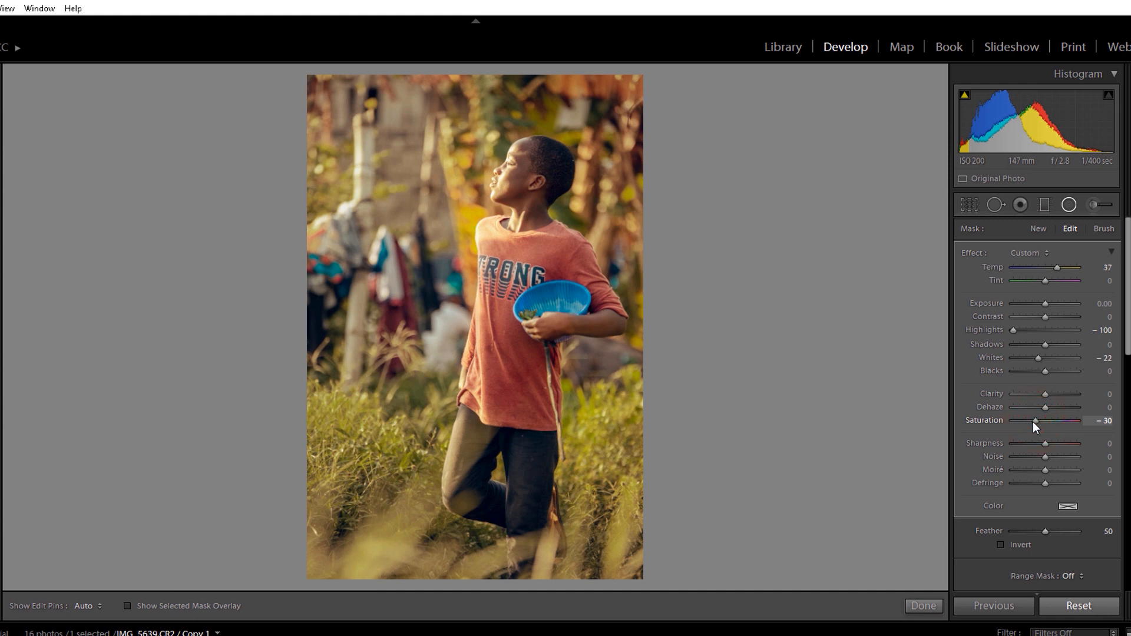
{"action": "left_click_drag", "start_coordinate": [1034, 424], "coordinate": [1037, 421]}
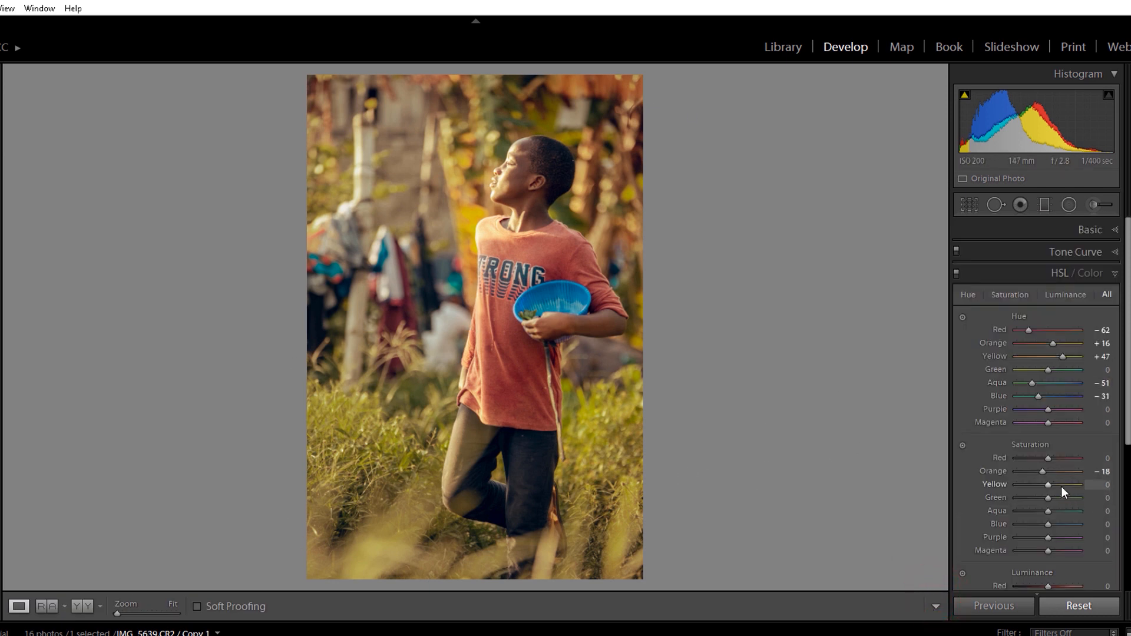
Raise HSL saturation of Yellow to +49 and Red to +64.
{"action": "left_click_drag", "start_coordinate": [1047, 484], "coordinate": [1068, 484]}
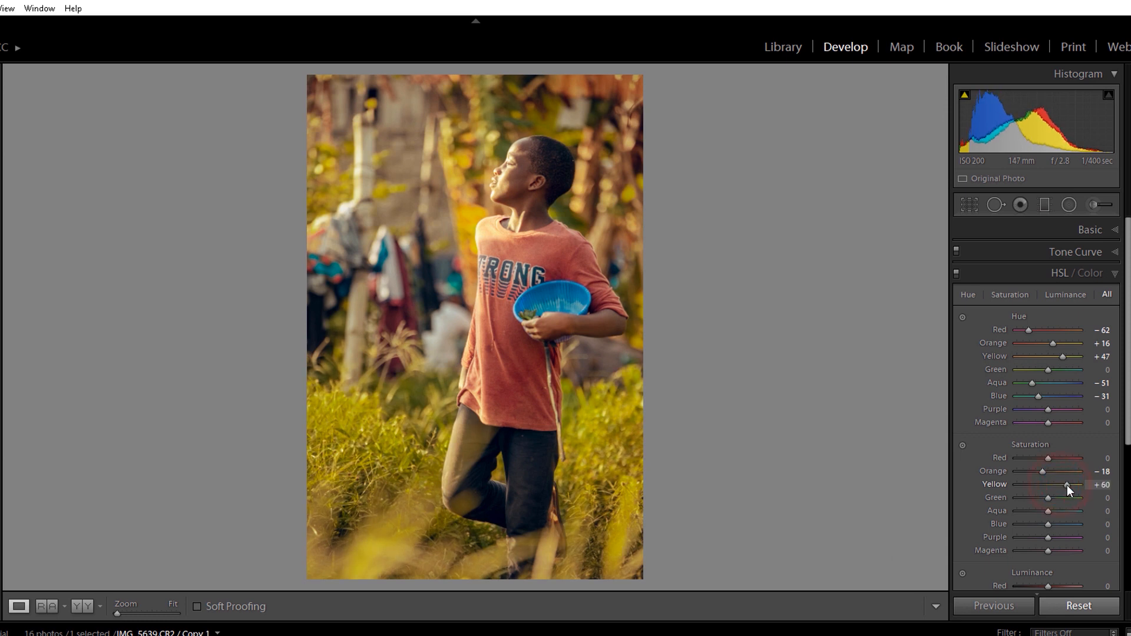
{"action": "left_click_drag", "start_coordinate": [1067, 484], "coordinate": [1059, 484]}
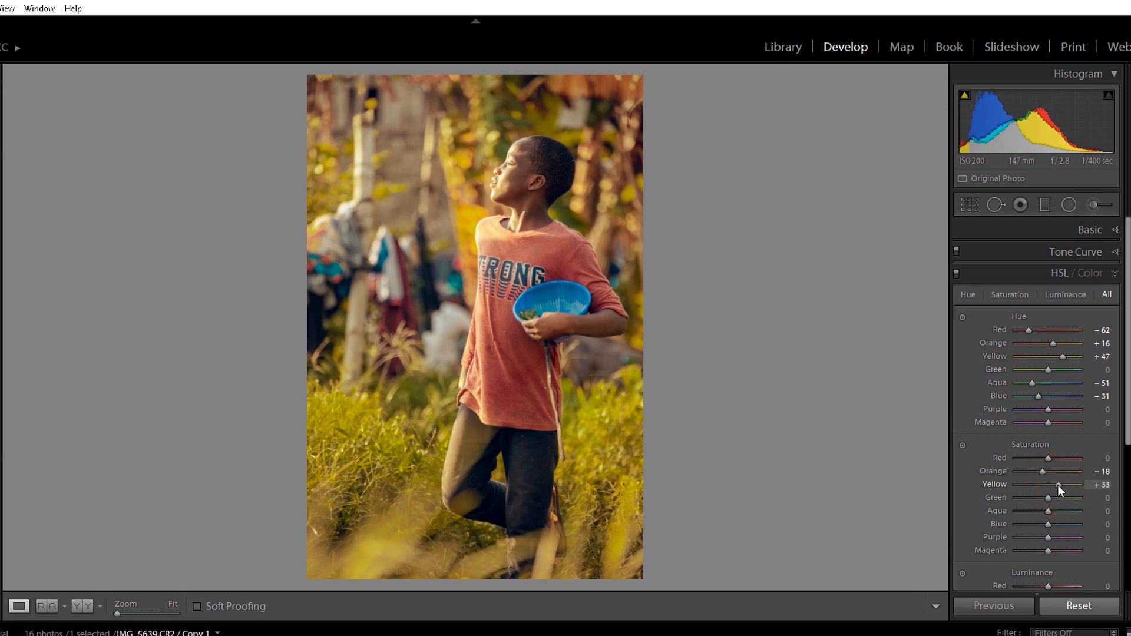
{"action": "left_click_drag", "start_coordinate": [1058, 484], "coordinate": [1064, 484]}
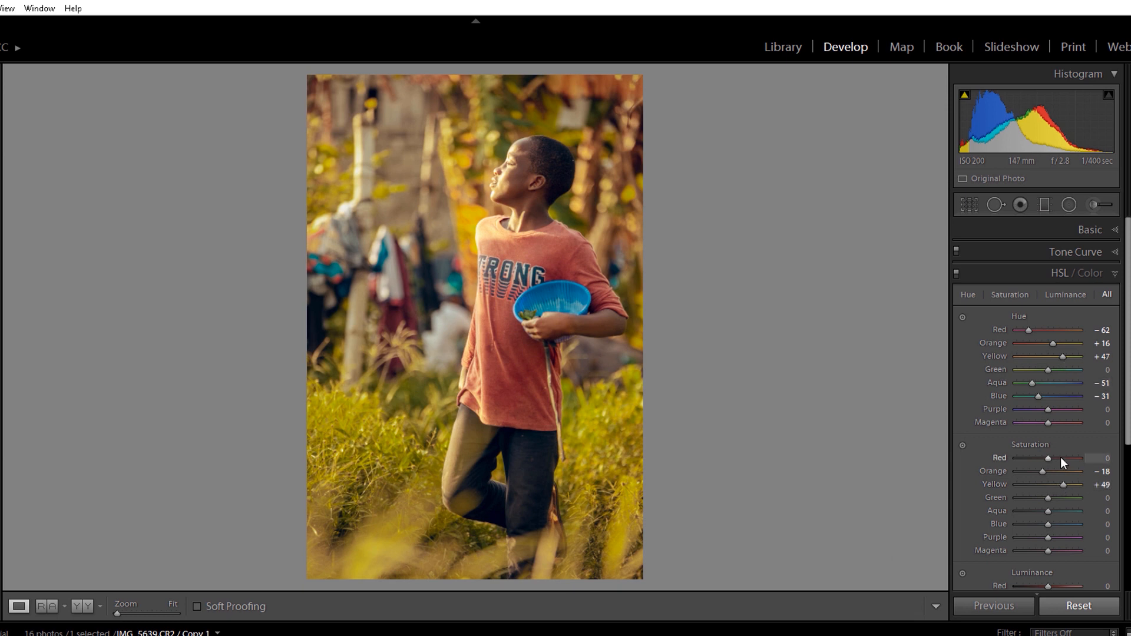
{"action": "left_click_drag", "start_coordinate": [1028, 457], "coordinate": [1071, 457]}
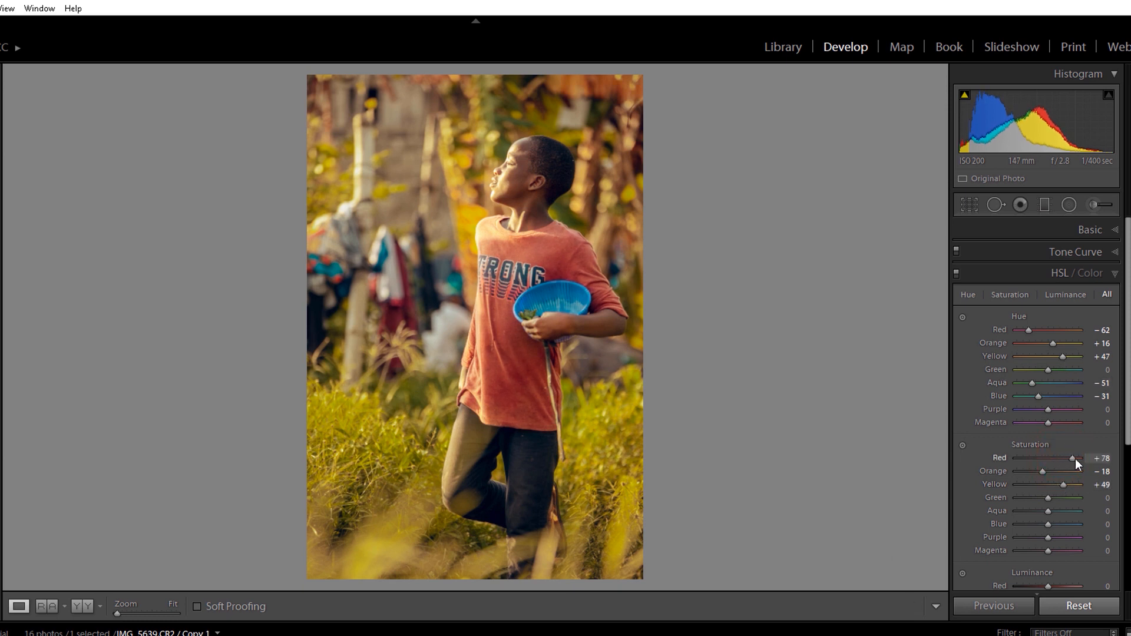
{"action": "left_click_drag", "start_coordinate": [1073, 458], "coordinate": [1068, 458]}
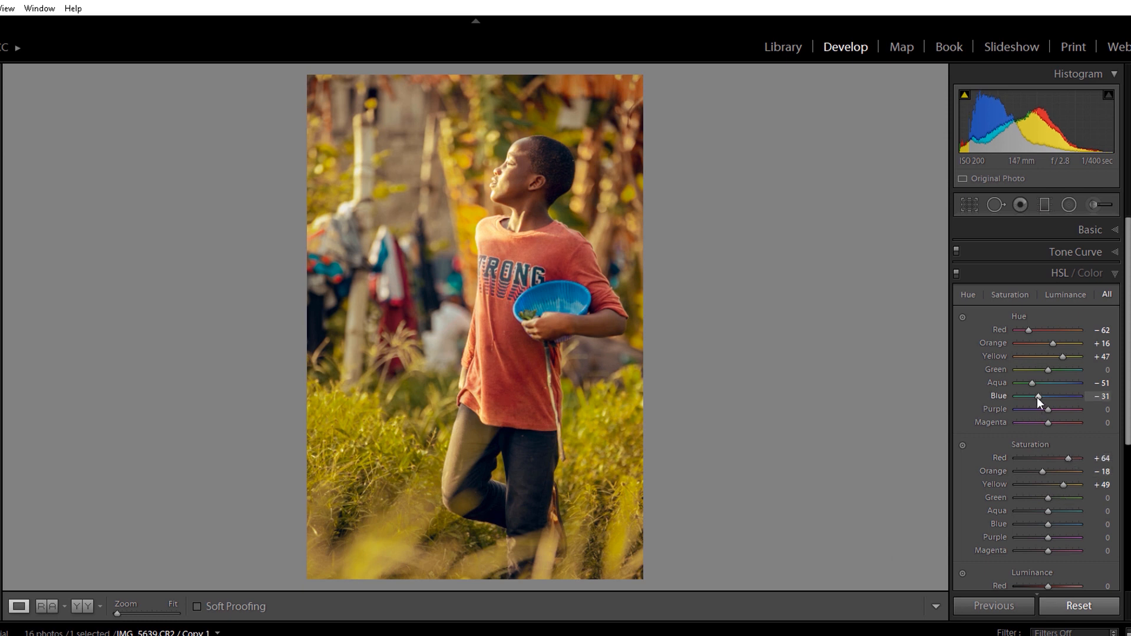
{"action": "left_click_drag", "start_coordinate": [1039, 396], "coordinate": [1030, 396]}
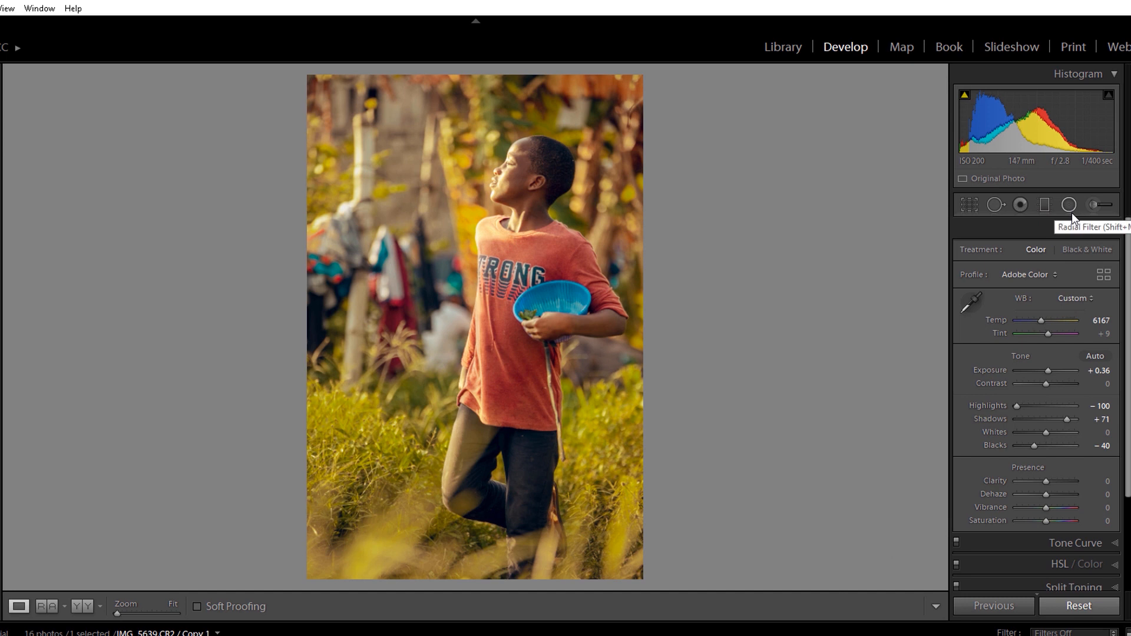
Soften the radial filter's surroundings with Clarity -54 and finish the filter edit.
{"action": "left_click", "coordinate": [1069, 204]}
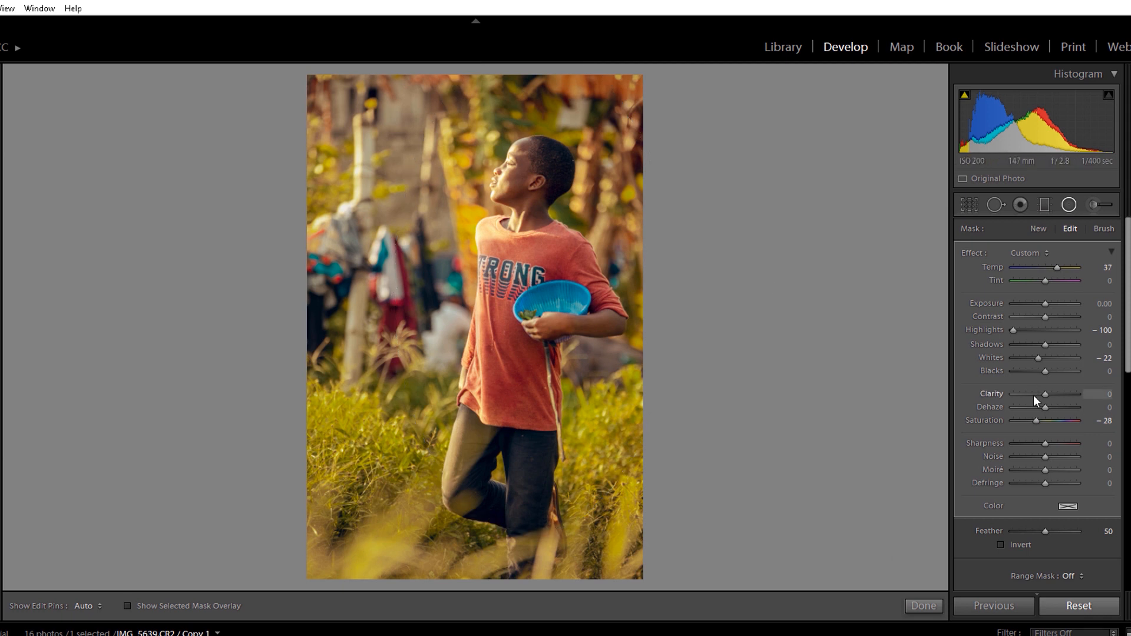
{"action": "left_click_drag", "start_coordinate": [1055, 394], "coordinate": [1034, 394]}
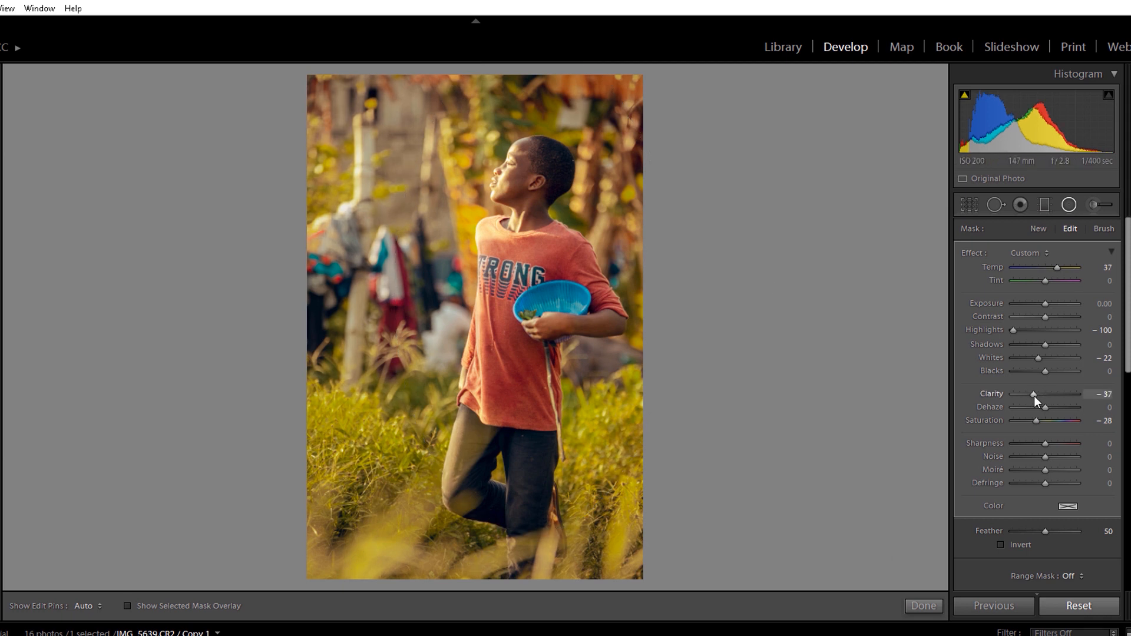
{"action": "left_click_drag", "start_coordinate": [1033, 393], "coordinate": [1027, 393]}
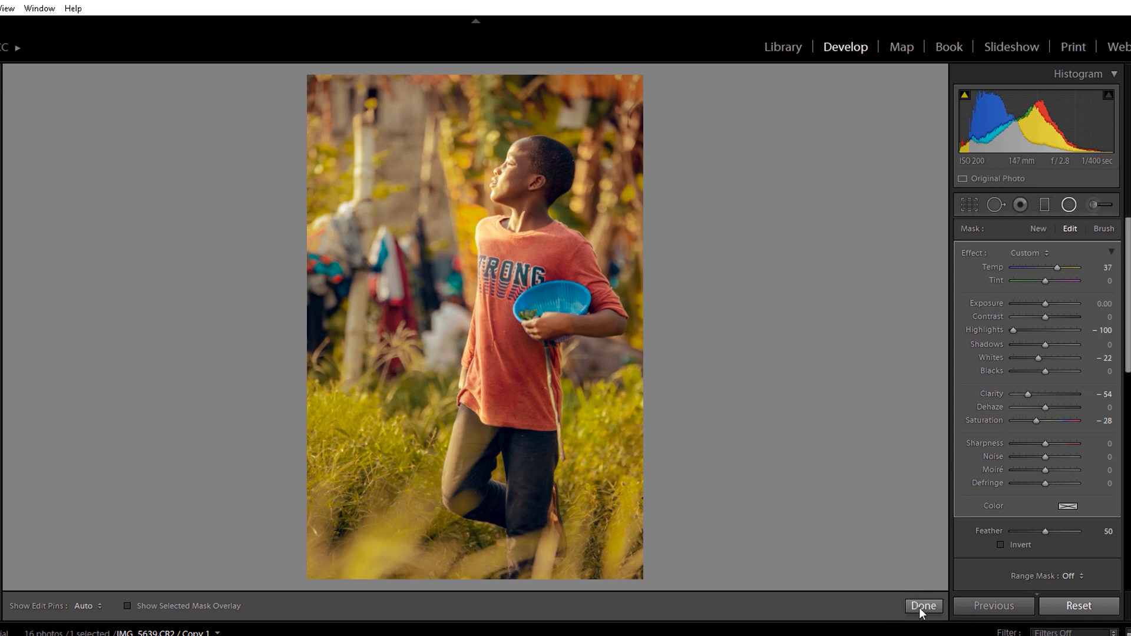
{"action": "left_click", "coordinate": [924, 606]}
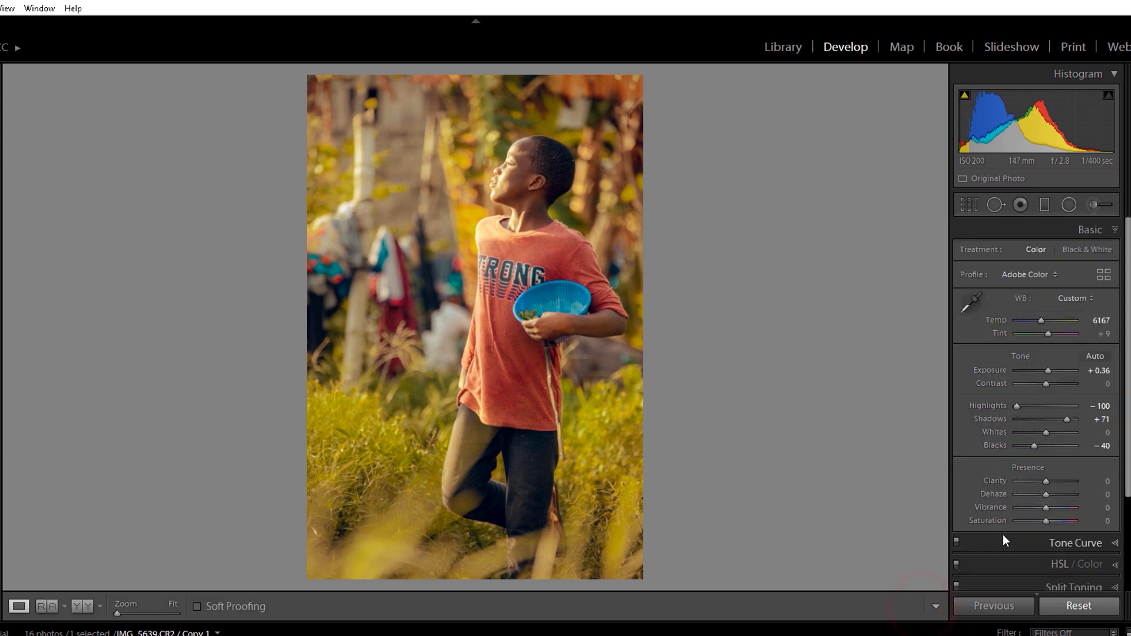
Add global Clarity of +33 in the Basic panel.
{"action": "left_click_drag", "start_coordinate": [1055, 481], "coordinate": [1051, 481]}
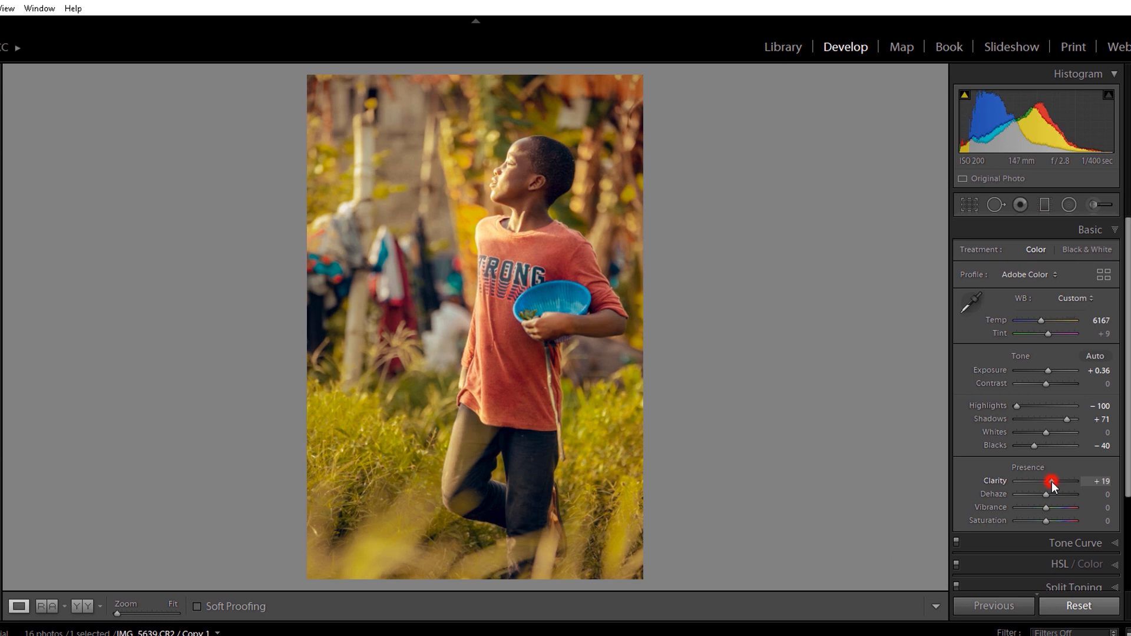
{"action": "left_click_drag", "start_coordinate": [1052, 481], "coordinate": [1059, 481]}
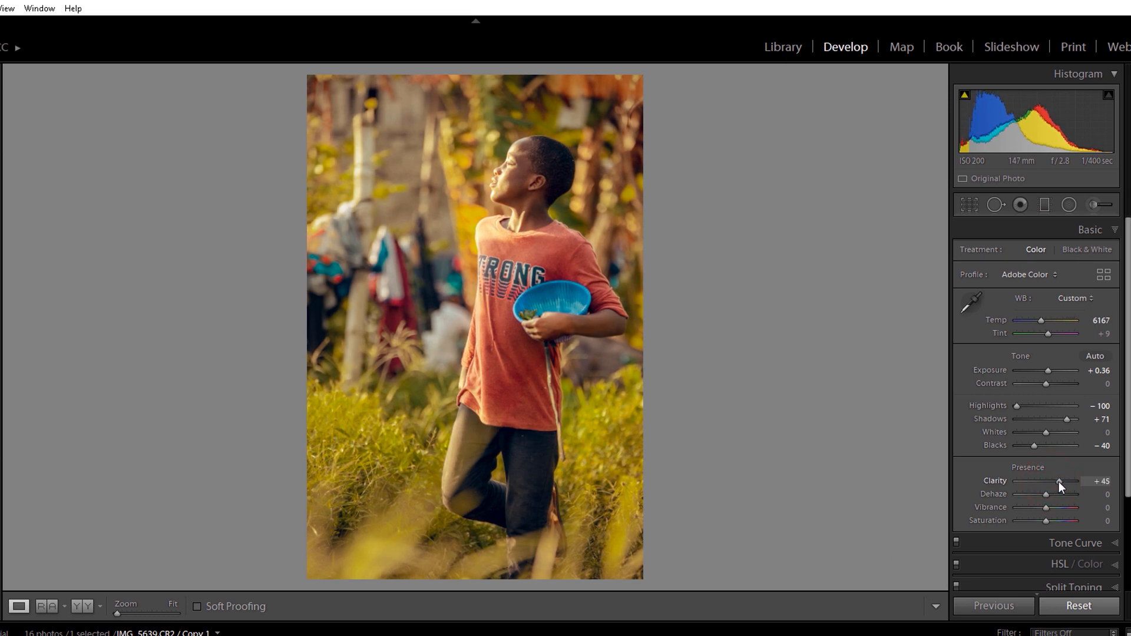
{"action": "left_click_drag", "start_coordinate": [1078, 481], "coordinate": [1057, 481]}
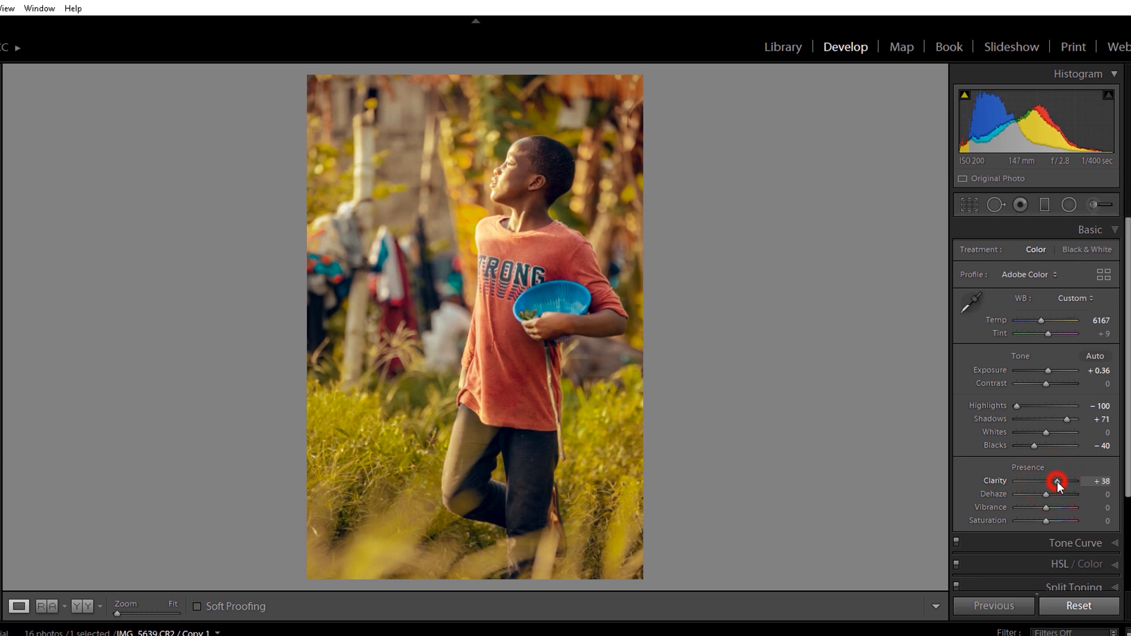
{"action": "left_click_drag", "start_coordinate": [1059, 481], "coordinate": [1055, 480]}
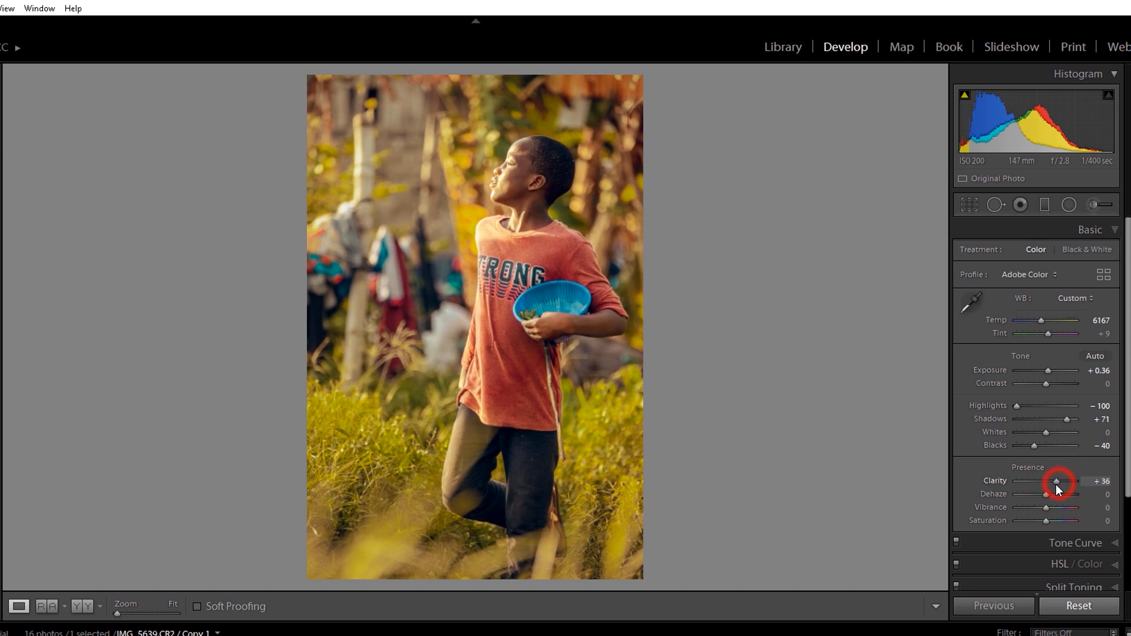
{"action": "left_click_drag", "start_coordinate": [1059, 480], "coordinate": [1055, 480]}
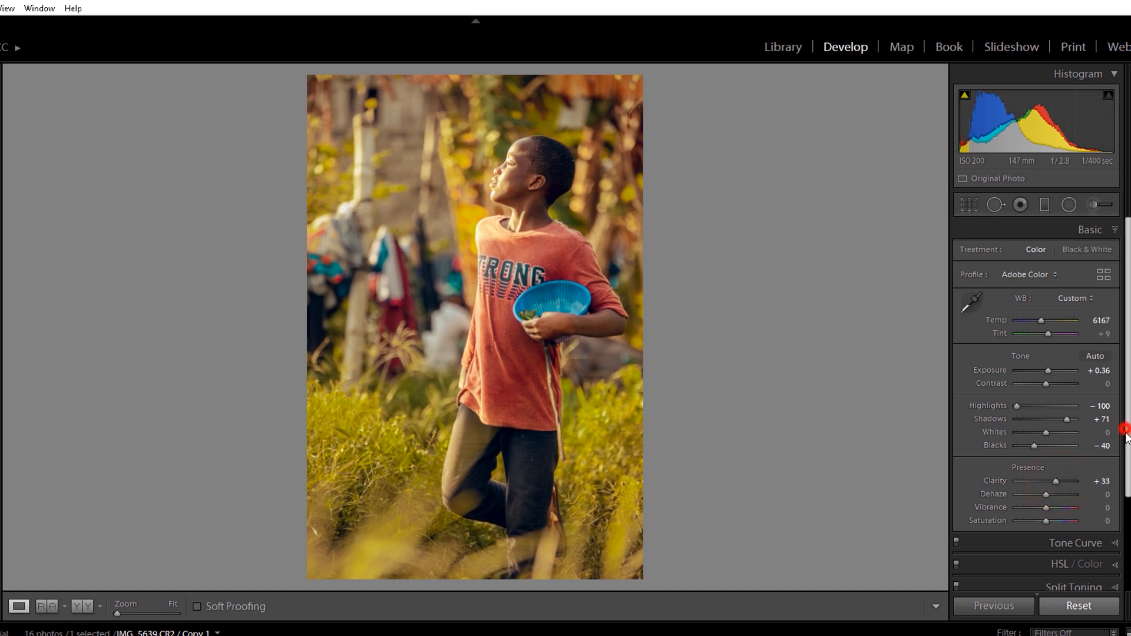
Reset all development settings to compare with the original image.
{"action": "scroll", "scroll_direction": "down", "scroll_amount": 3}
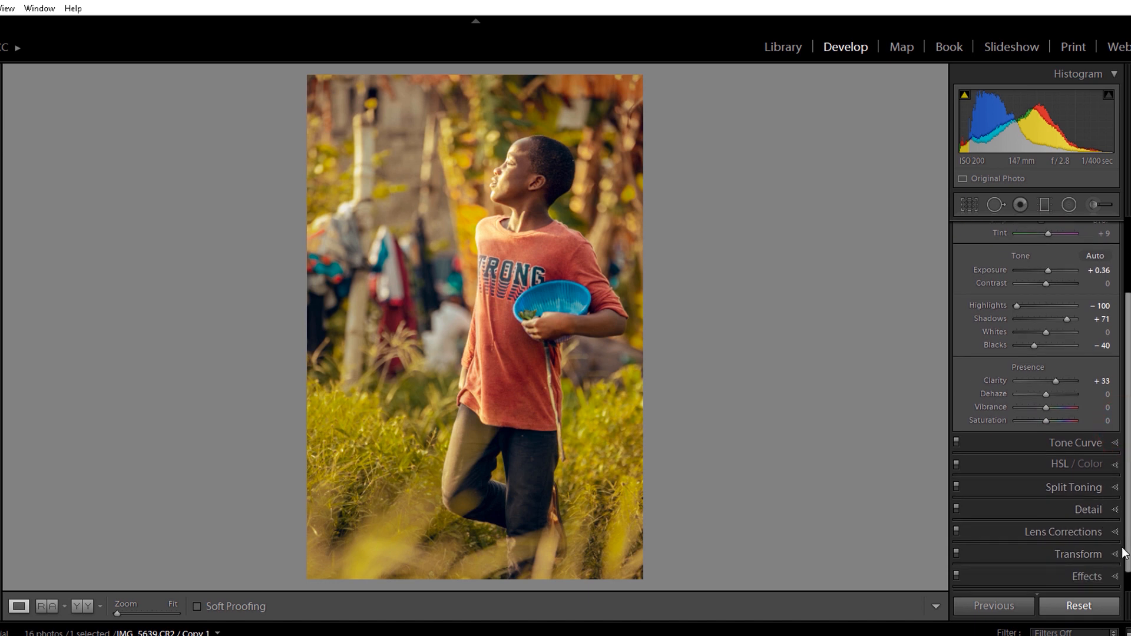
{"action": "scroll", "scroll_direction": "down", "scroll_amount": 3}
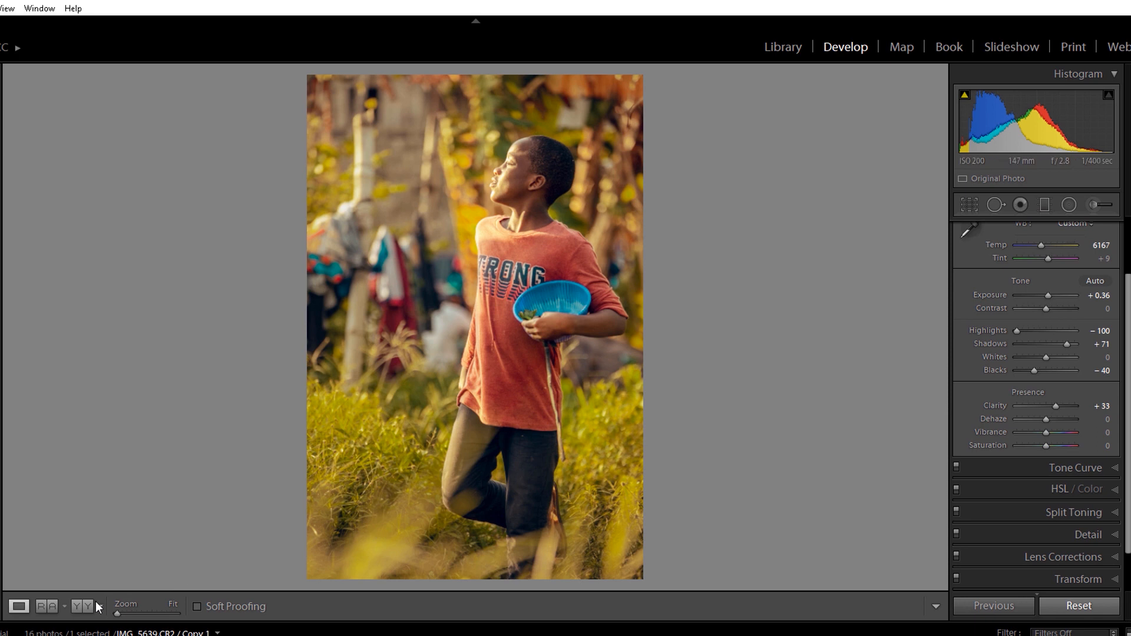
{"action": "mouse_move", "coordinate": [575, 605]}
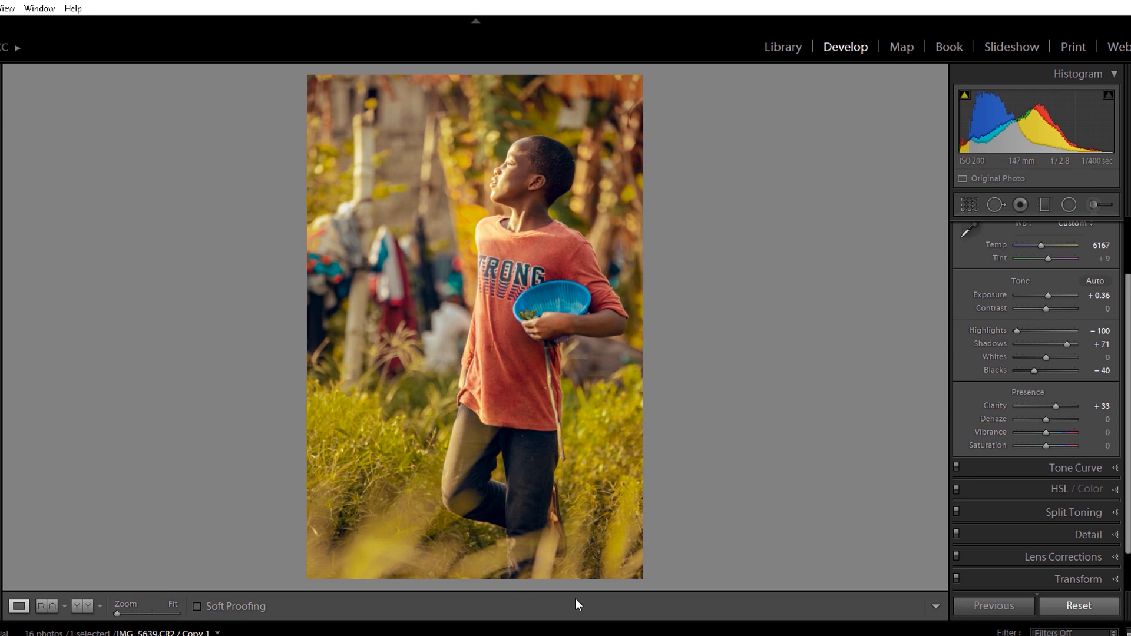
{"action": "left_click", "coordinate": [1078, 606]}
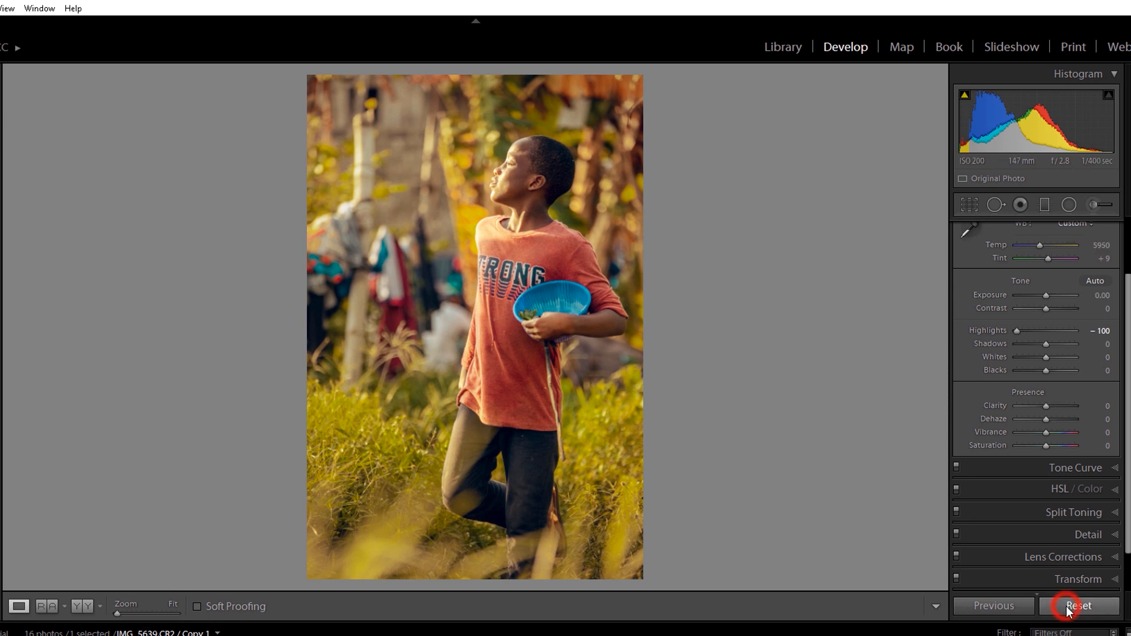
{"action": "left_click", "coordinate": [1077, 606]}
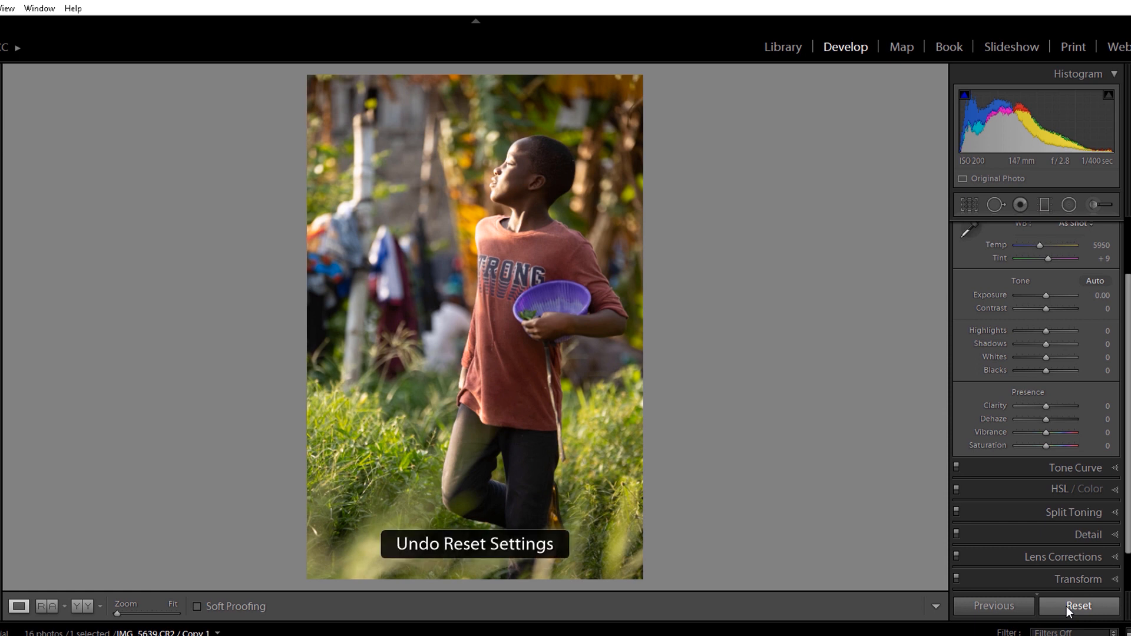